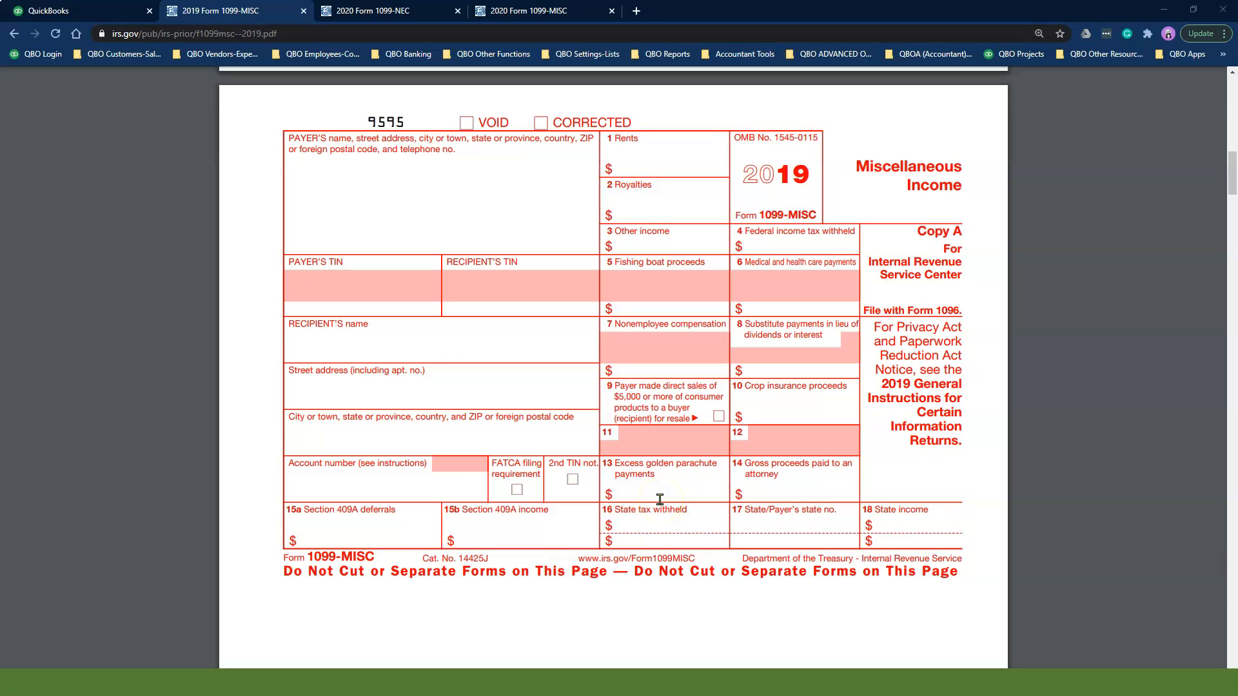
{"action": "mouse_move", "coordinate": [583, 340]}
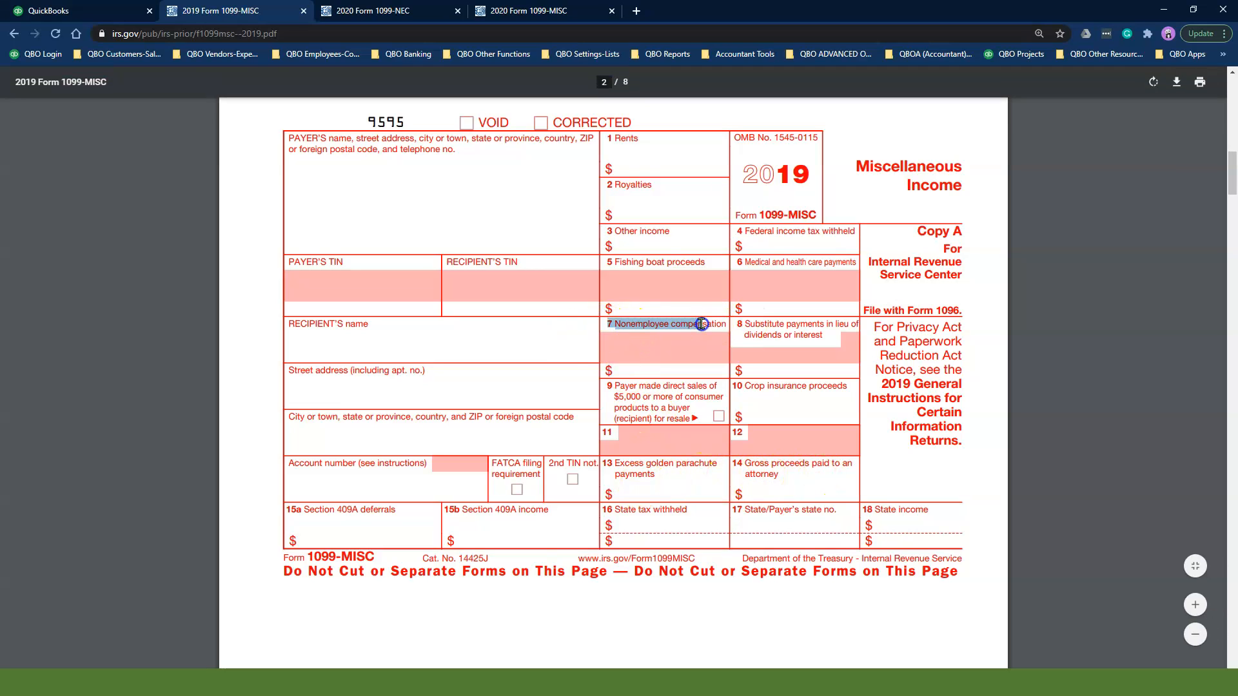
{"action": "mouse_move", "coordinate": [663, 350]}
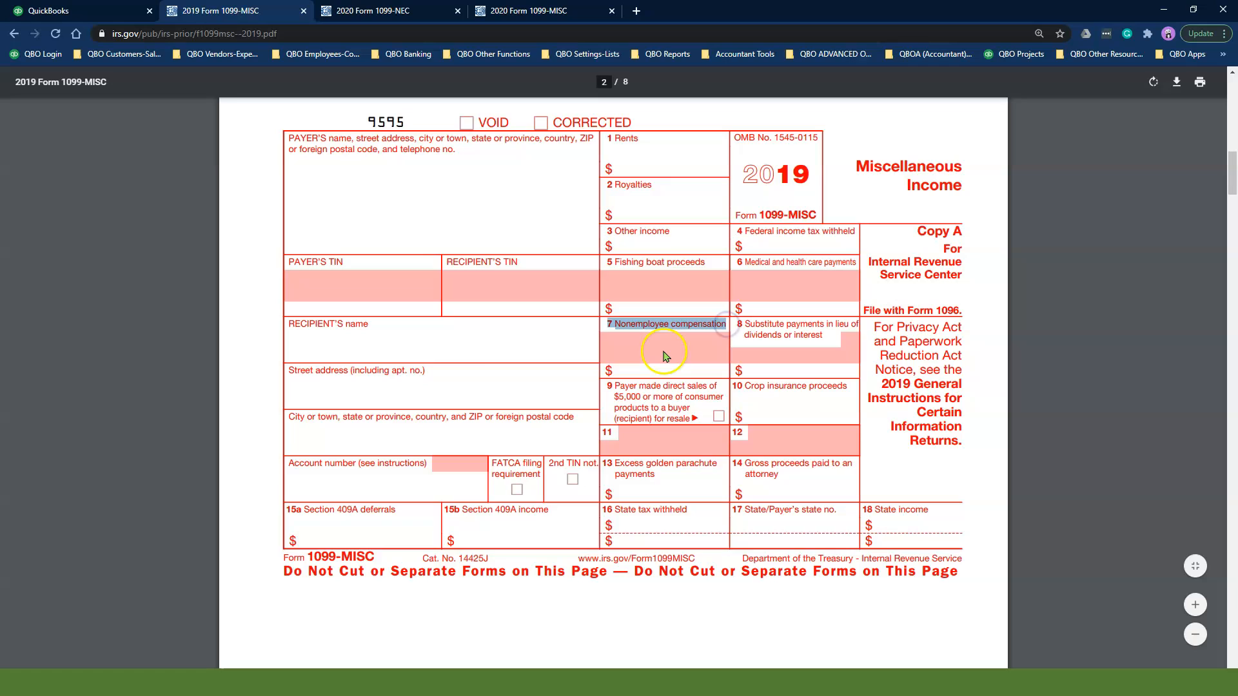
{"action": "mouse_move", "coordinate": [572, 276]}
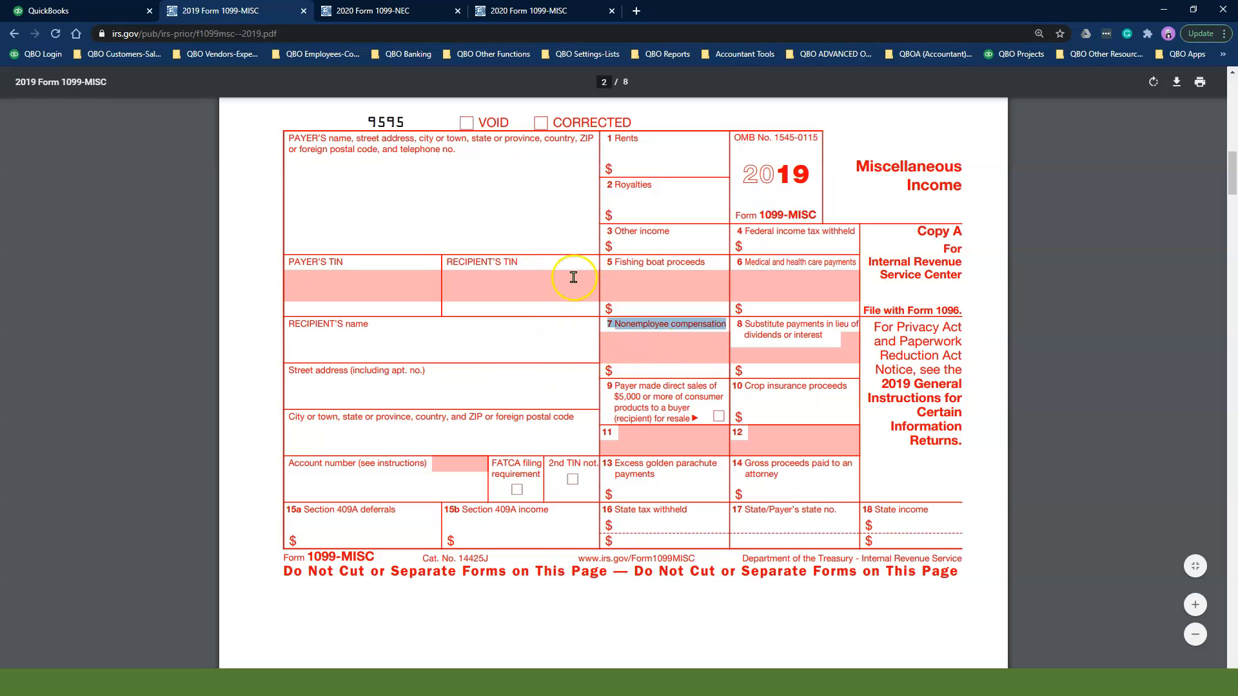
{"action": "mouse_move", "coordinate": [456, 192]}
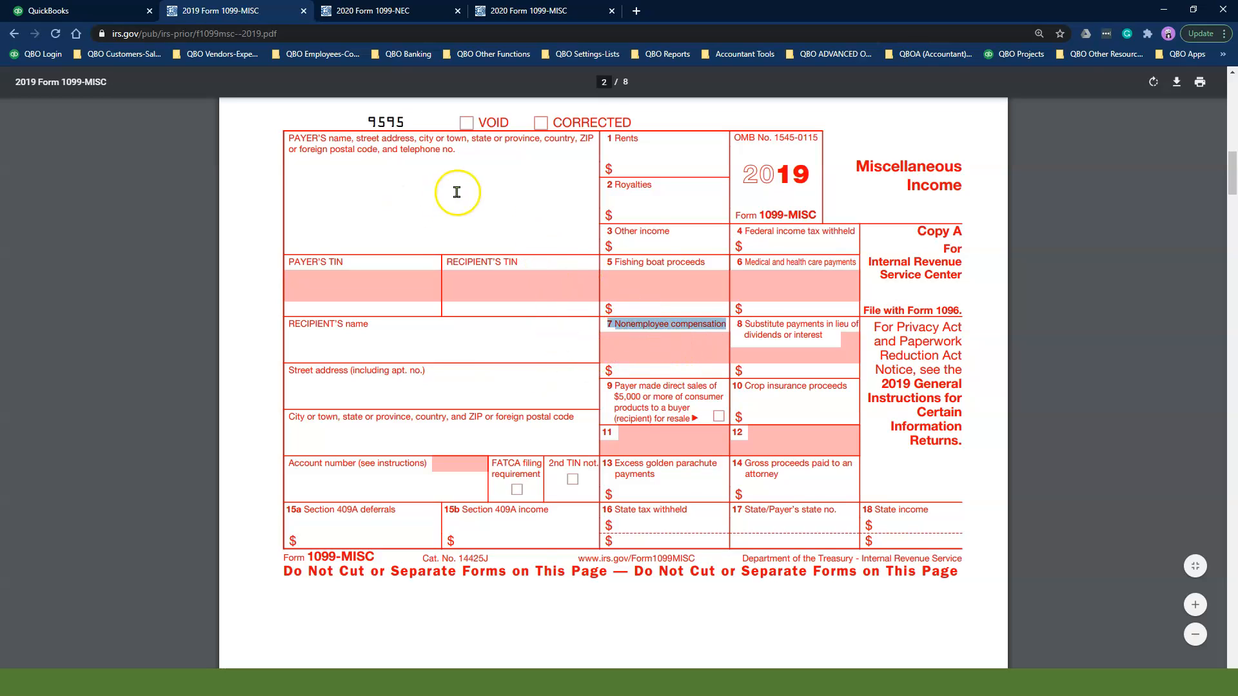
{"action": "mouse_move", "coordinate": [369, 111]}
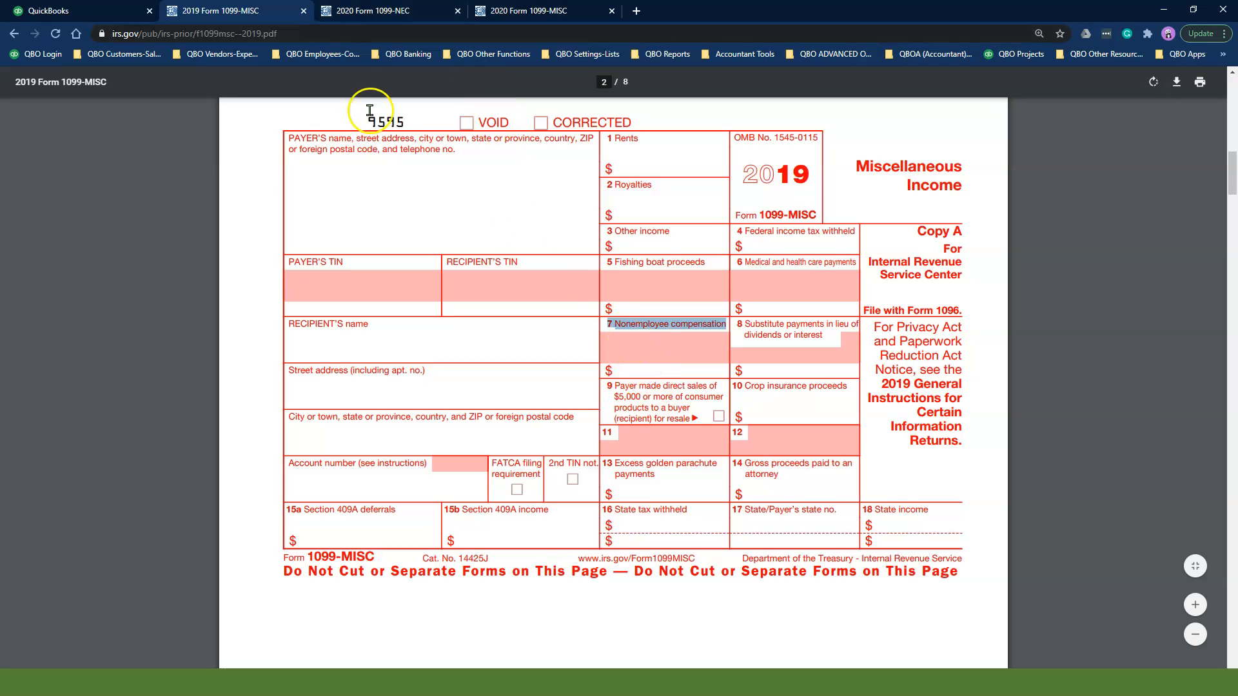
Flip between the 2020 Form 1099-NEC and 1099-MISC PDFs to compare their boxes.
{"action": "left_click", "coordinate": [387, 11]}
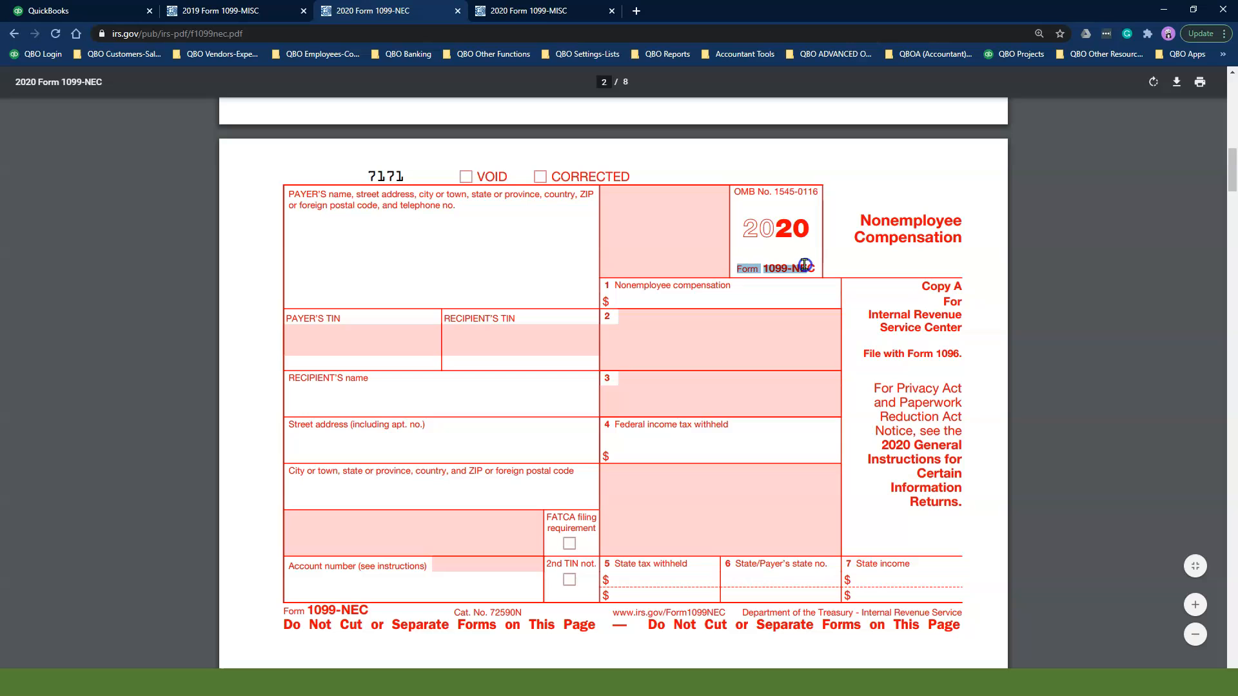
{"action": "left_click", "coordinate": [526, 10]}
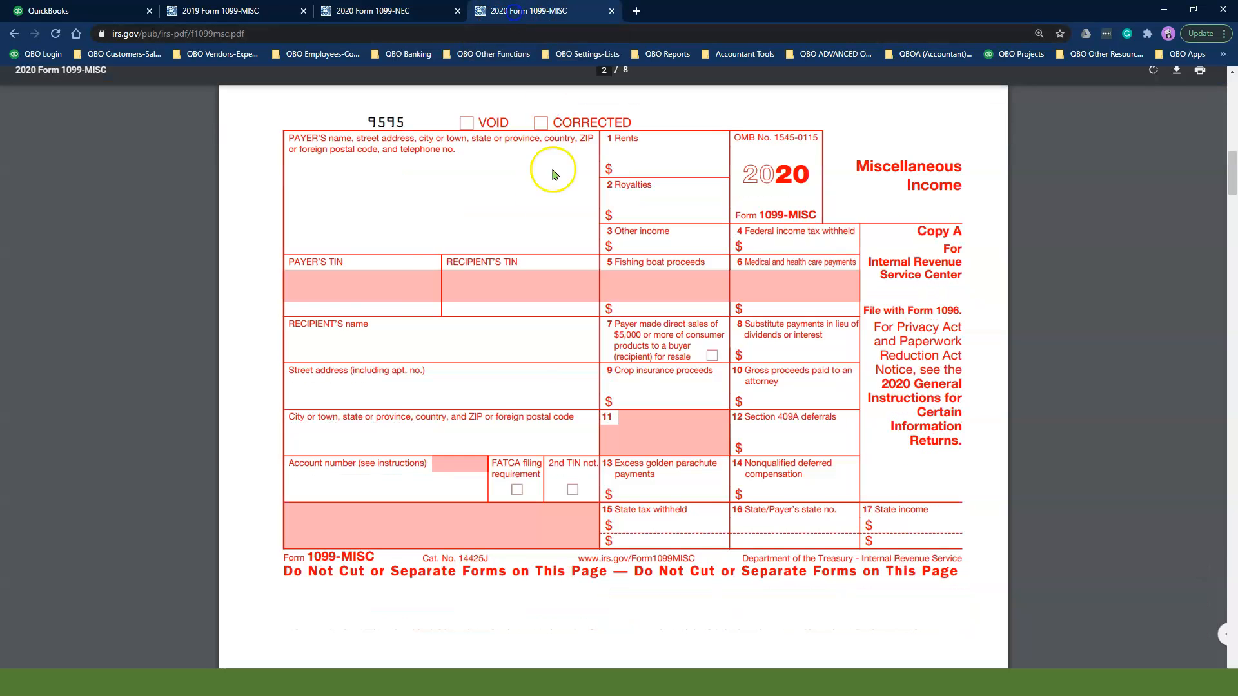
{"action": "mouse_move", "coordinate": [631, 259]}
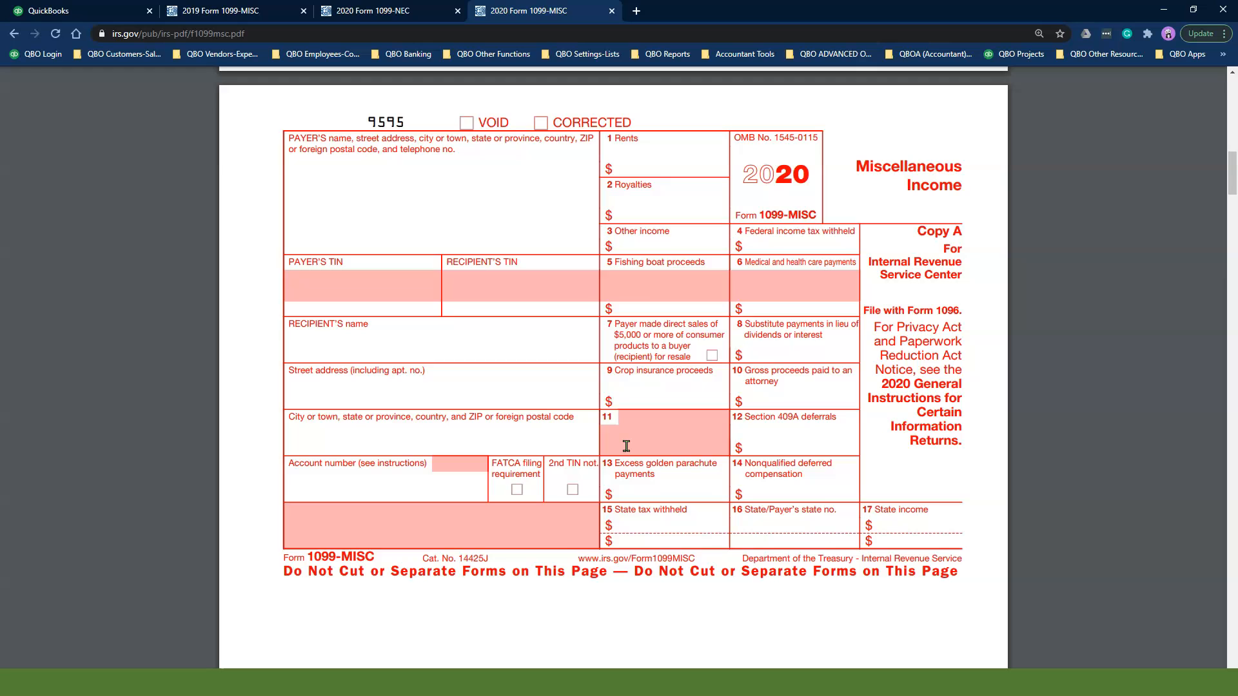
{"action": "left_click", "coordinate": [387, 10]}
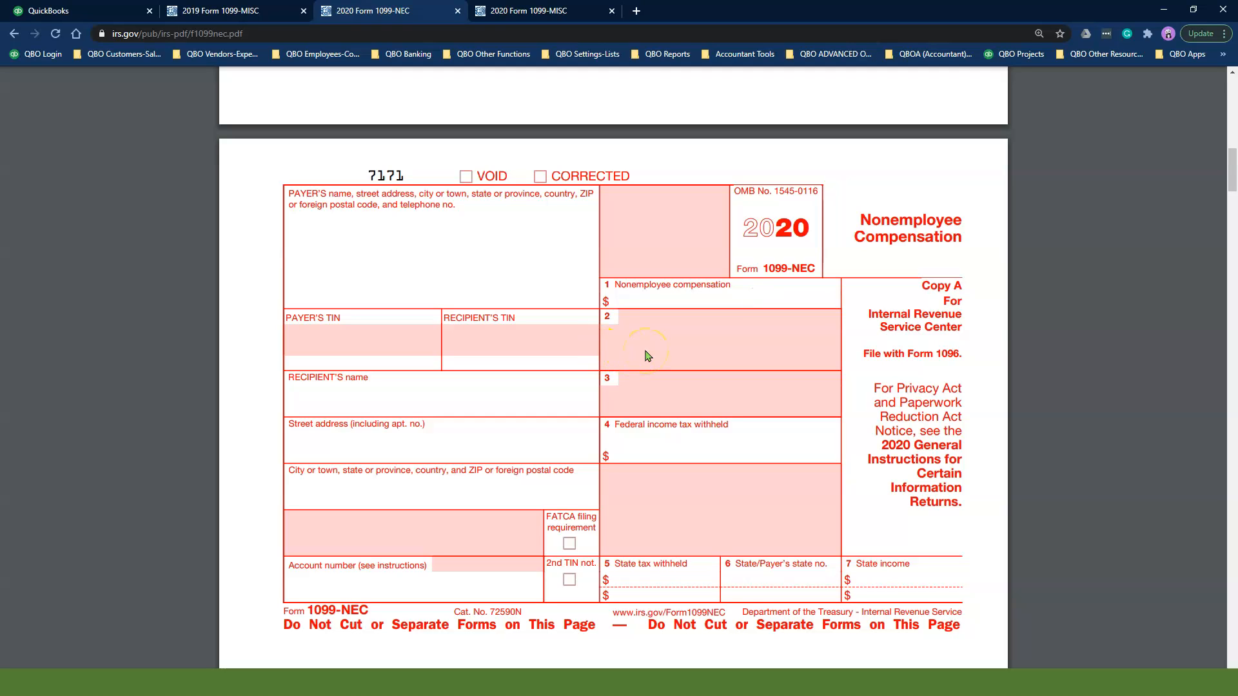
{"action": "mouse_move", "coordinate": [646, 356]}
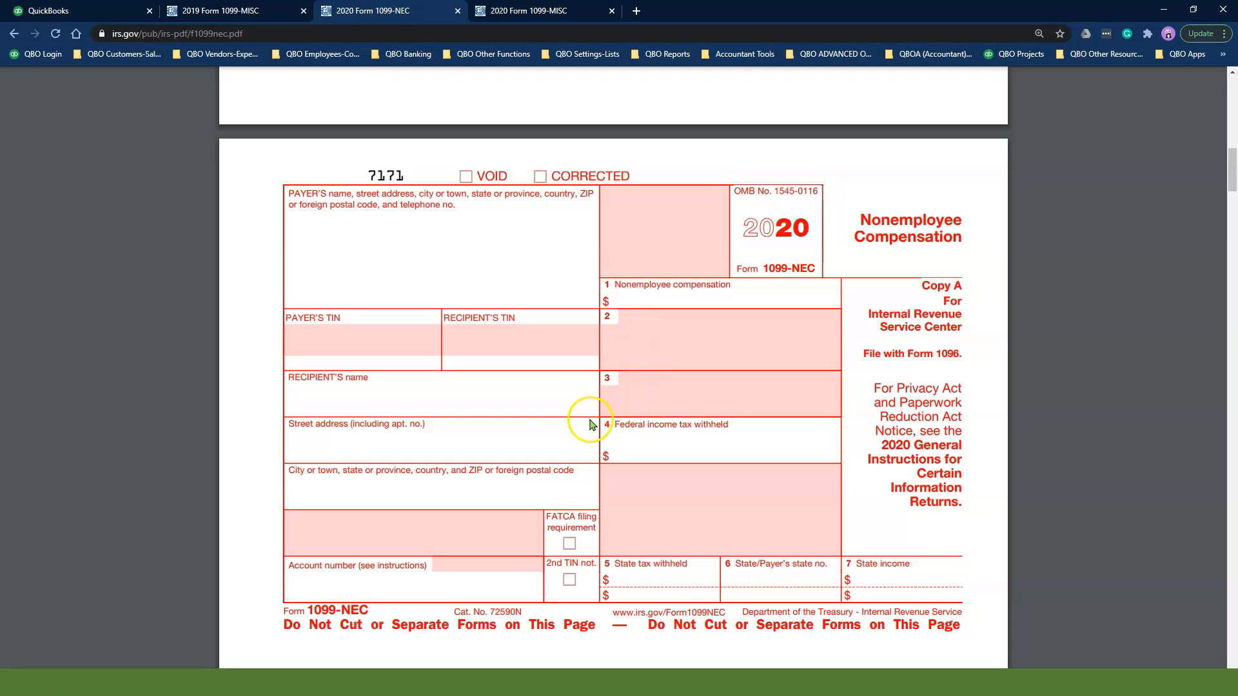
{"action": "mouse_move", "coordinate": [591, 426]}
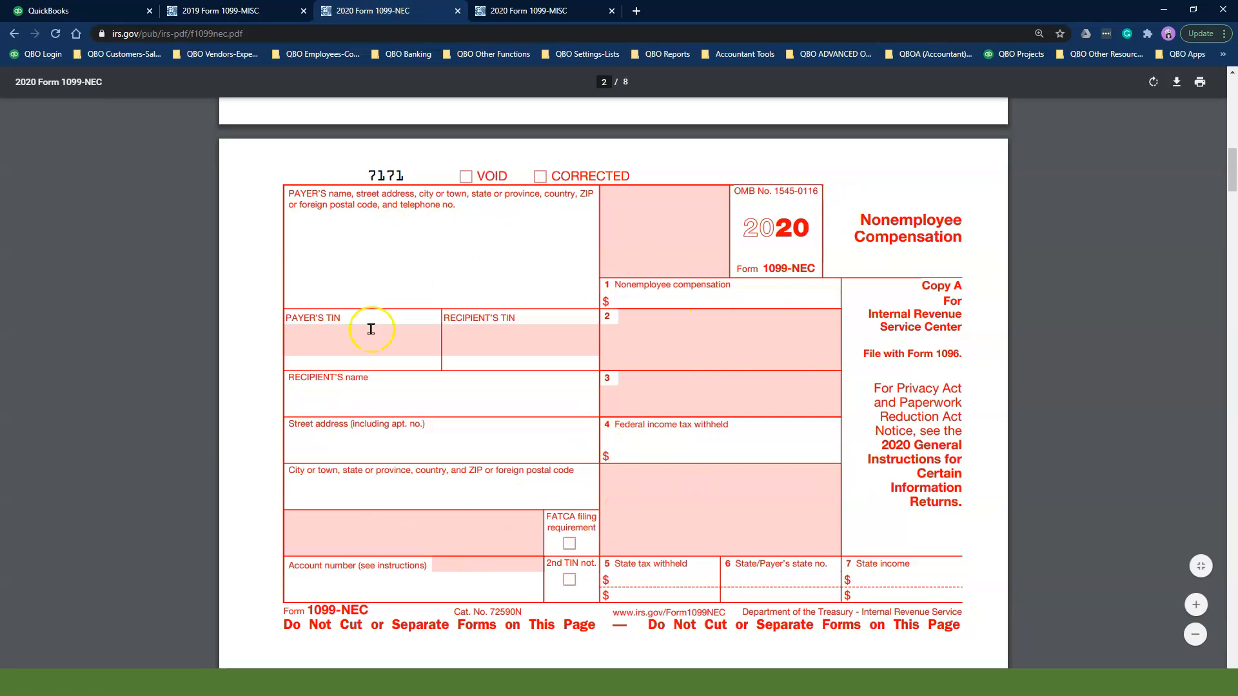
{"action": "mouse_move", "coordinate": [564, 356]}
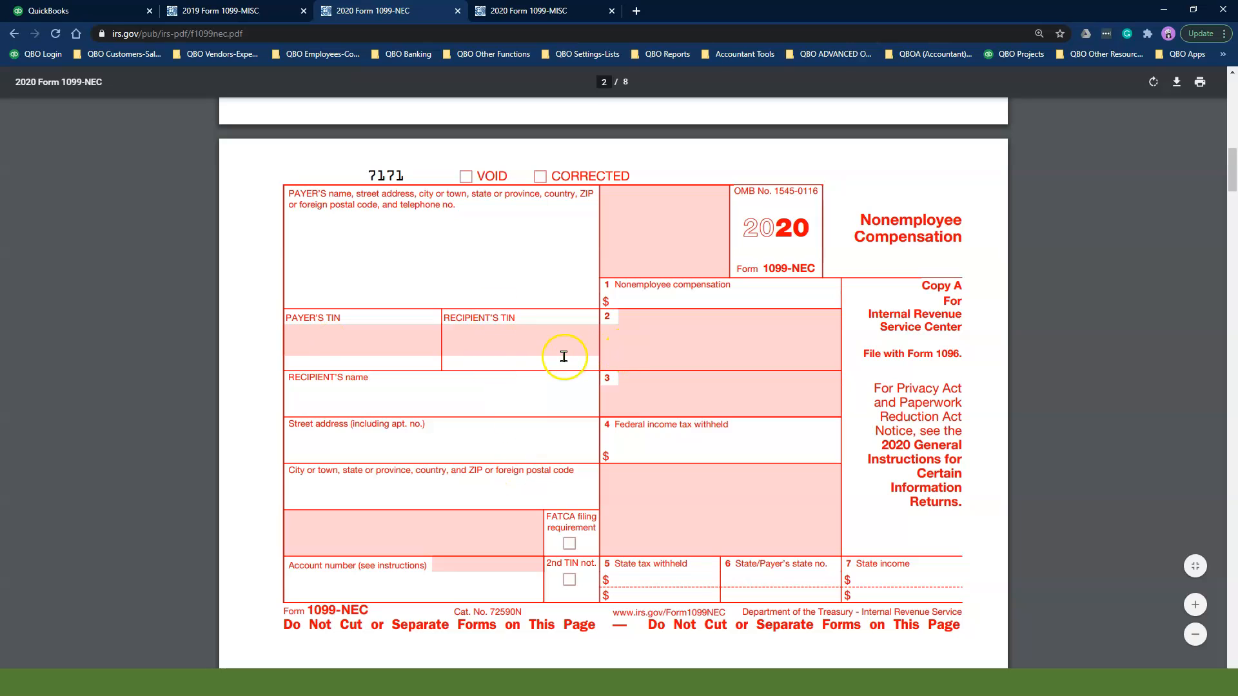
{"action": "mouse_move", "coordinate": [491, 11]}
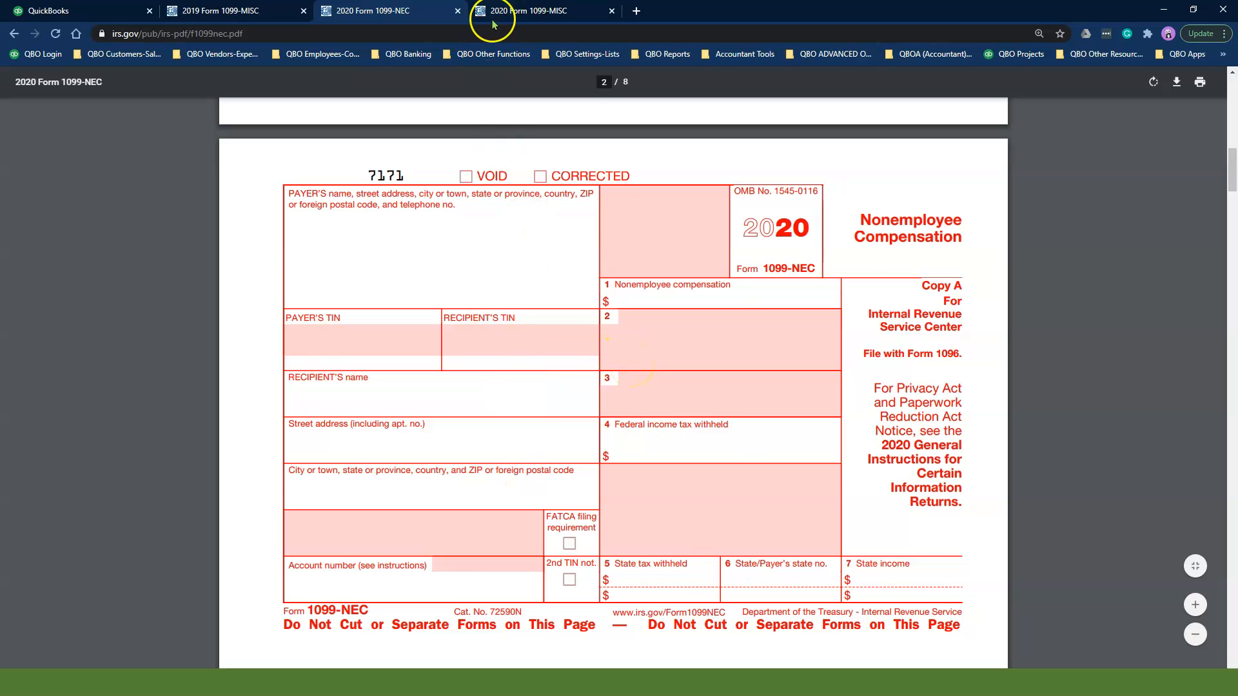
{"action": "left_click", "coordinate": [537, 10]}
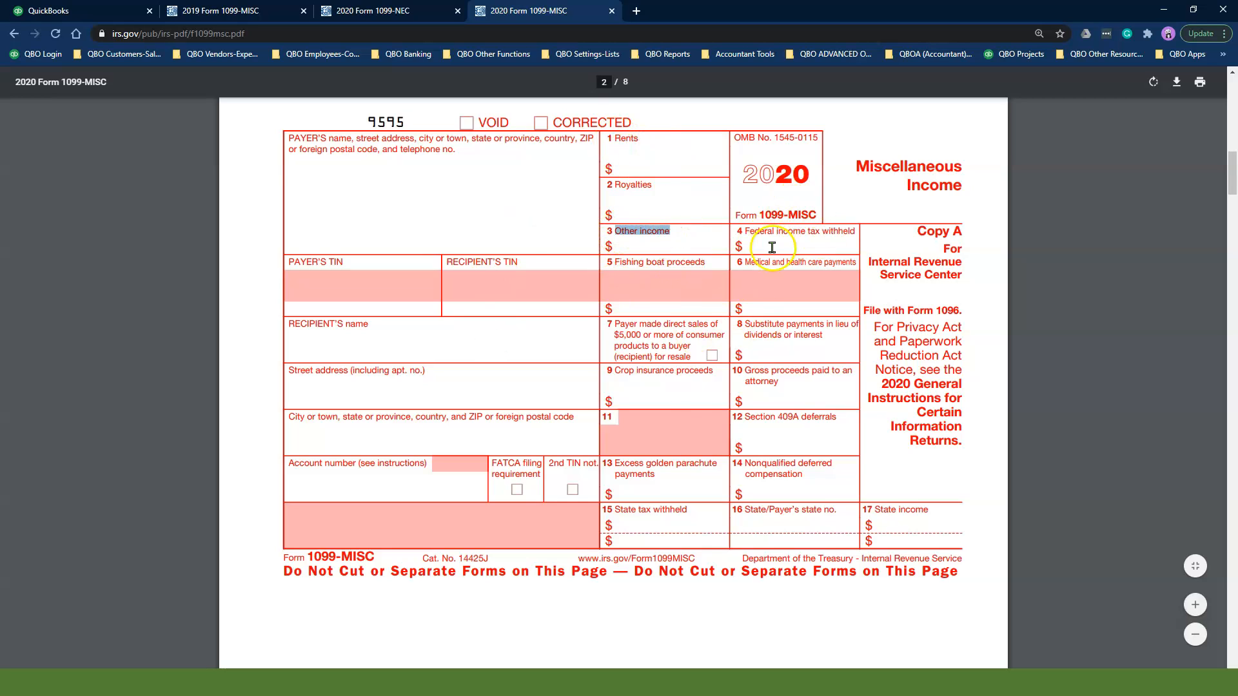
{"action": "mouse_move", "coordinate": [663, 489]}
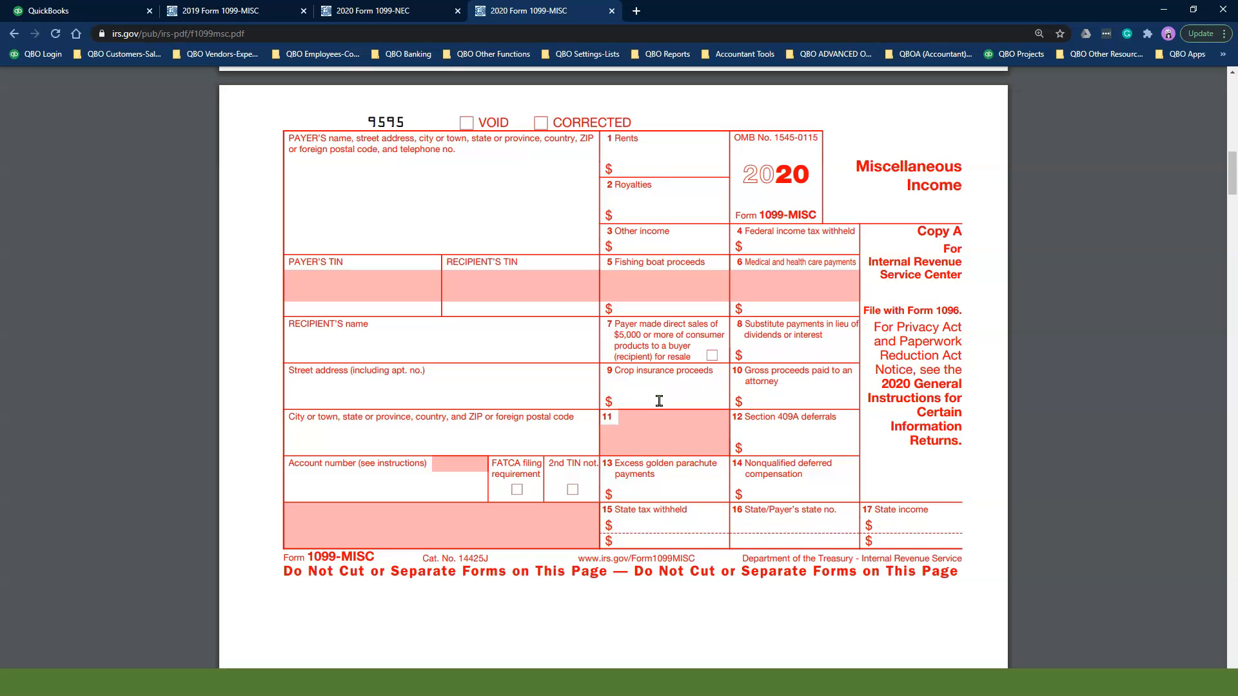
{"action": "mouse_move", "coordinate": [436, 282]}
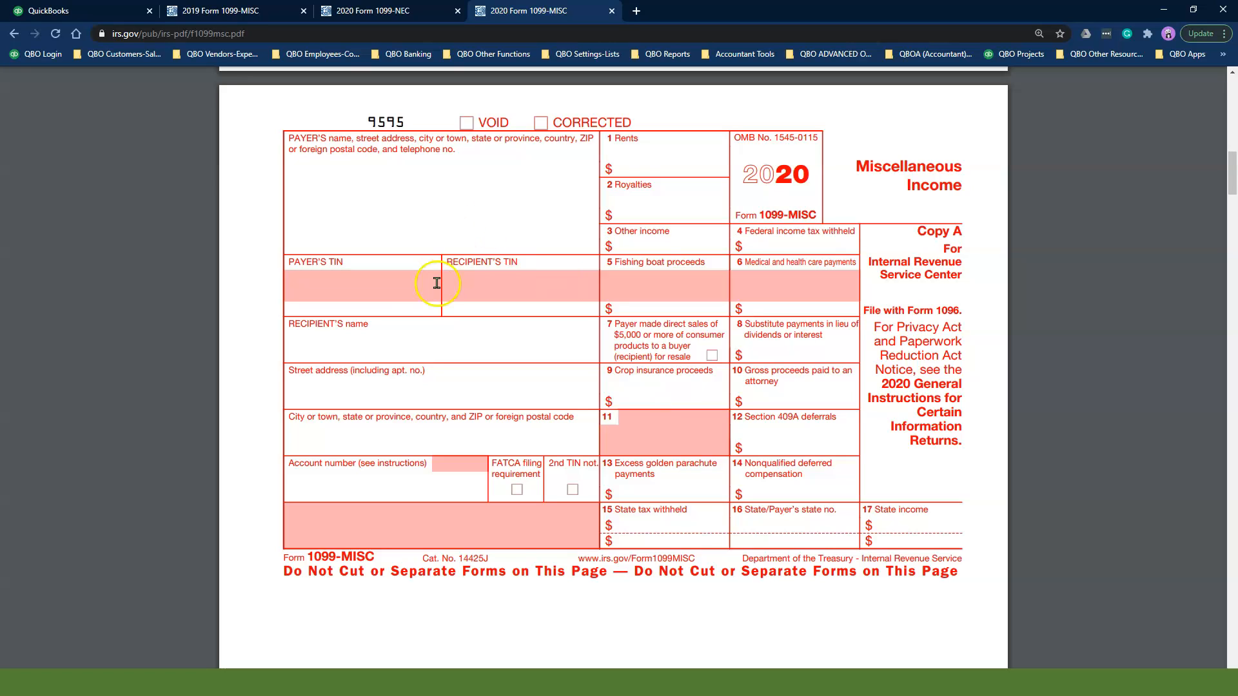
{"action": "mouse_move", "coordinate": [356, 346]}
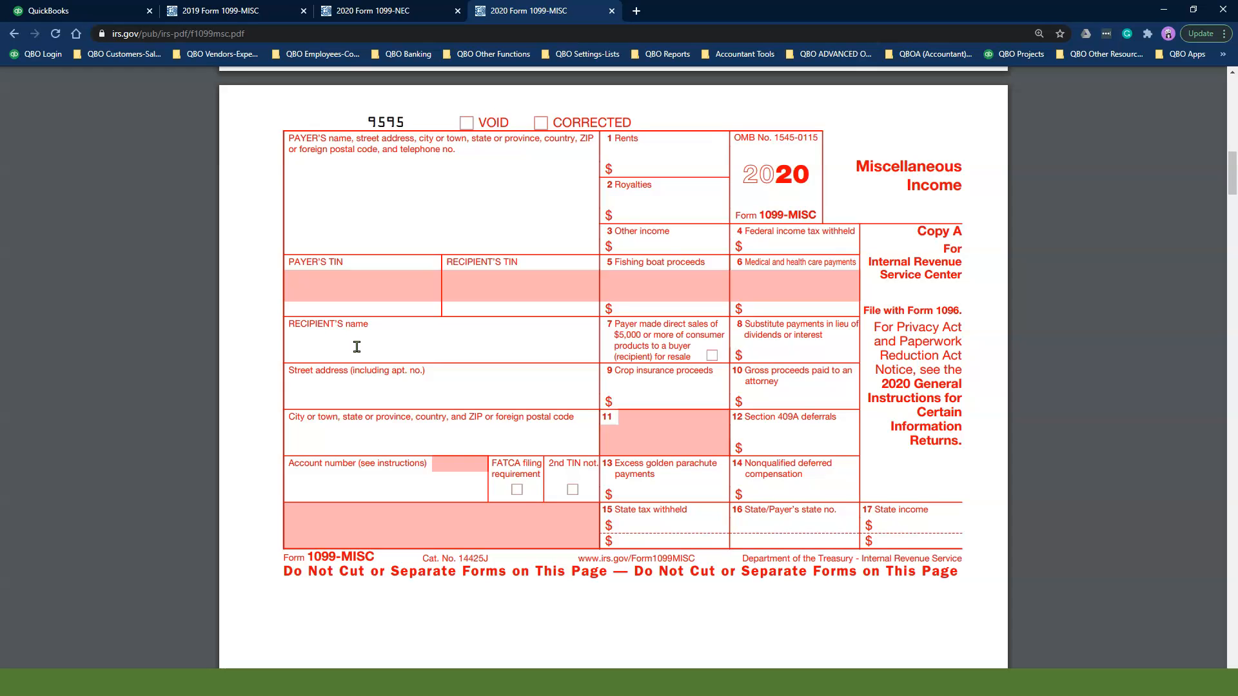
Switch back to the QuickBooks tab showing the Growth Community, Inc. dashboard.
{"action": "left_click", "coordinate": [71, 11]}
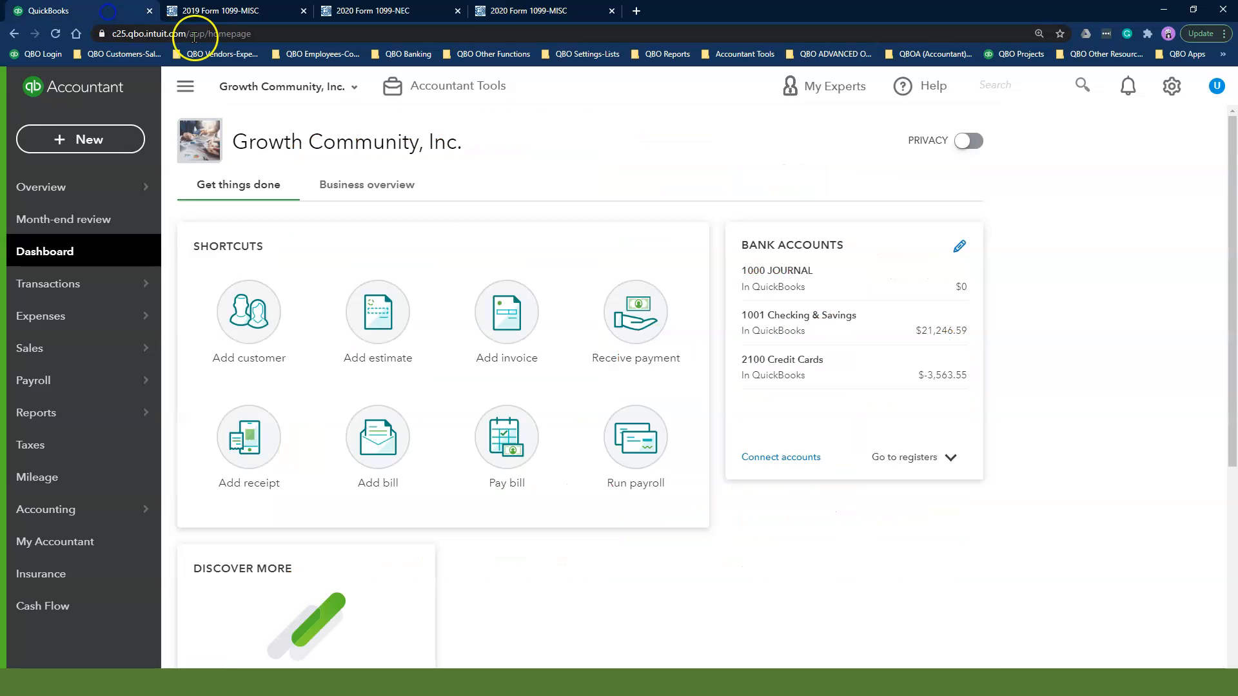
{"action": "mouse_move", "coordinate": [938, 575]}
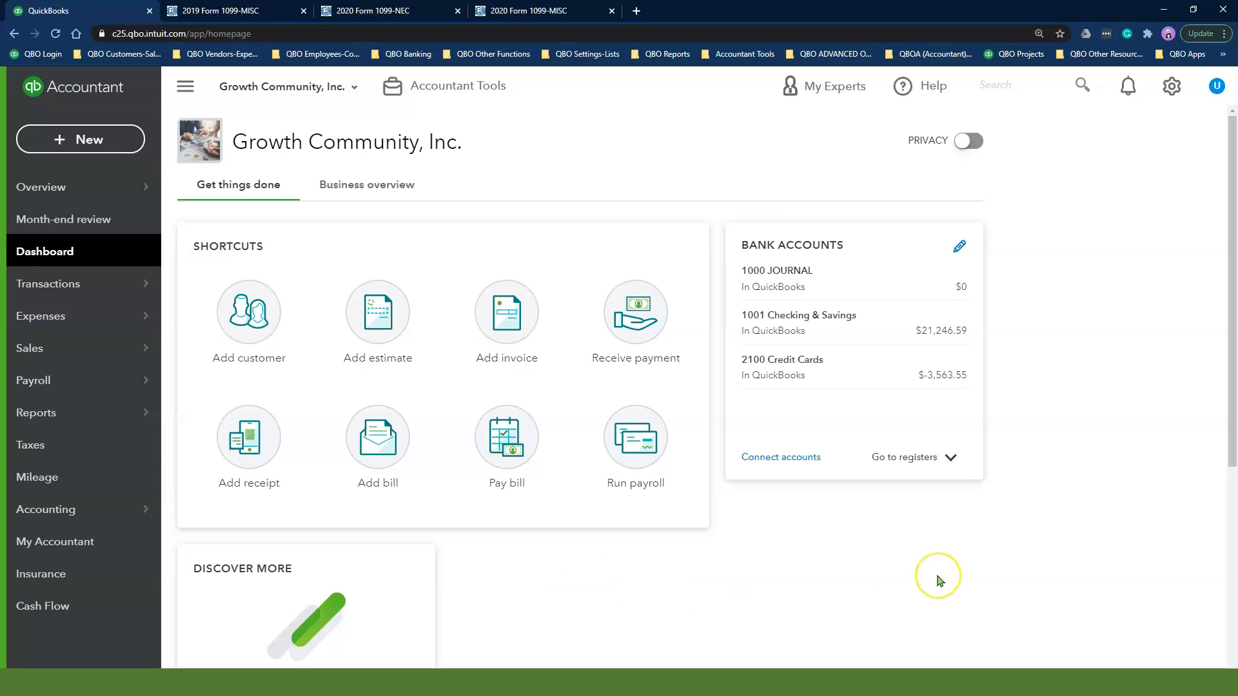
{"action": "mouse_move", "coordinate": [939, 582]}
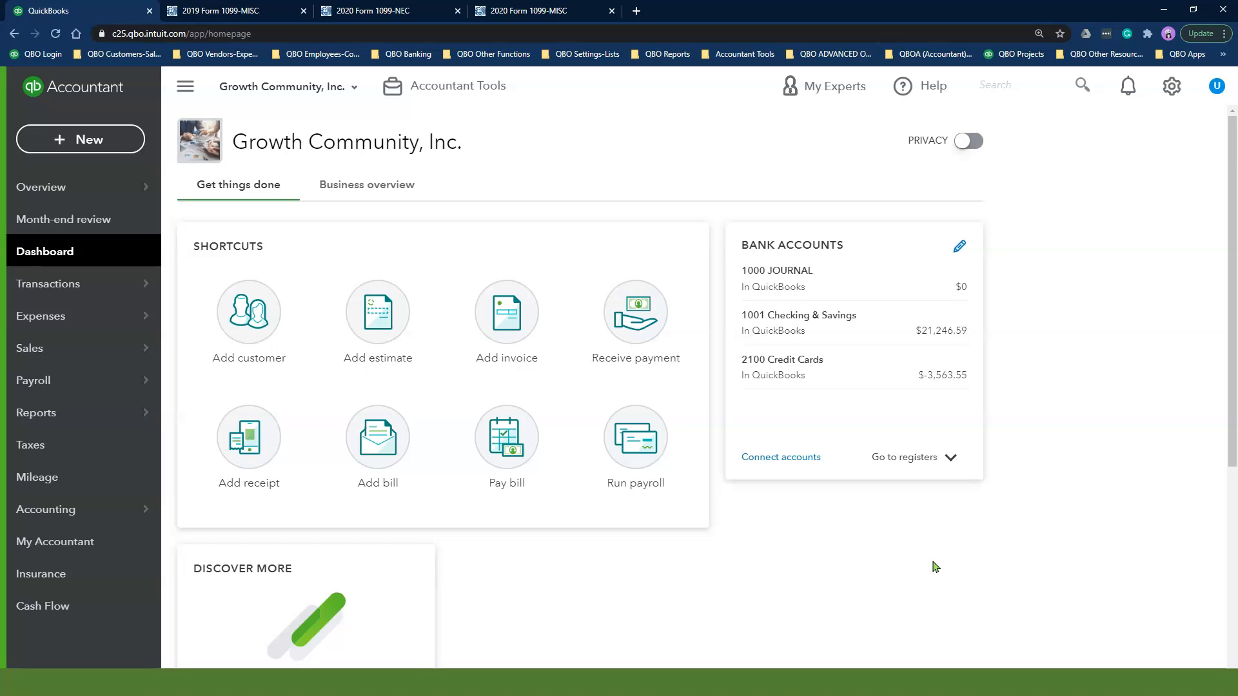
{"action": "mouse_move", "coordinate": [598, 568]}
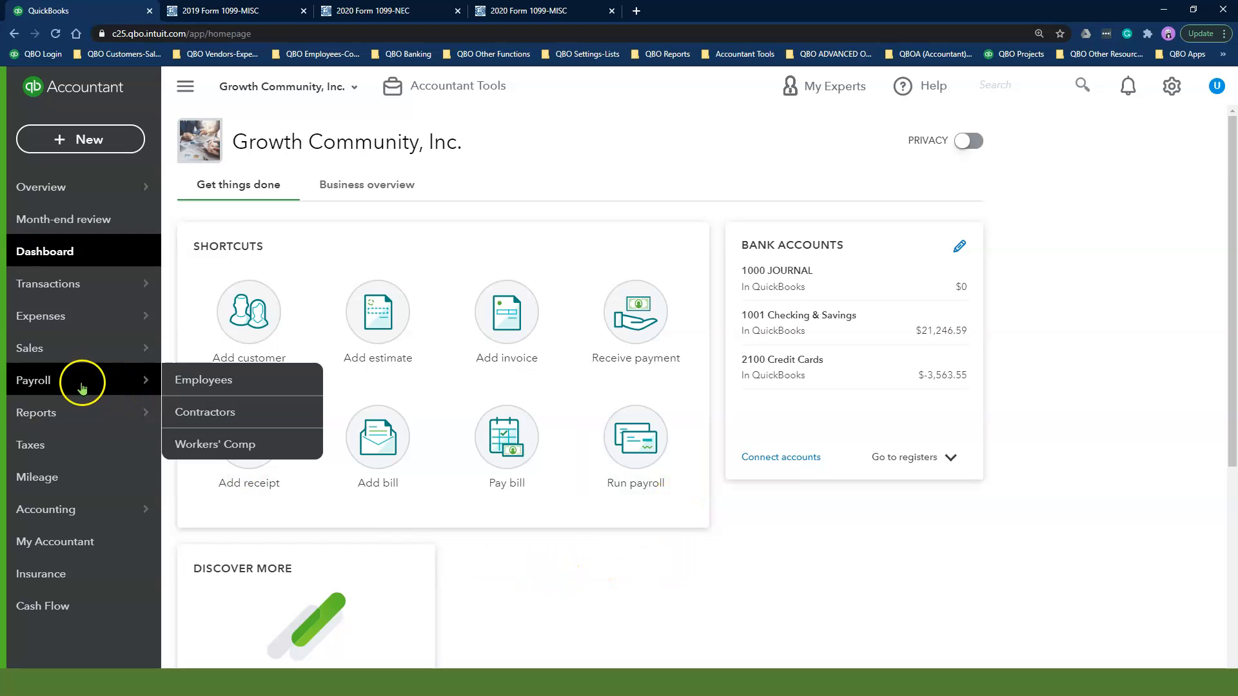
{"action": "mouse_move", "coordinate": [225, 412]}
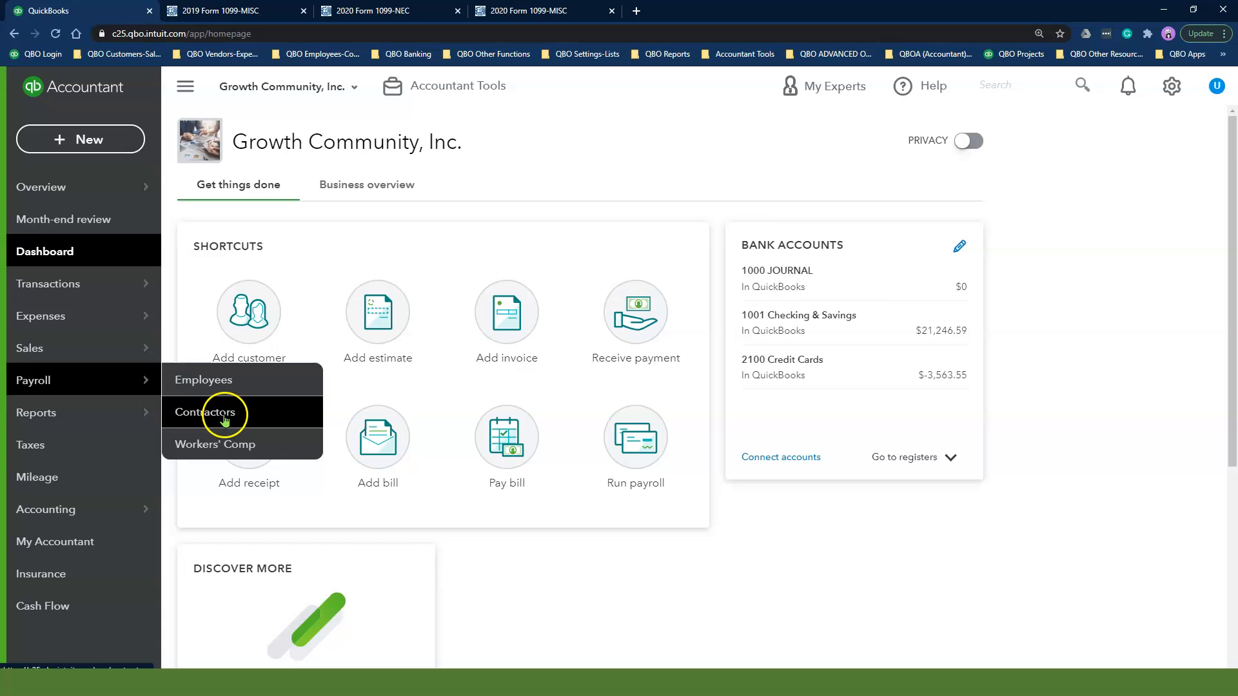
From the Contractors list, start Prepare 1099s to reach the Continue your 1099s page.
{"action": "left_click", "coordinate": [206, 413]}
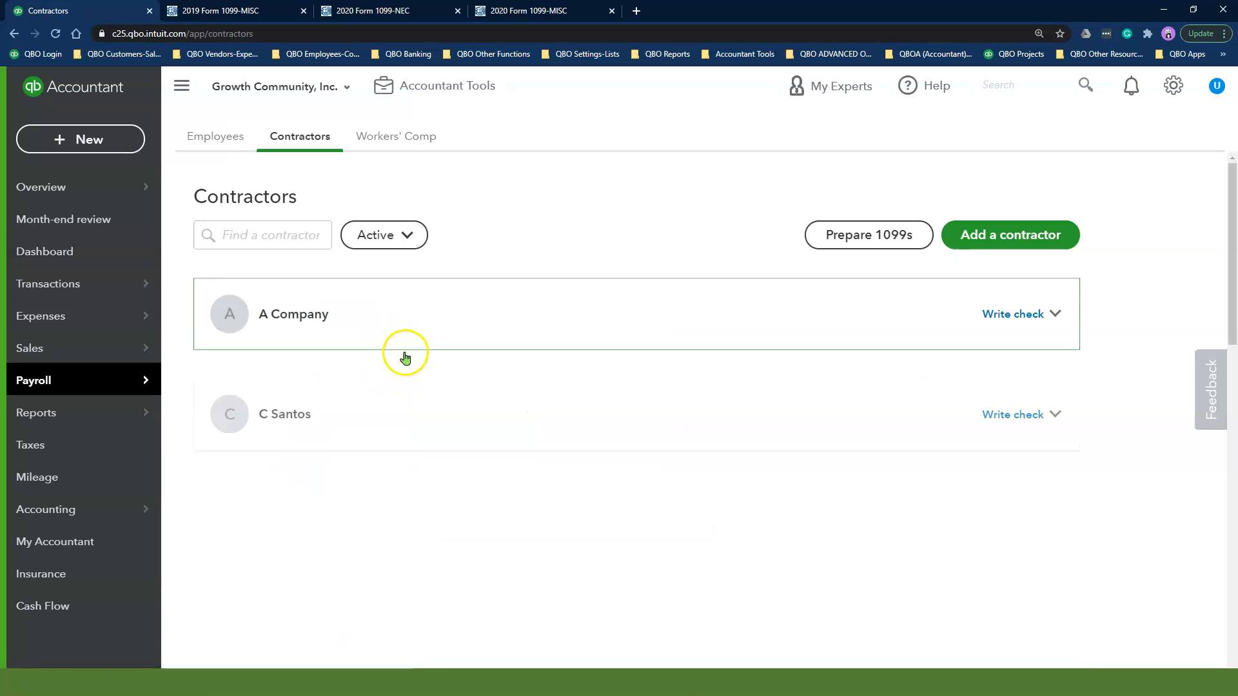
{"action": "left_click", "coordinate": [868, 235]}
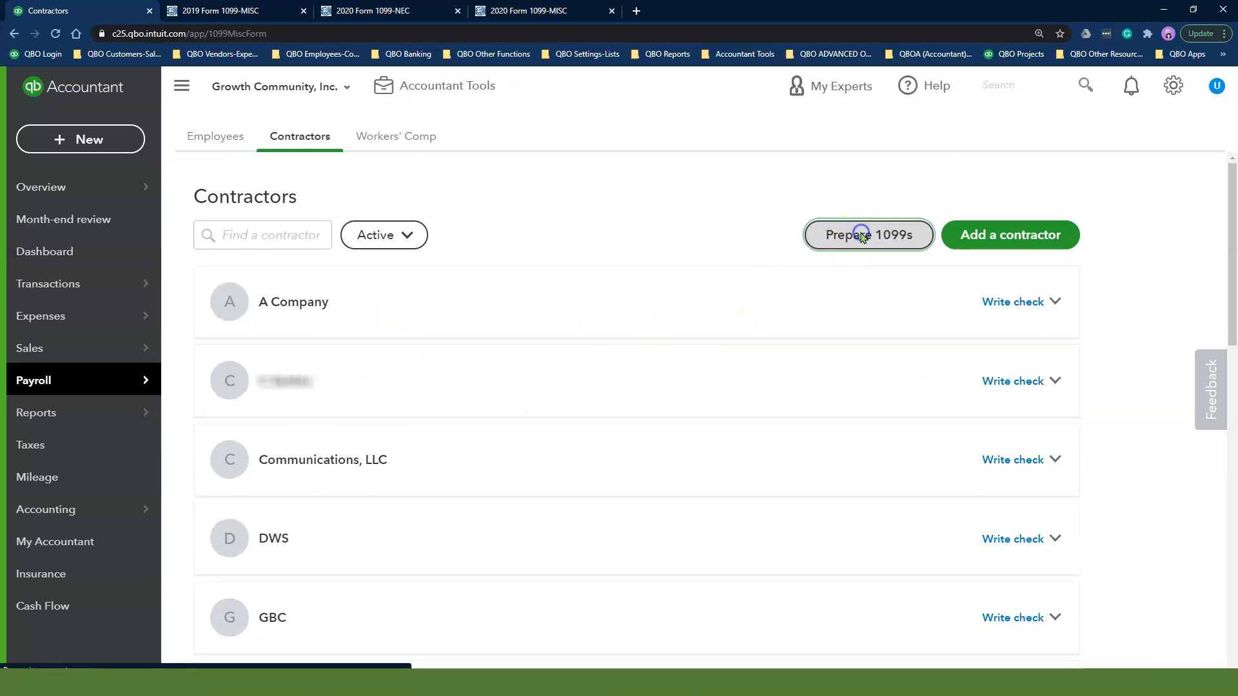
{"action": "left_click", "coordinate": [868, 235]}
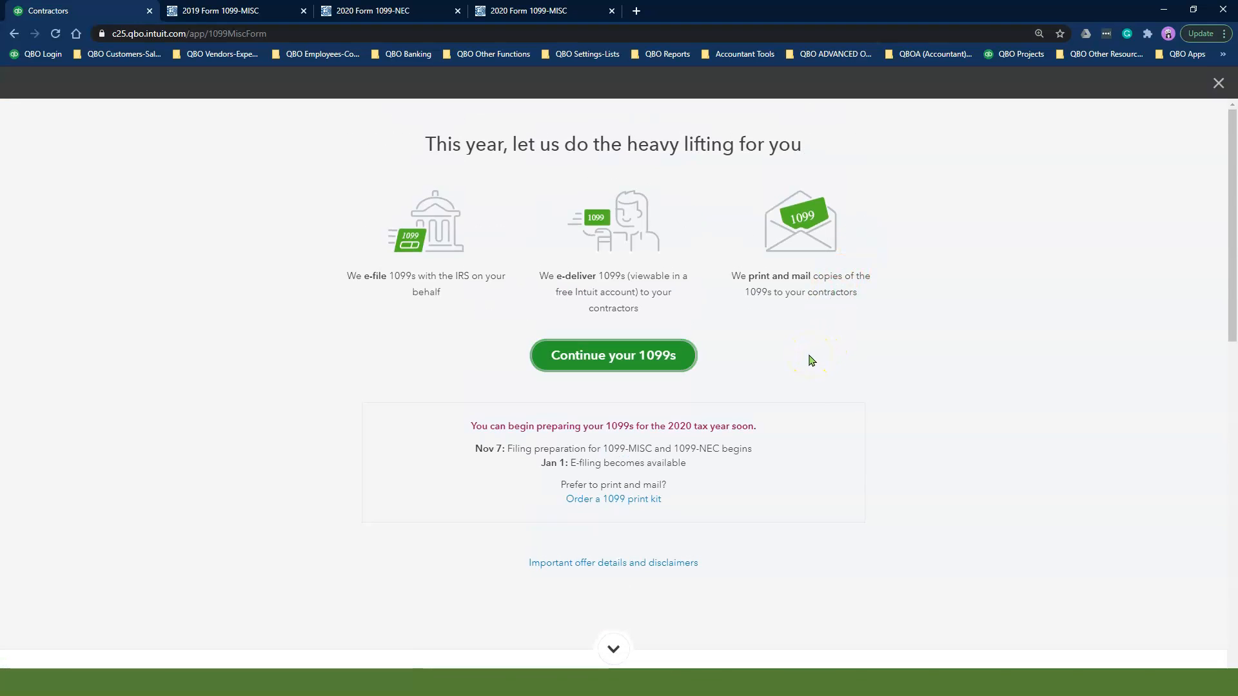
{"action": "mouse_move", "coordinate": [787, 365]}
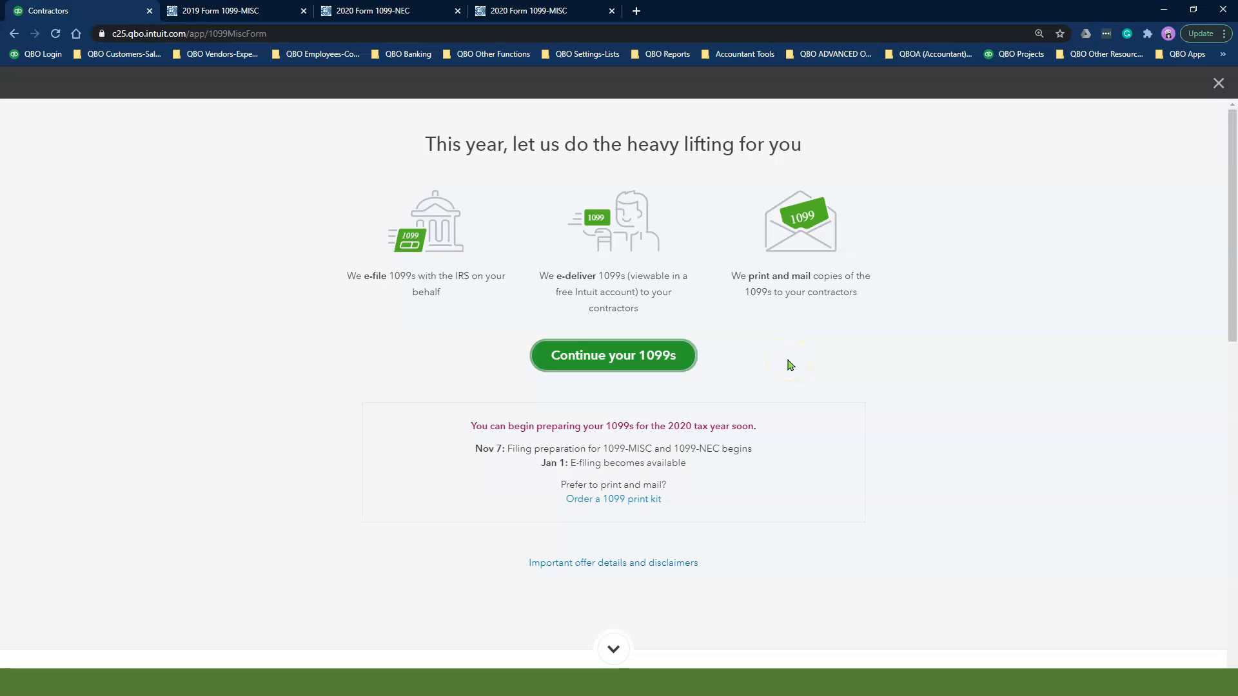
{"action": "mouse_move", "coordinate": [459, 434]}
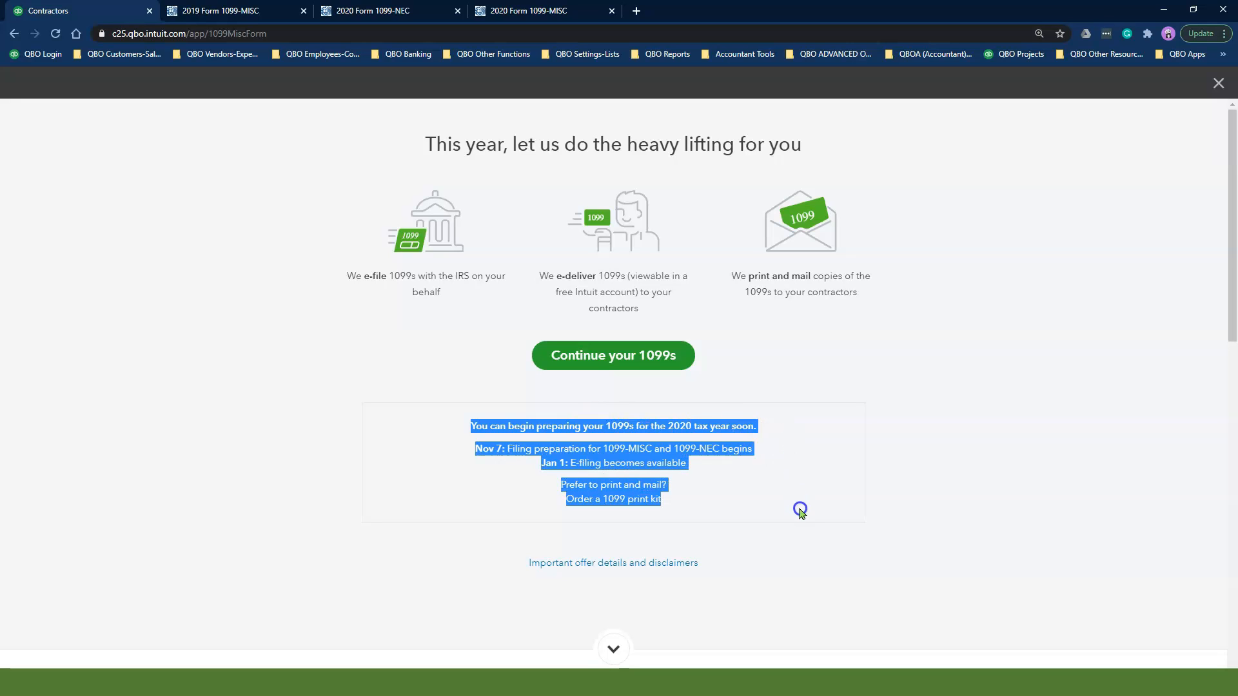
{"action": "left_click", "coordinate": [874, 393]}
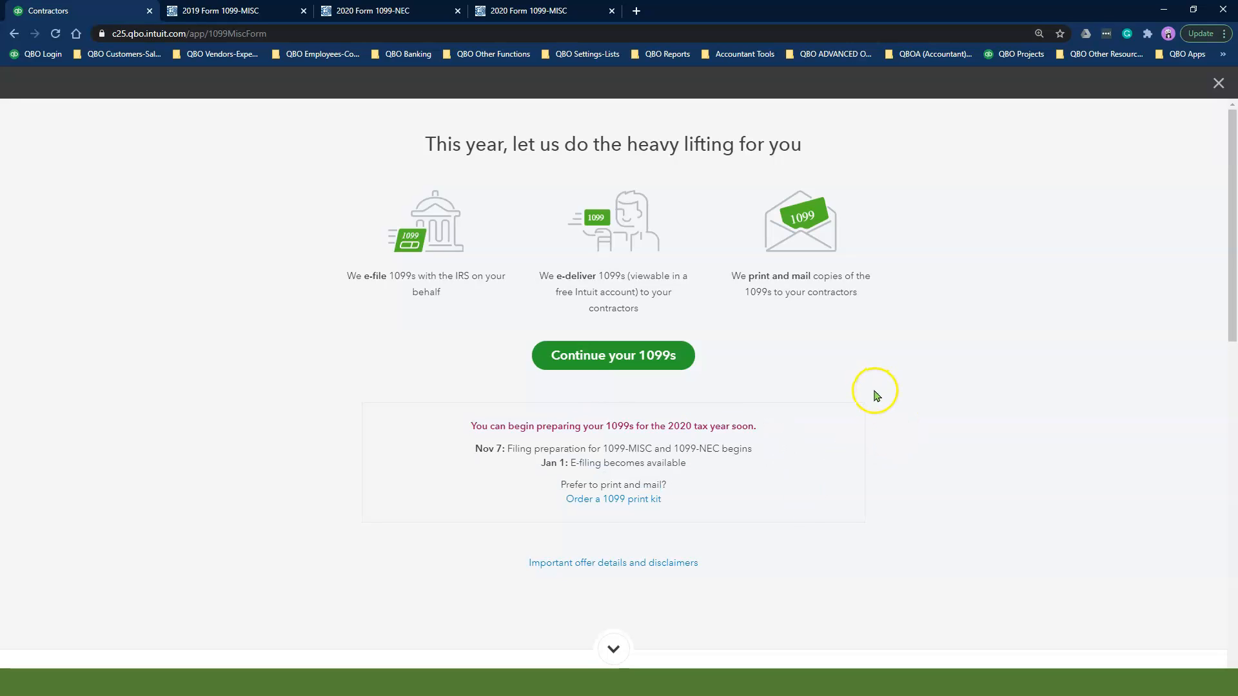
{"action": "mouse_move", "coordinate": [879, 394]}
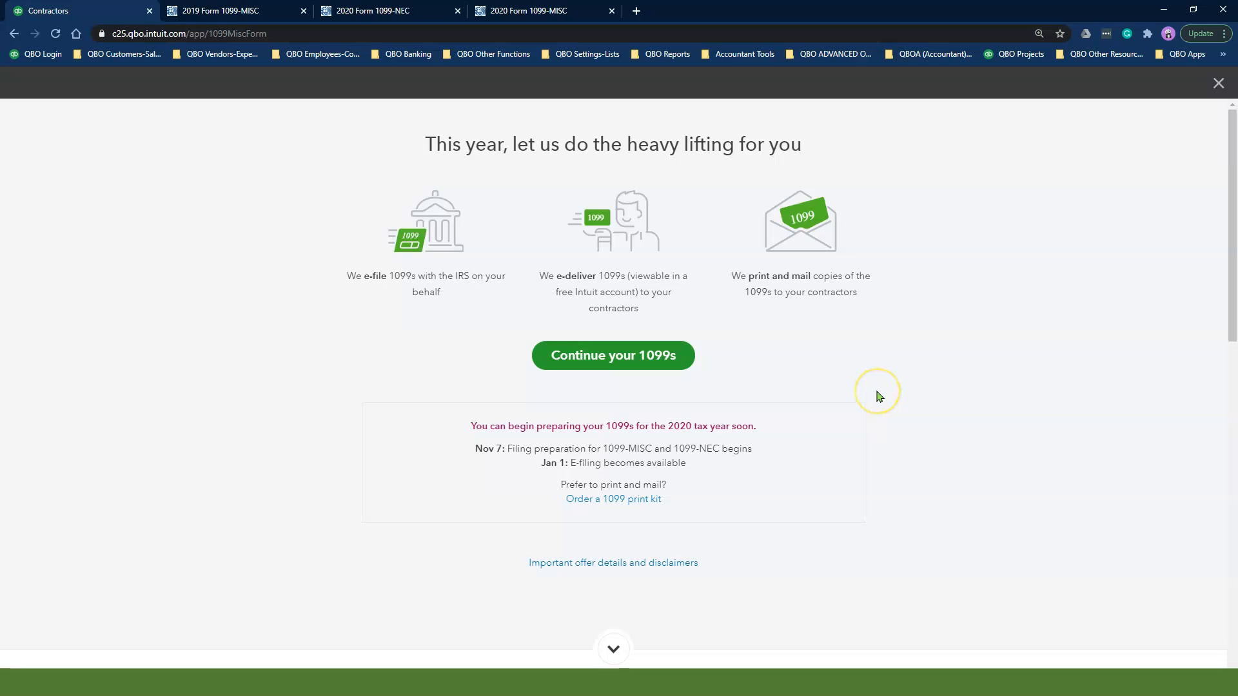
{"action": "mouse_move", "coordinate": [879, 398]}
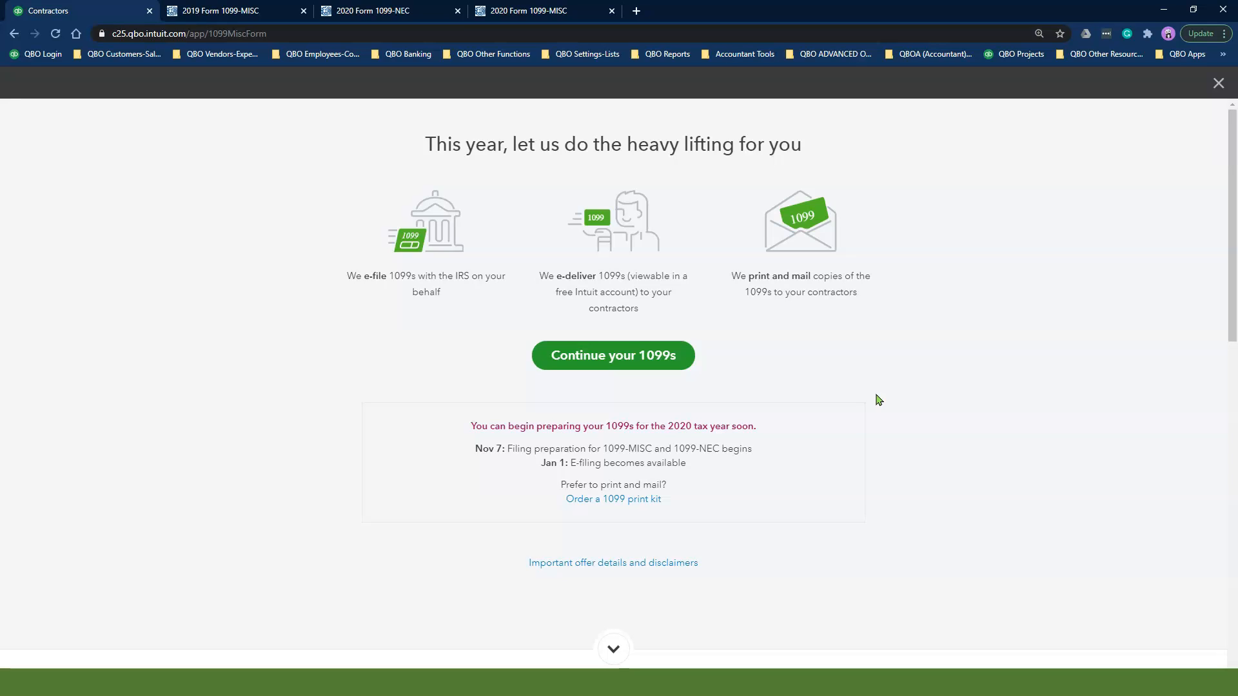
{"action": "mouse_move", "coordinate": [821, 390]}
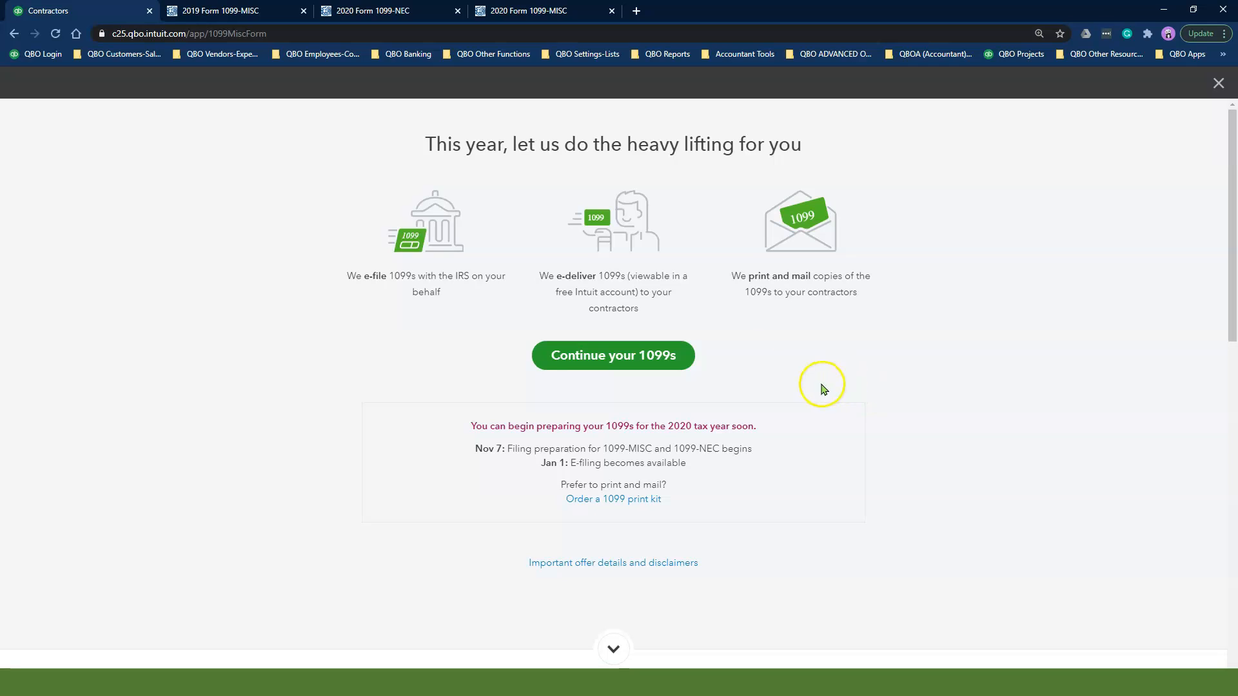
{"action": "mouse_move", "coordinate": [613, 356]}
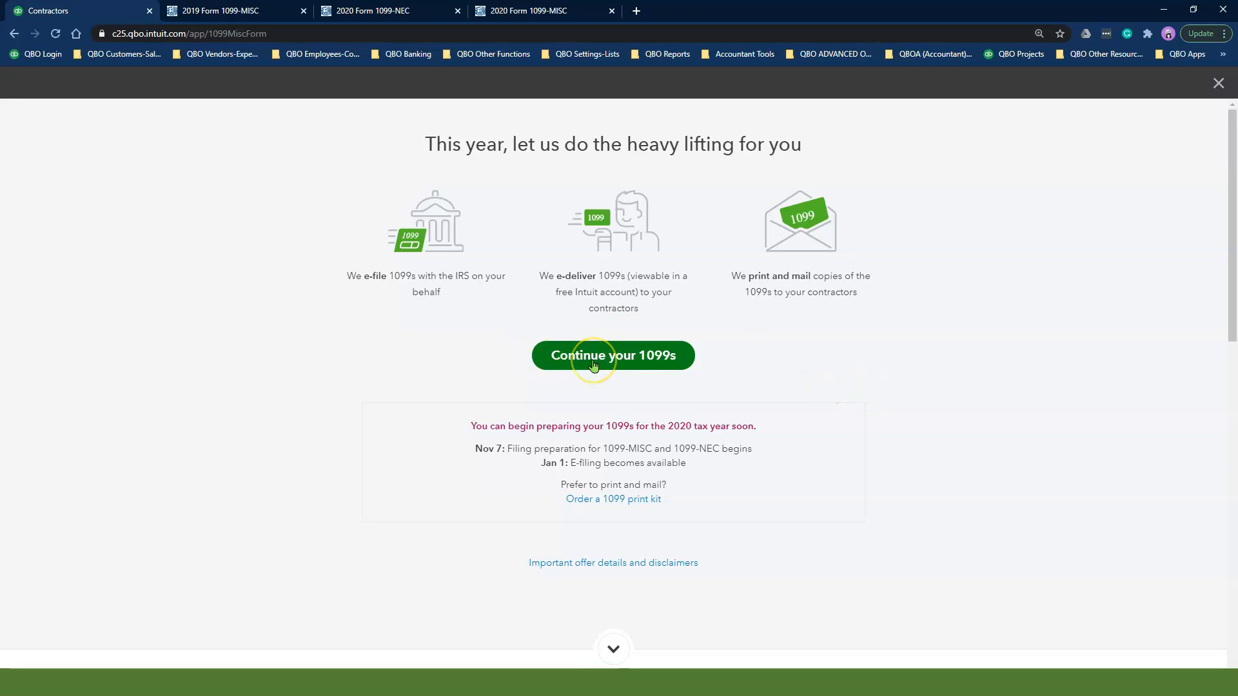
{"action": "mouse_move", "coordinate": [613, 363]}
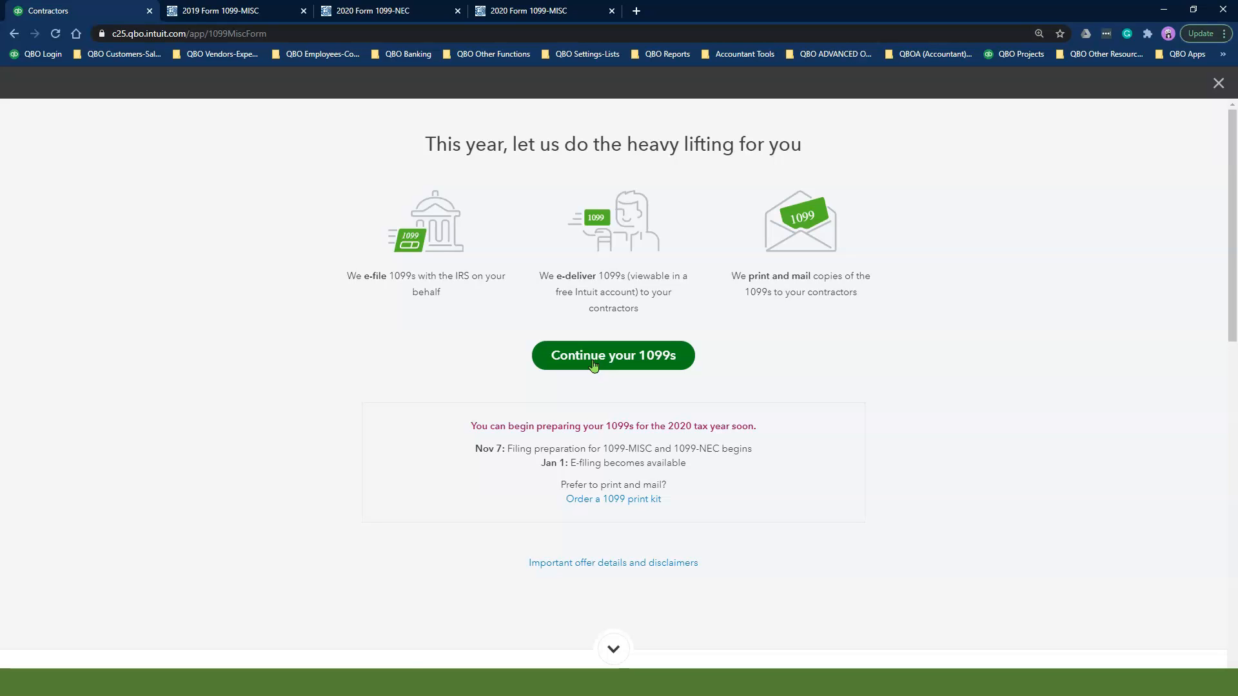
{"action": "left_click", "coordinate": [612, 356]}
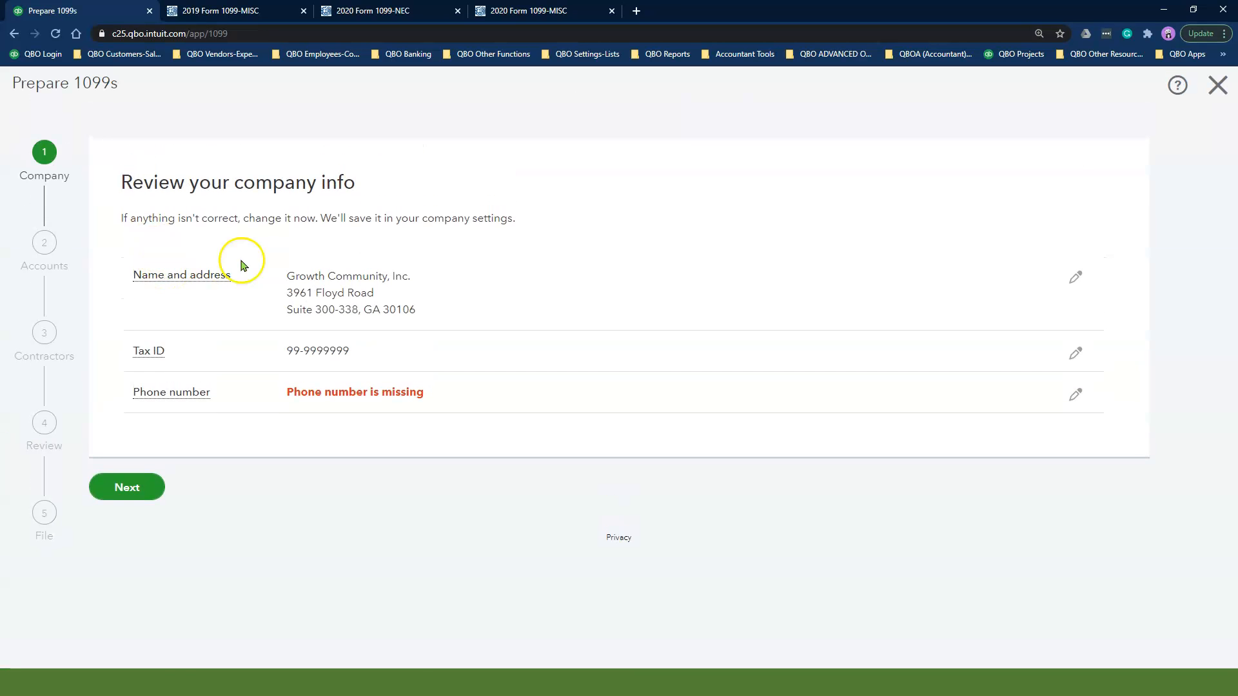
{"action": "mouse_move", "coordinate": [649, 437]}
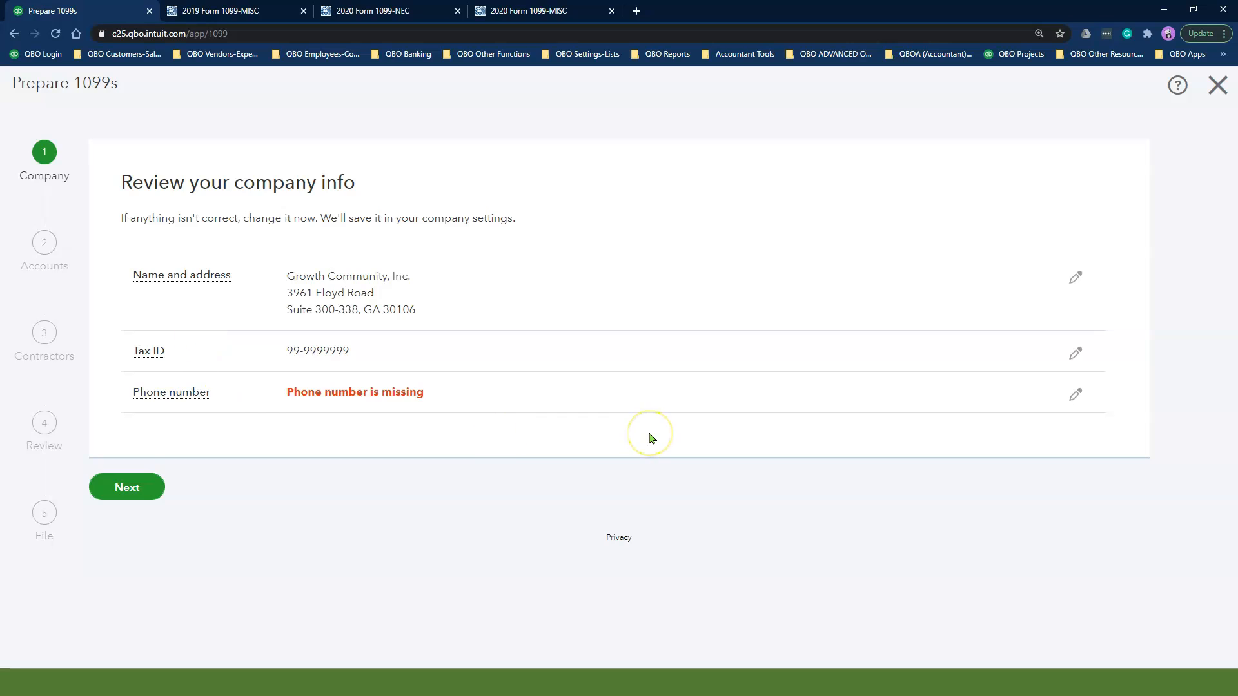
{"action": "mouse_move", "coordinate": [327, 392]}
{"action": "type", "text": "404-"}
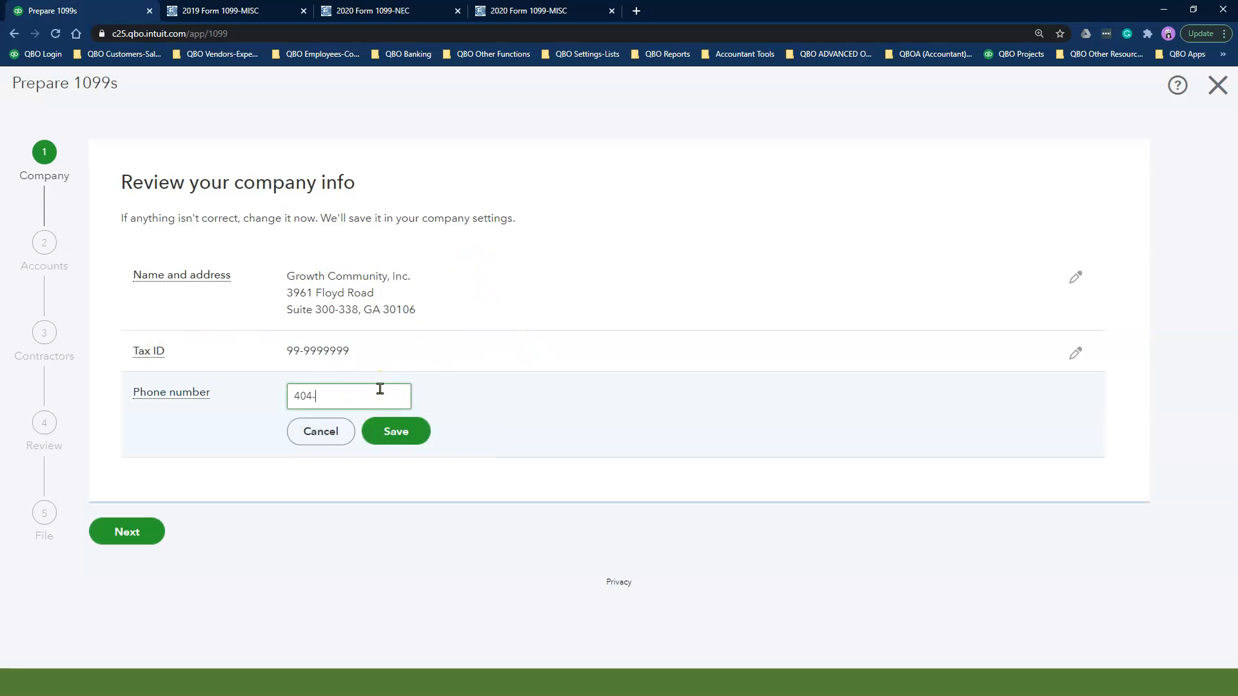
{"action": "type", "text": "647"}
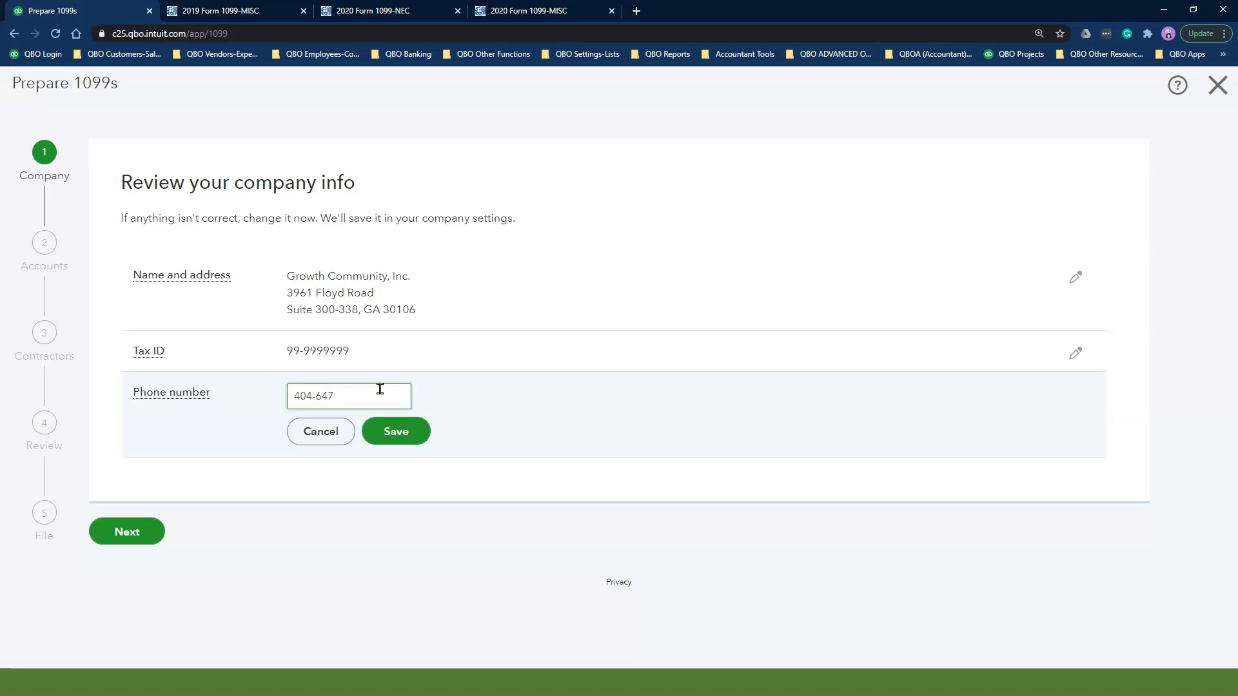
{"action": "type", "text": "-4282"}
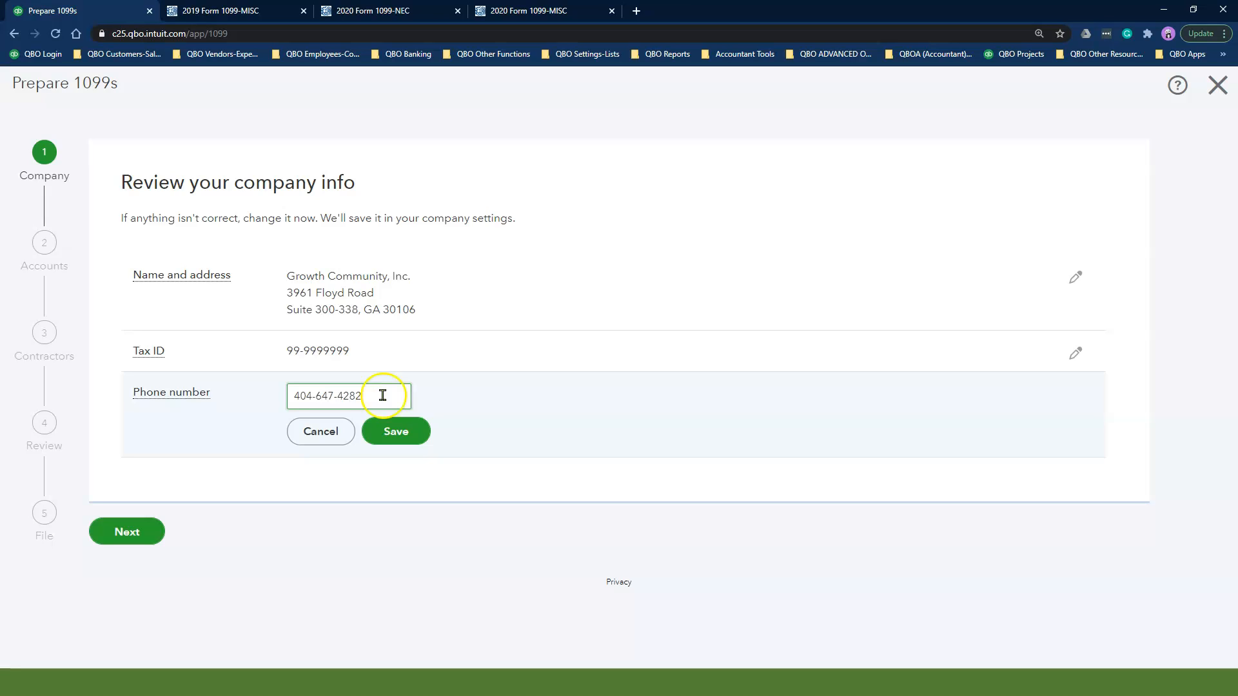
{"action": "left_click", "coordinate": [395, 431]}
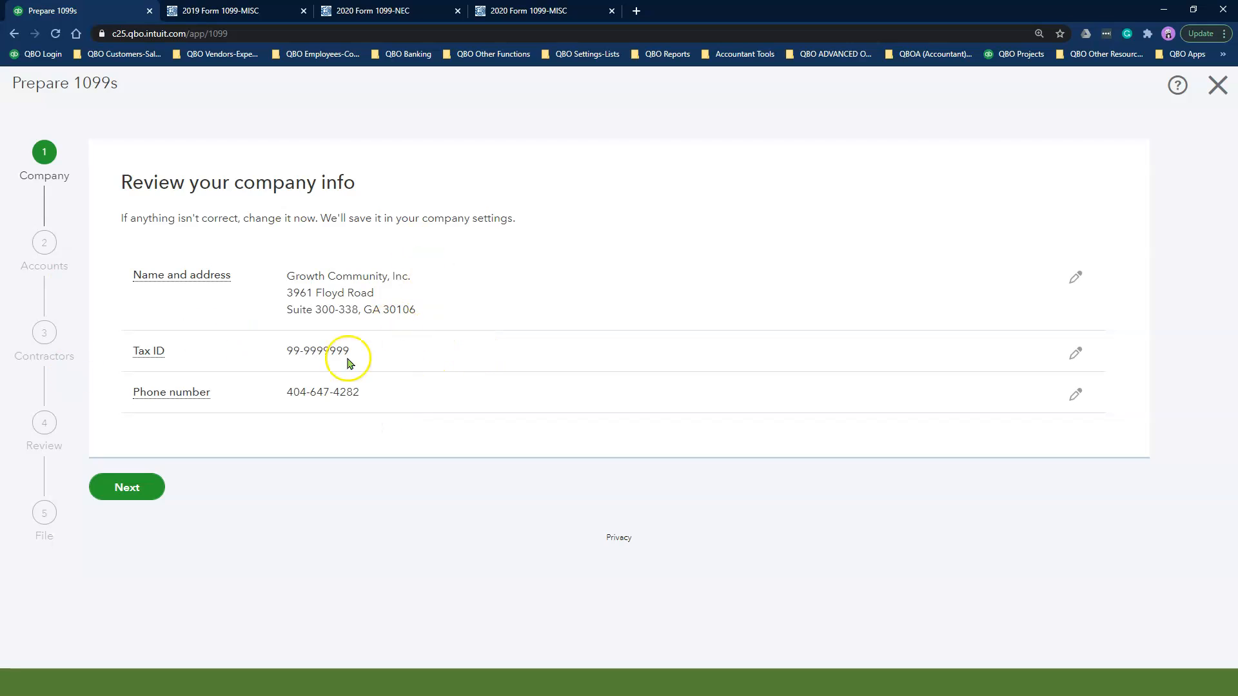
{"action": "mouse_move", "coordinate": [386, 476]}
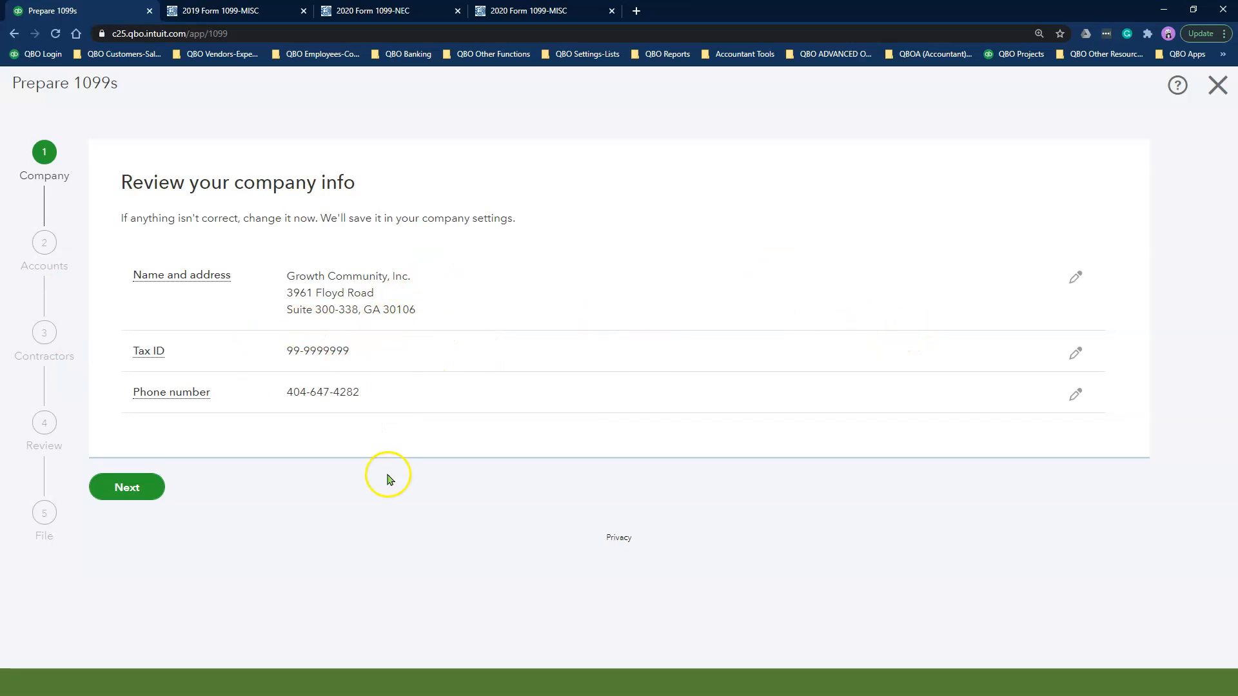
{"action": "mouse_move", "coordinate": [387, 480]}
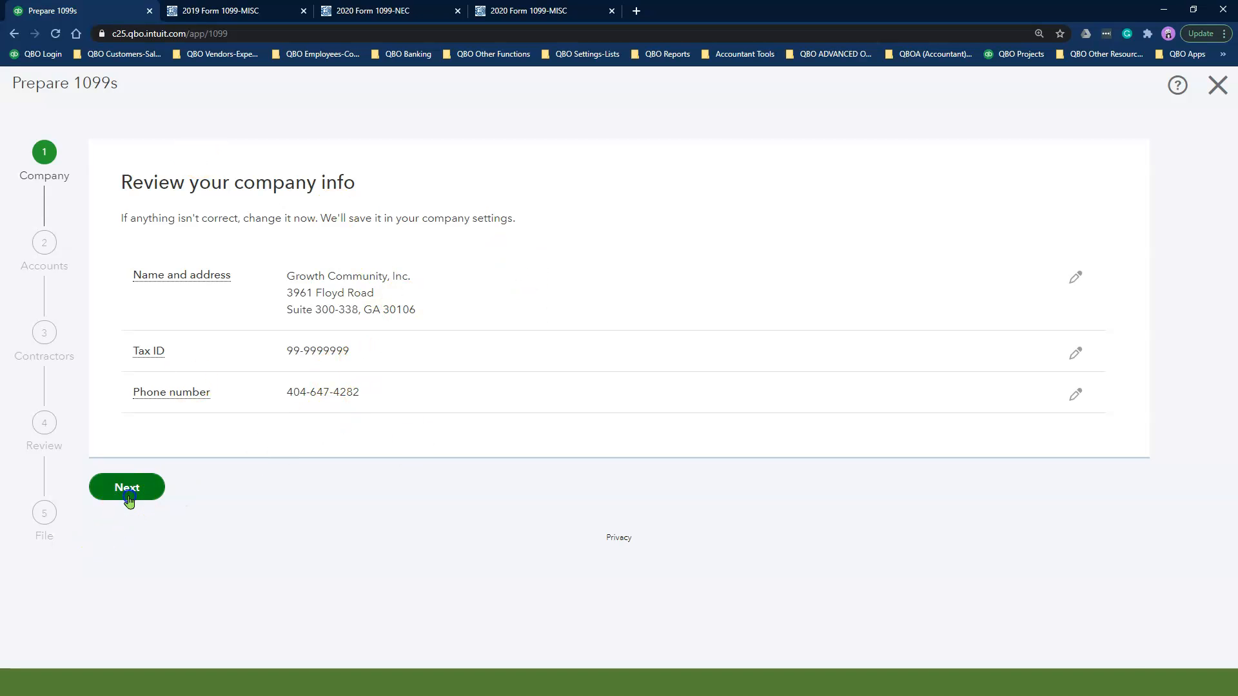
Advance to Categorize payments and check Non-employee compensation (Box 1 1099-NEC).
{"action": "left_click", "coordinate": [126, 486]}
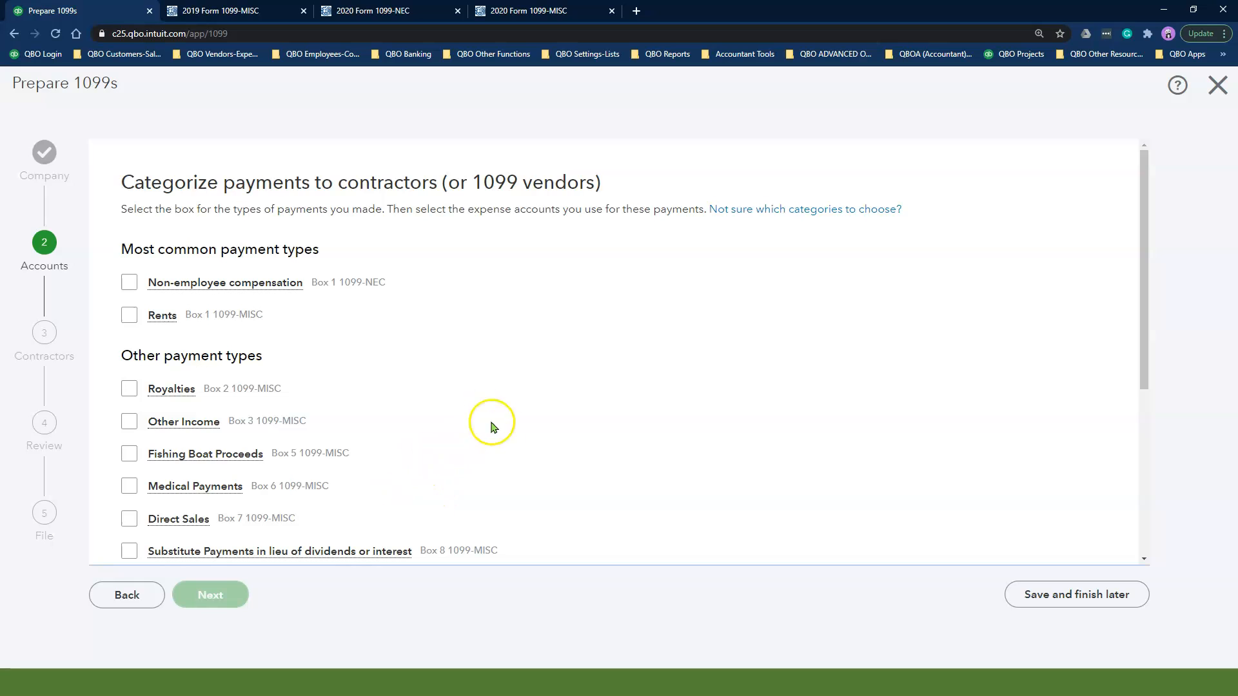
{"action": "scroll", "scroll_direction": "down", "scroll_amount": 3}
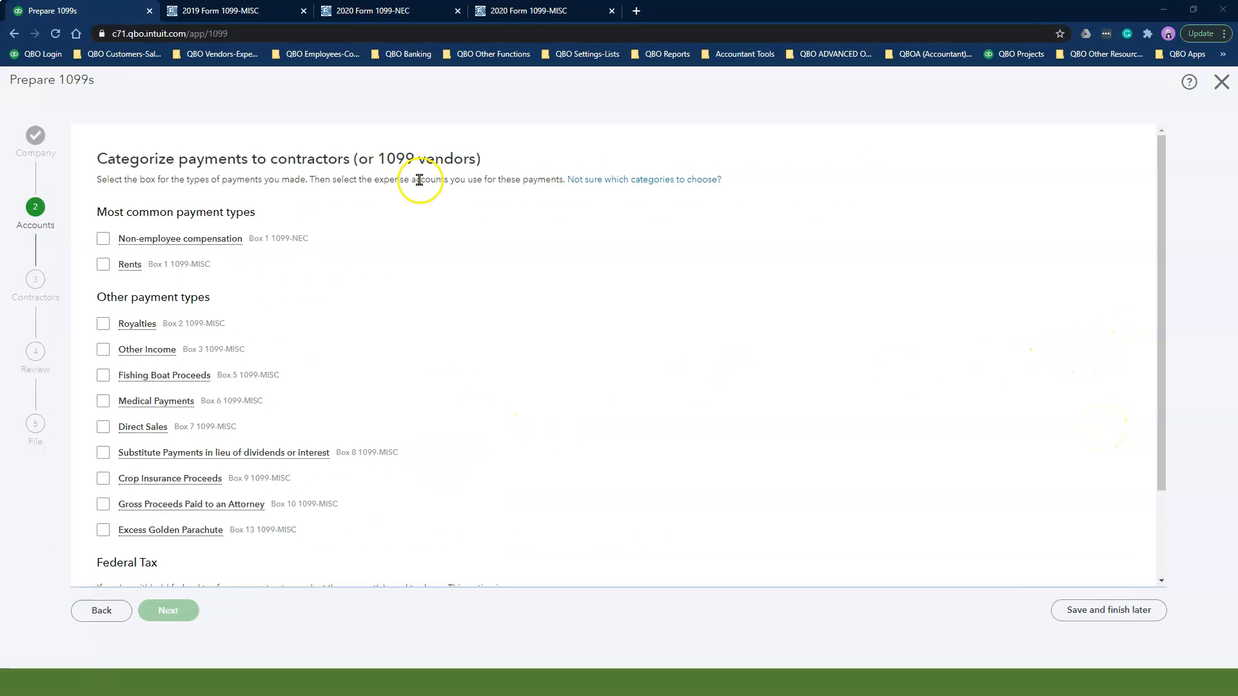
{"action": "scroll", "scroll_direction": "down", "scroll_amount": 3}
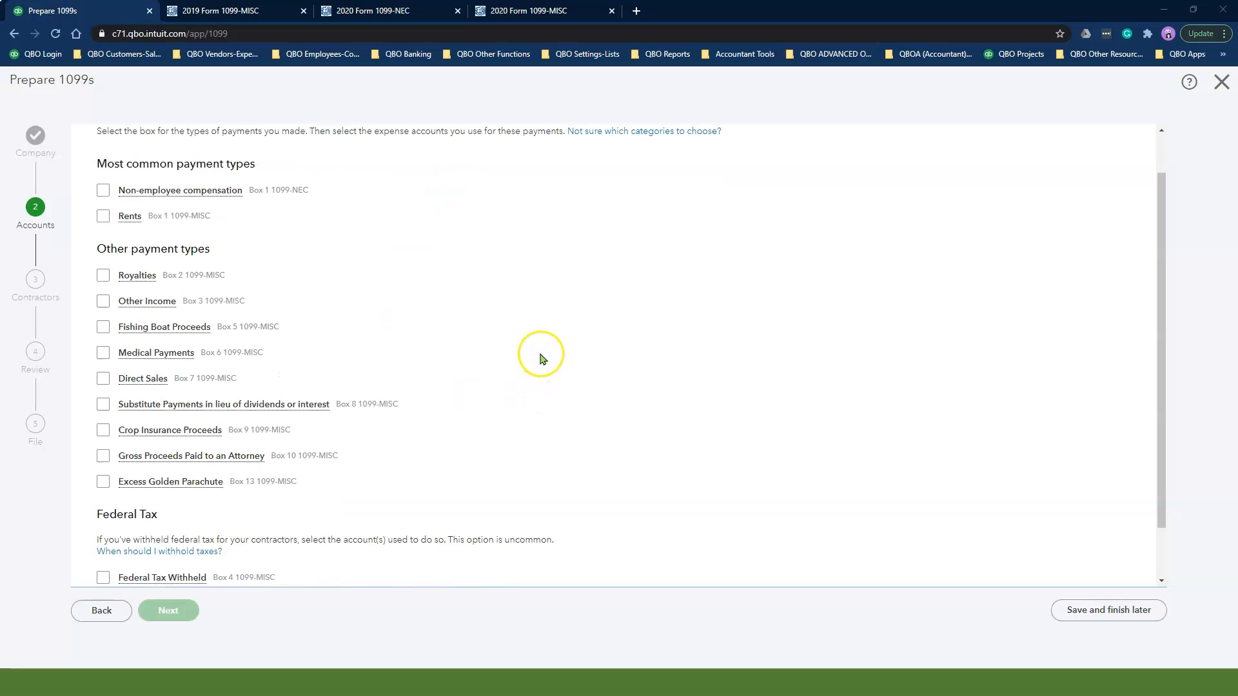
{"action": "scroll", "scroll_direction": "up", "scroll_amount": 3}
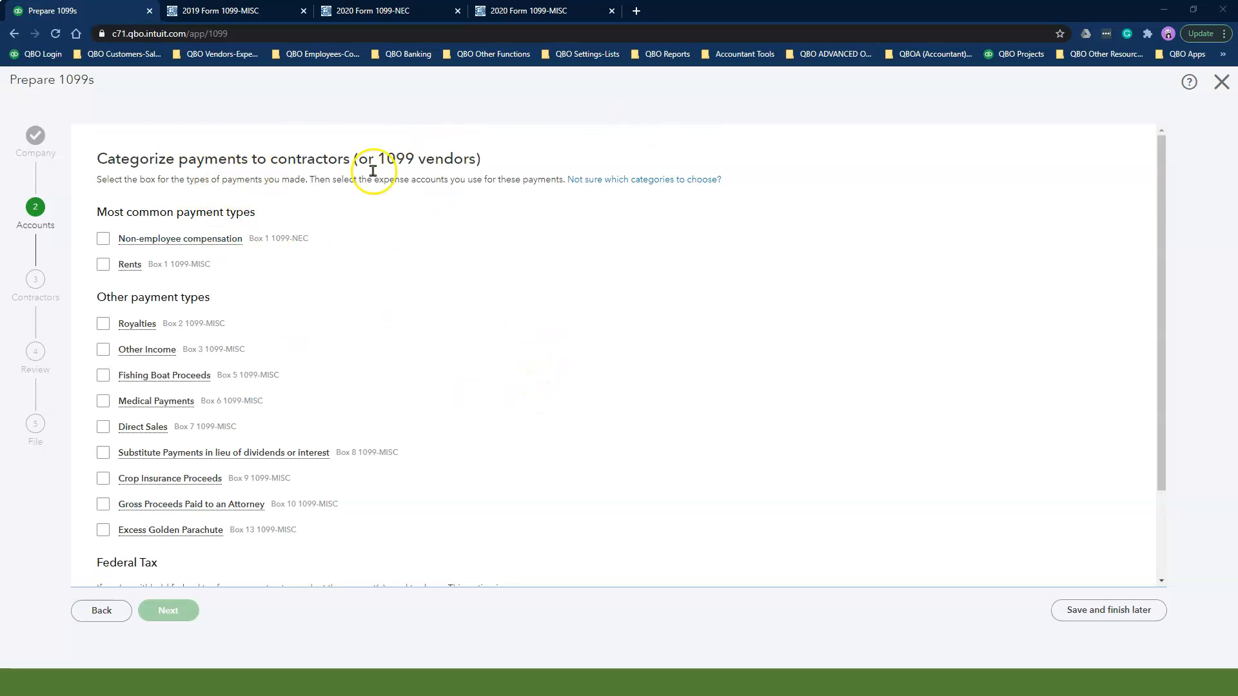
{"action": "mouse_move", "coordinate": [586, 185]}
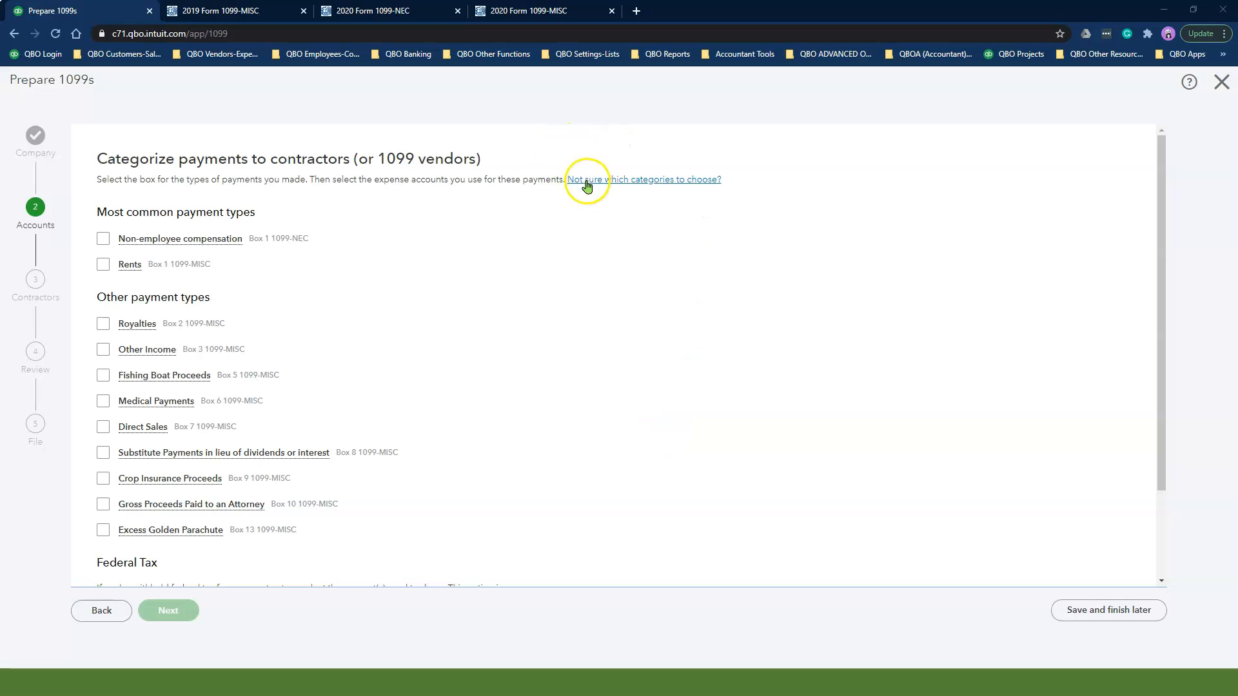
{"action": "mouse_move", "coordinate": [623, 188]}
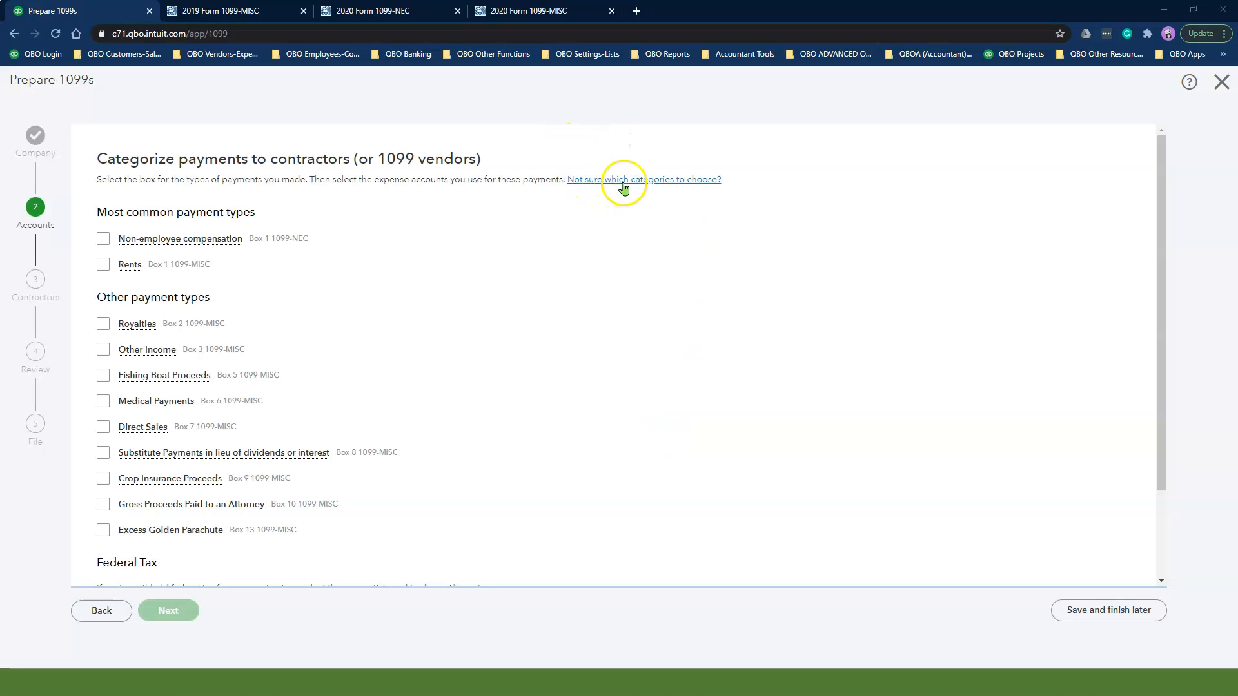
{"action": "mouse_move", "coordinate": [623, 189]}
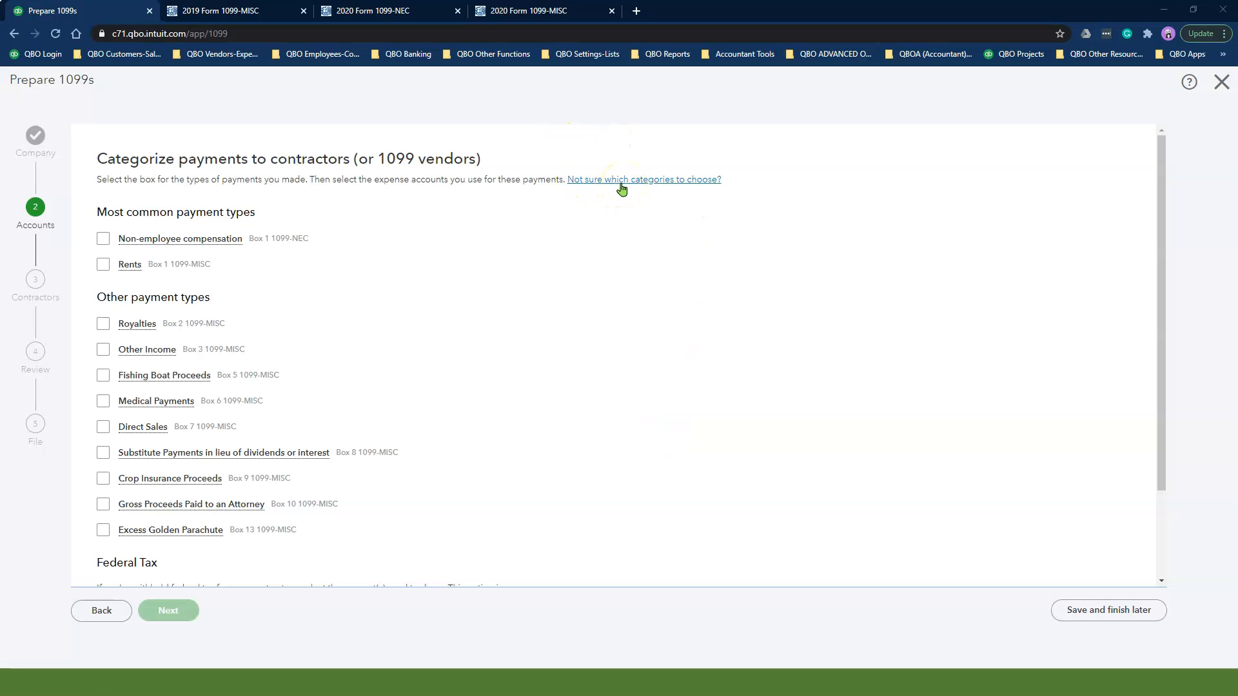
{"action": "mouse_move", "coordinate": [465, 240]}
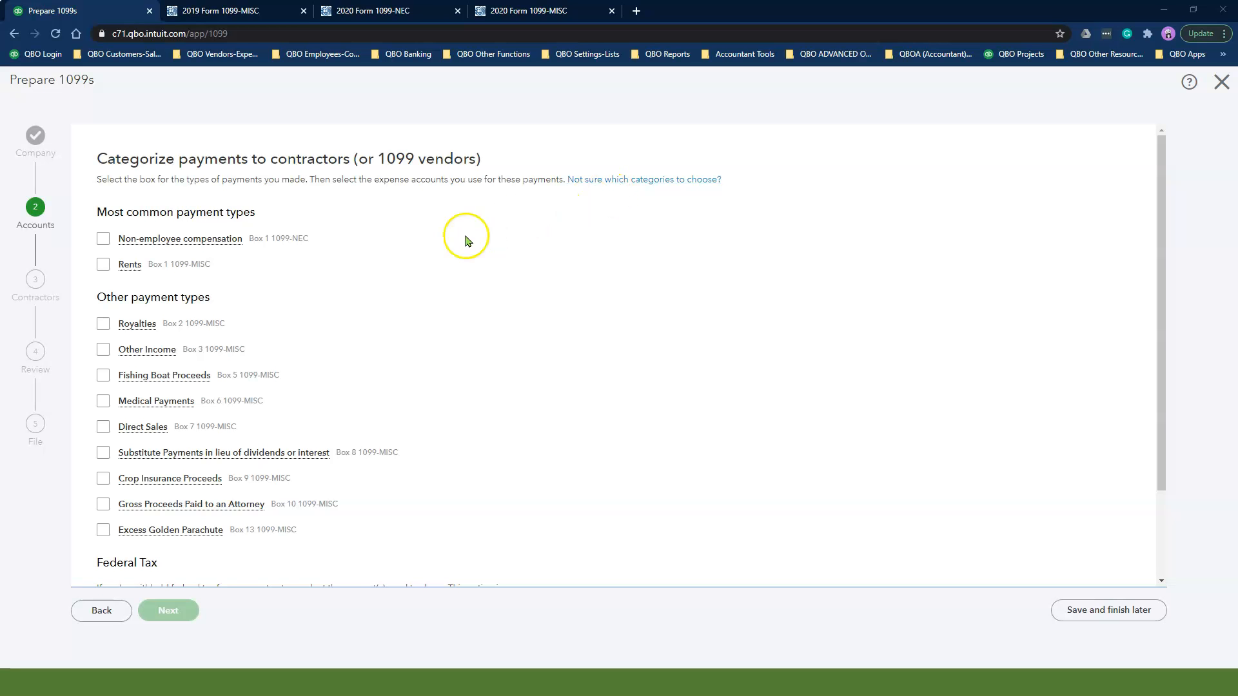
{"action": "left_click", "coordinate": [103, 239]}
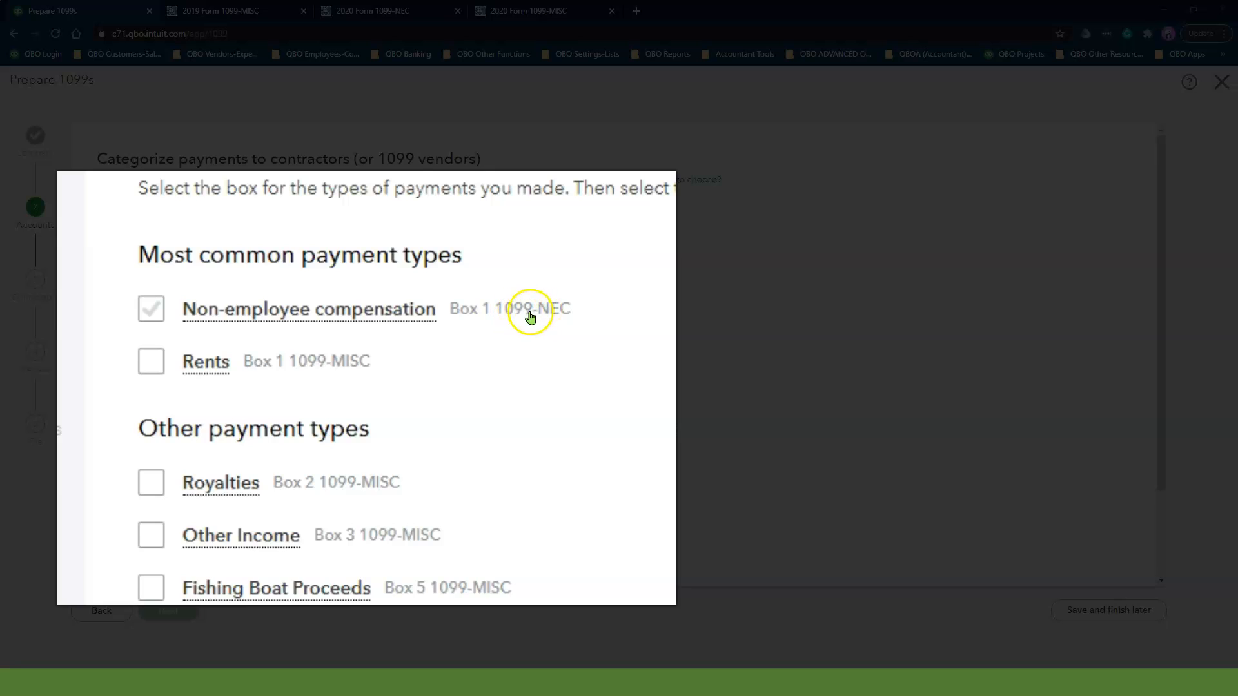
{"action": "left_click", "coordinate": [151, 361]}
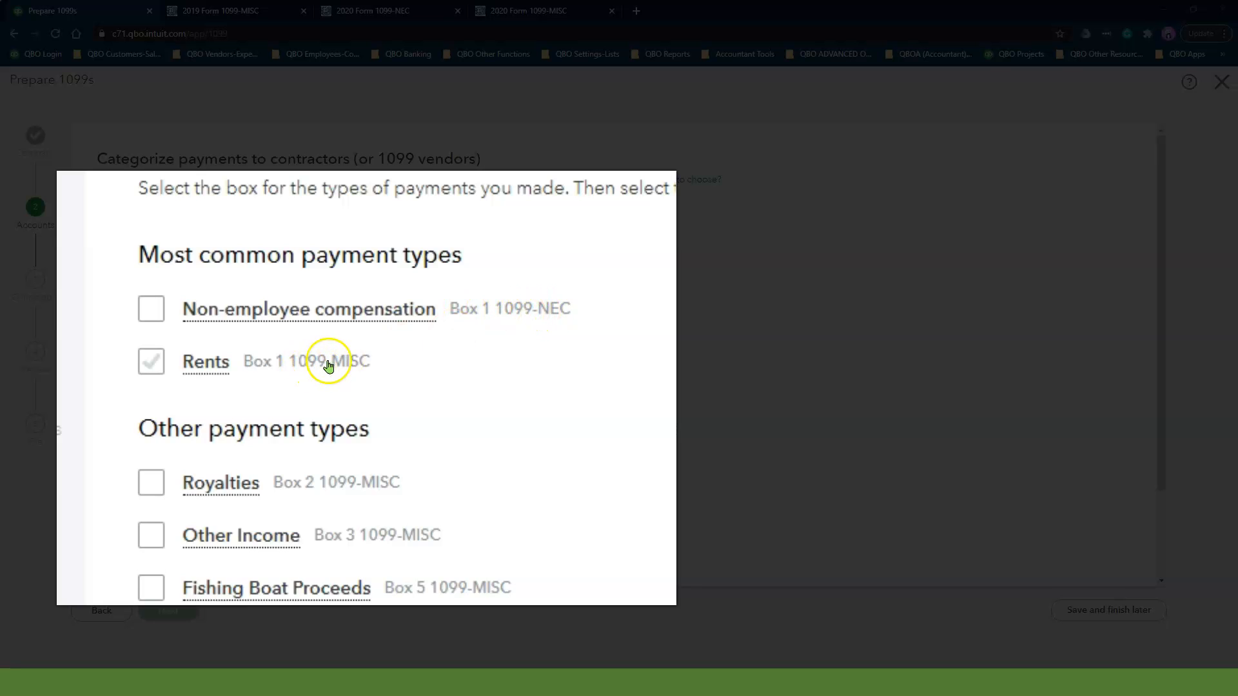
{"action": "left_click", "coordinate": [151, 361]}
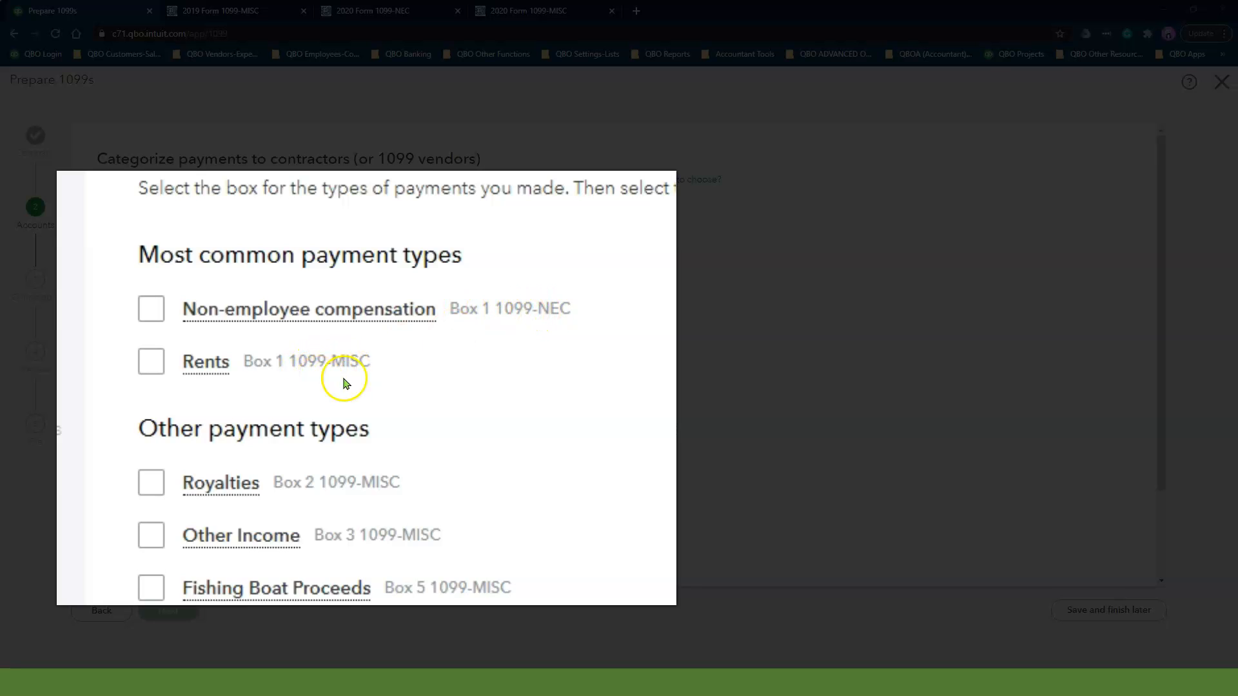
{"action": "left_click", "coordinate": [151, 361]}
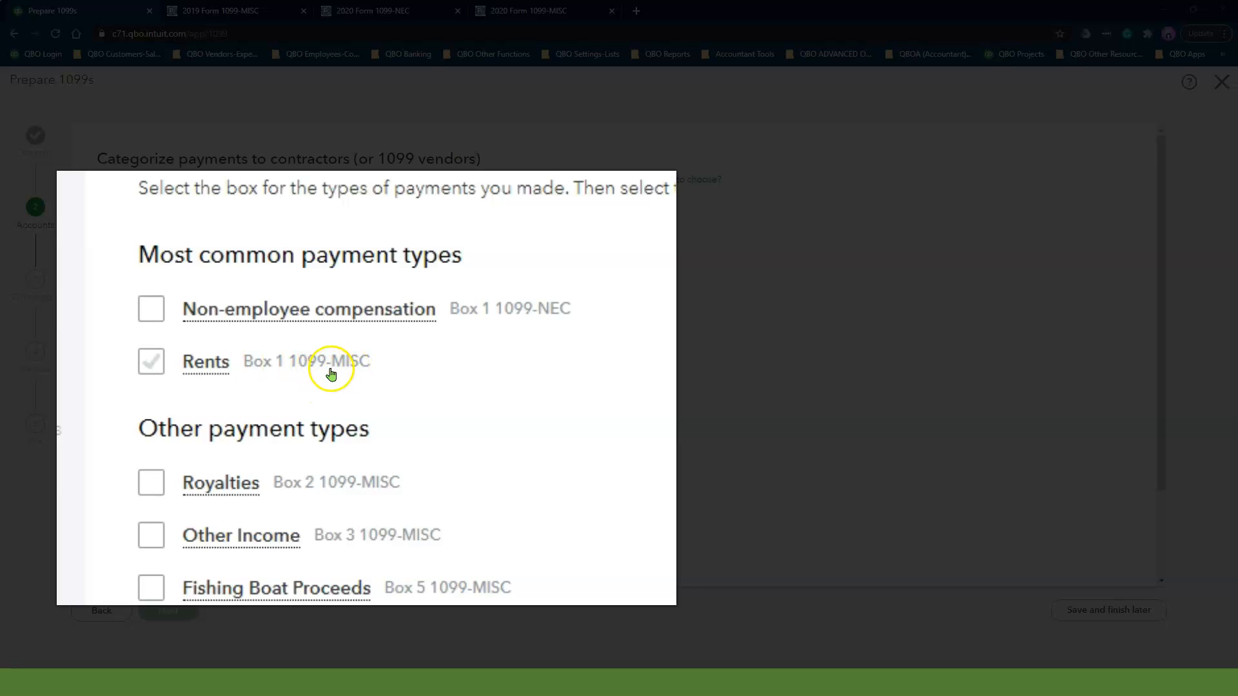
{"action": "left_click", "coordinate": [151, 361]}
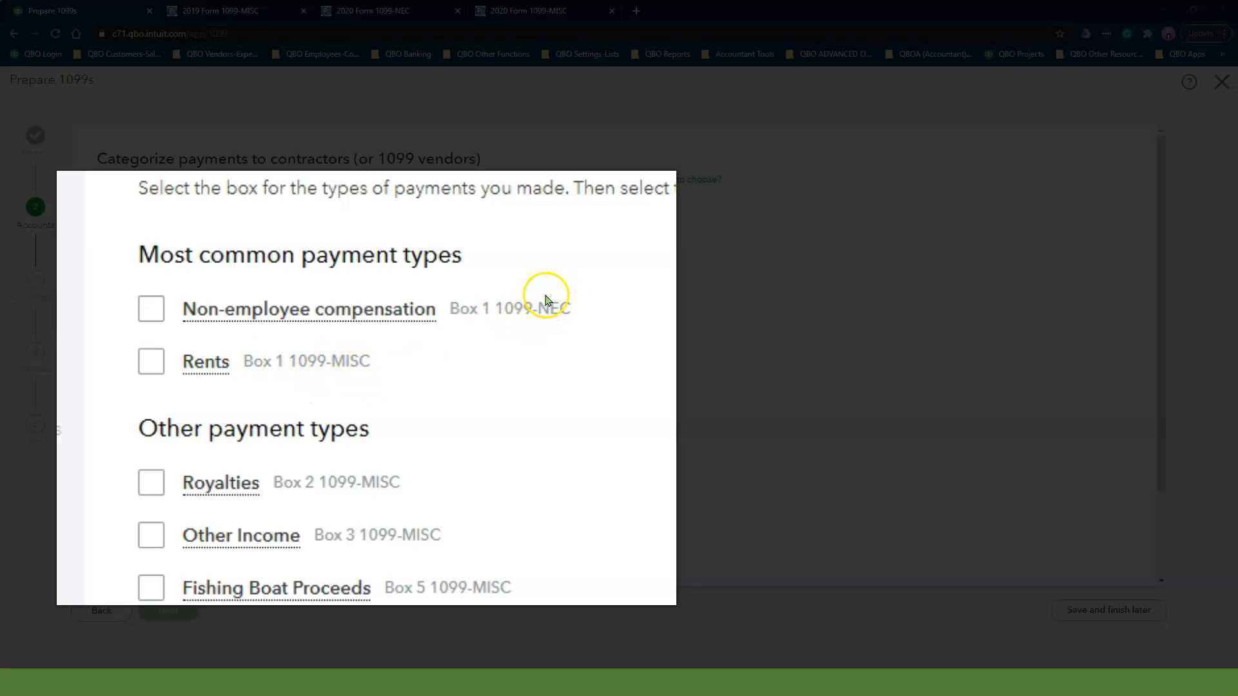
{"action": "mouse_move", "coordinate": [495, 315]}
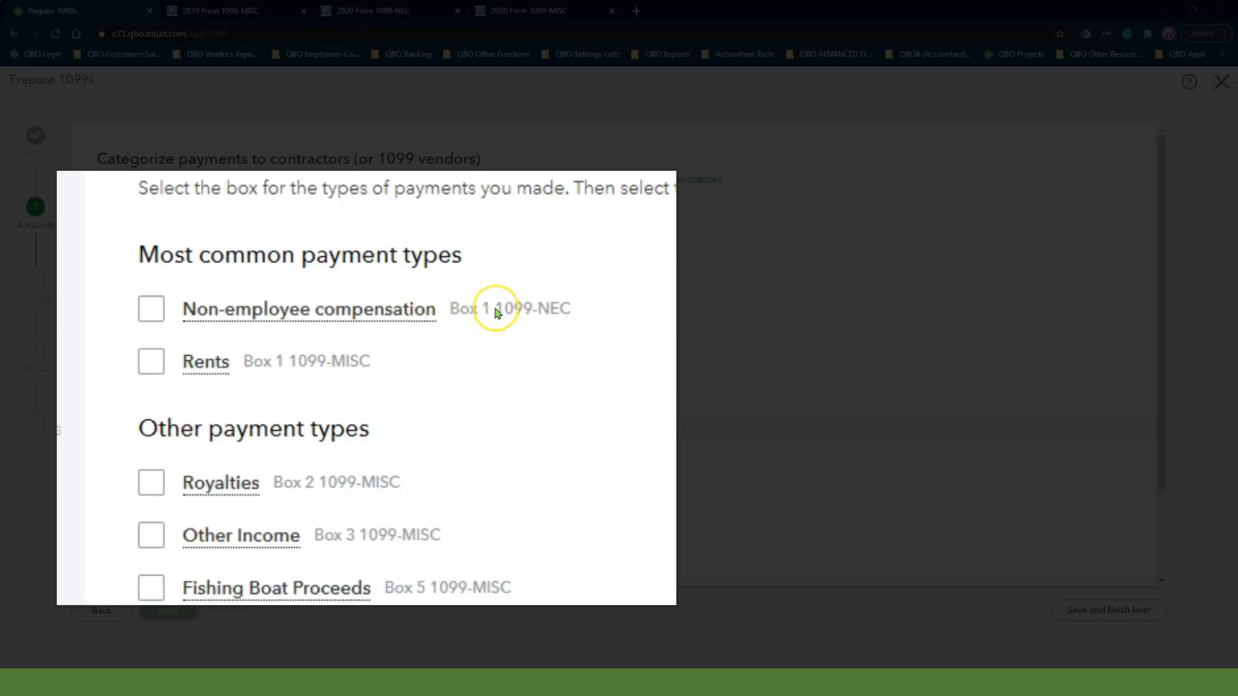
{"action": "mouse_move", "coordinate": [495, 311]}
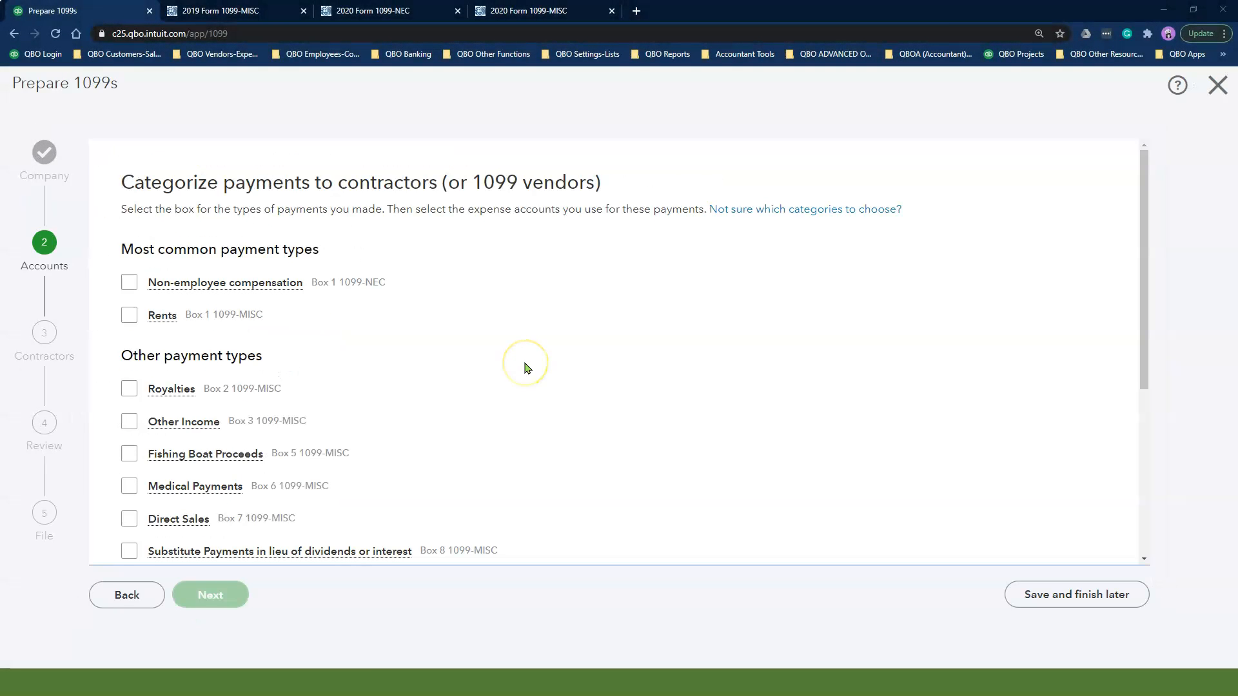
{"action": "mouse_move", "coordinate": [526, 369]}
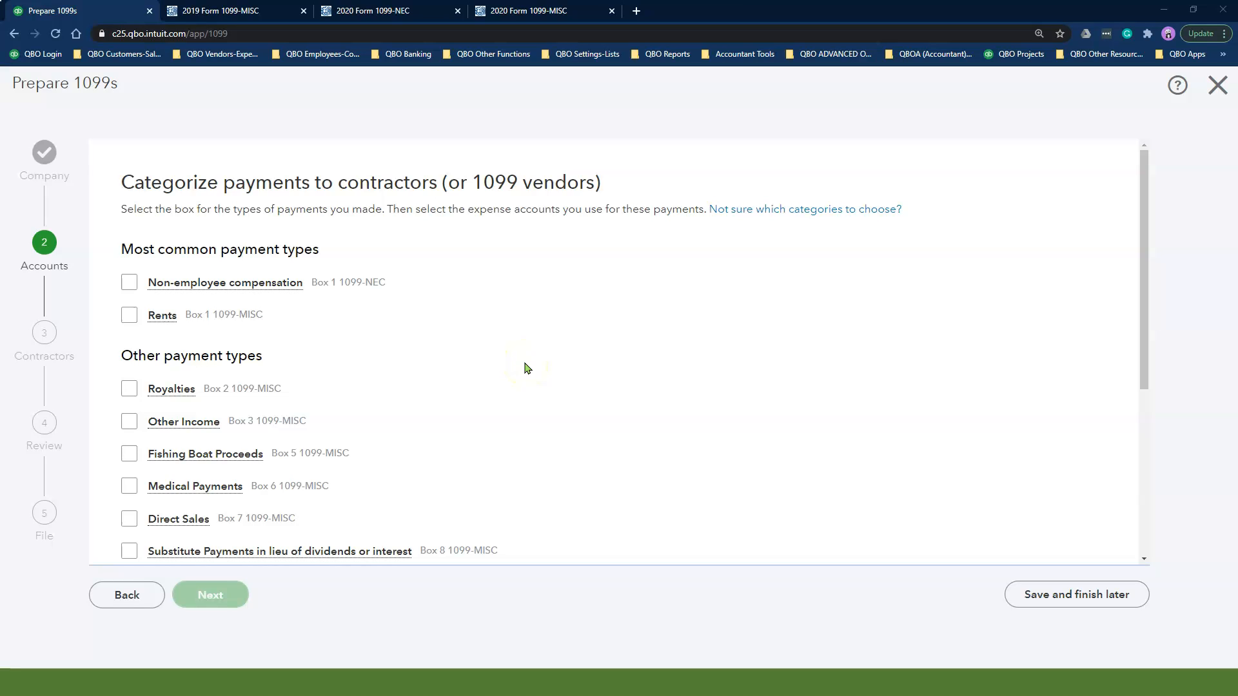
Assign accounts 6100, 6105, 6110, 6115, 6150 and 6320 Cleaning to non-employee compensation.
{"action": "left_click", "coordinate": [129, 282]}
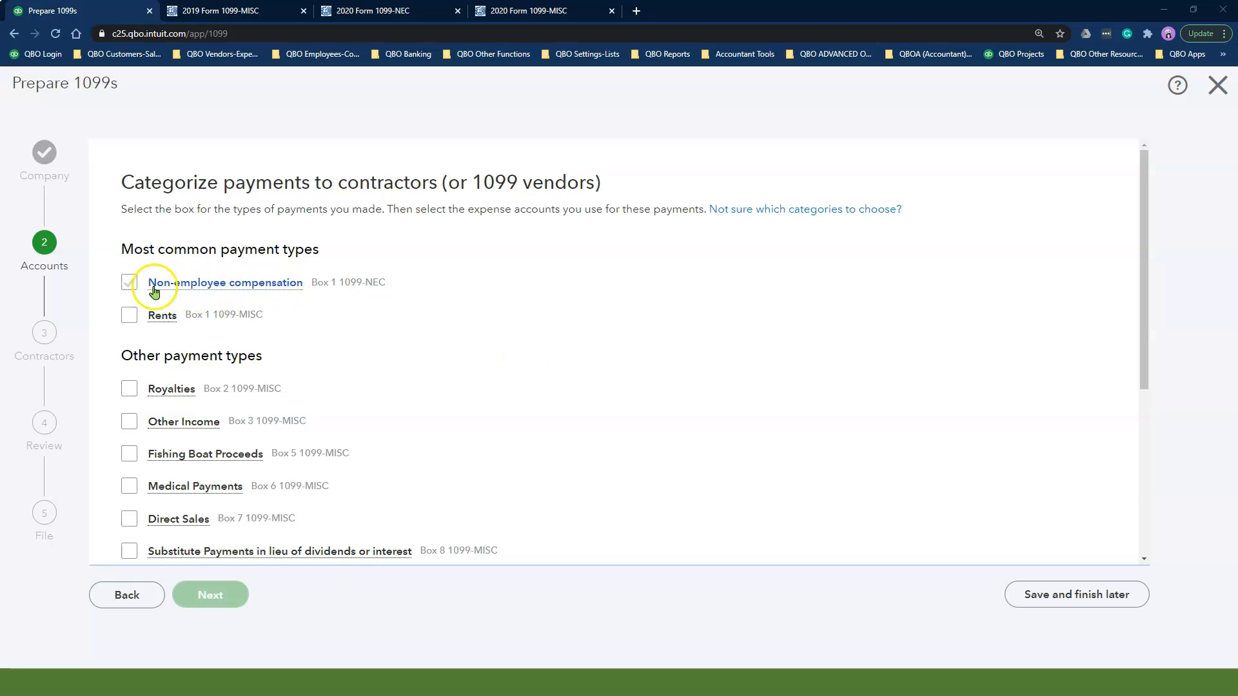
{"action": "left_click", "coordinate": [129, 282]}
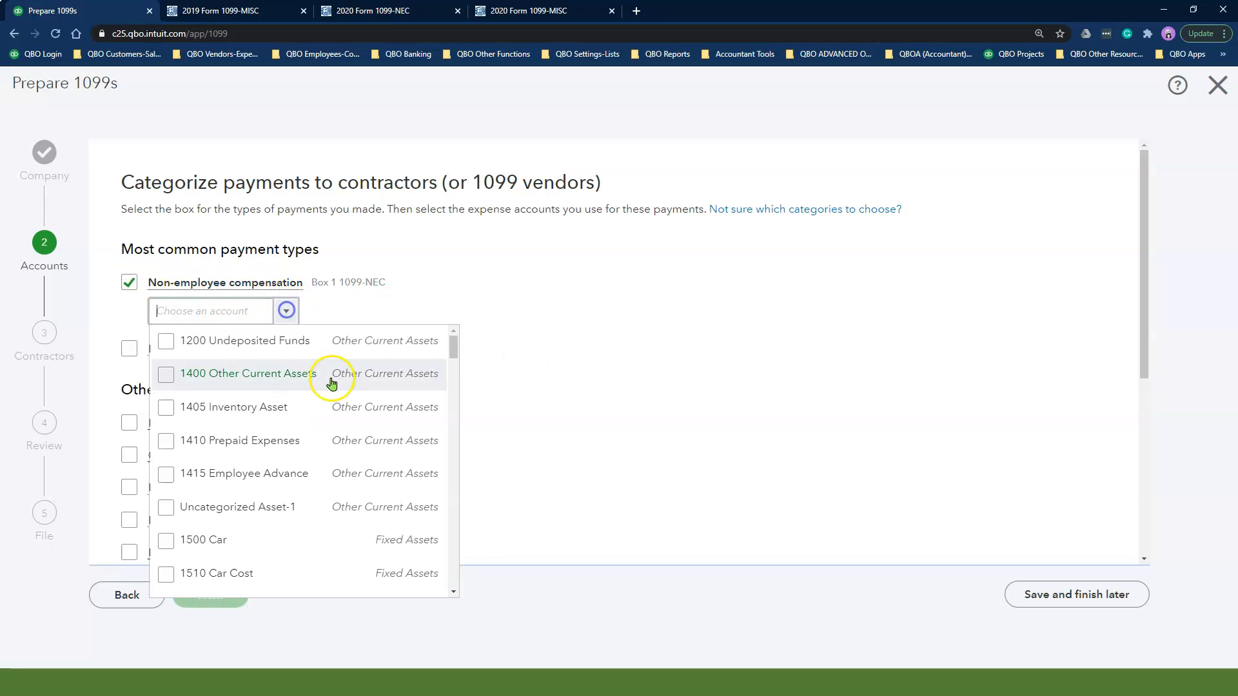
{"action": "scroll", "scroll_direction": "down", "scroll_amount": 3}
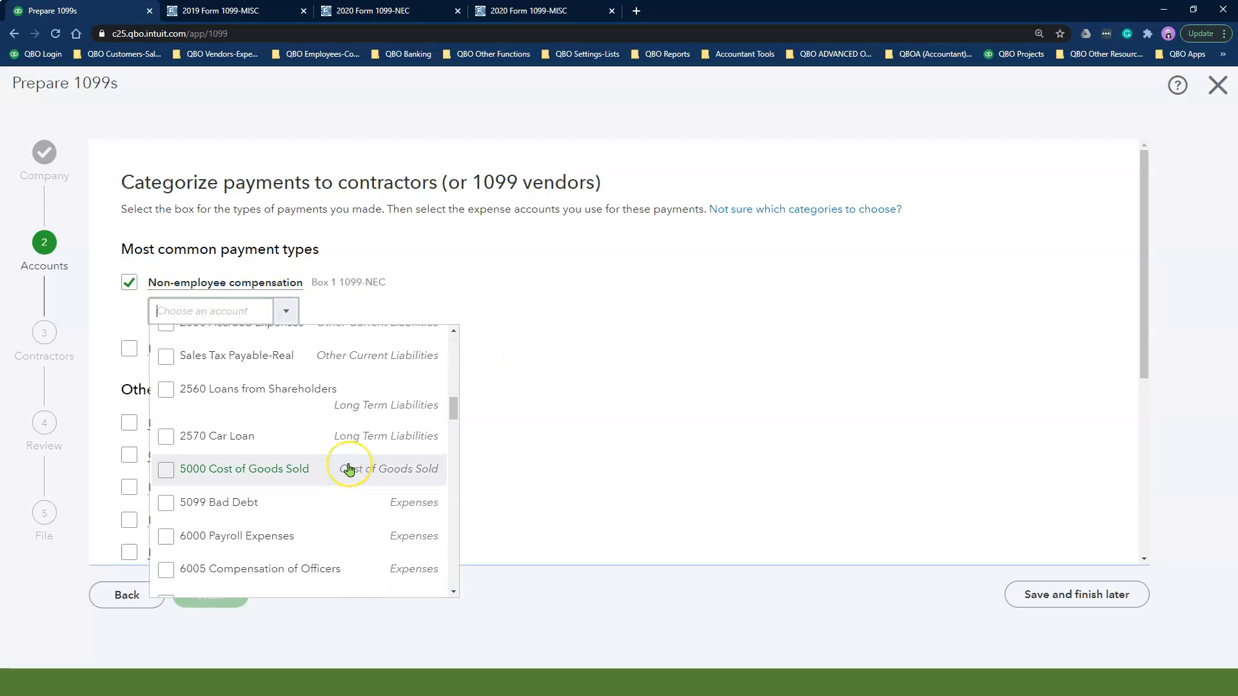
{"action": "scroll", "scroll_direction": "down", "scroll_amount": 3}
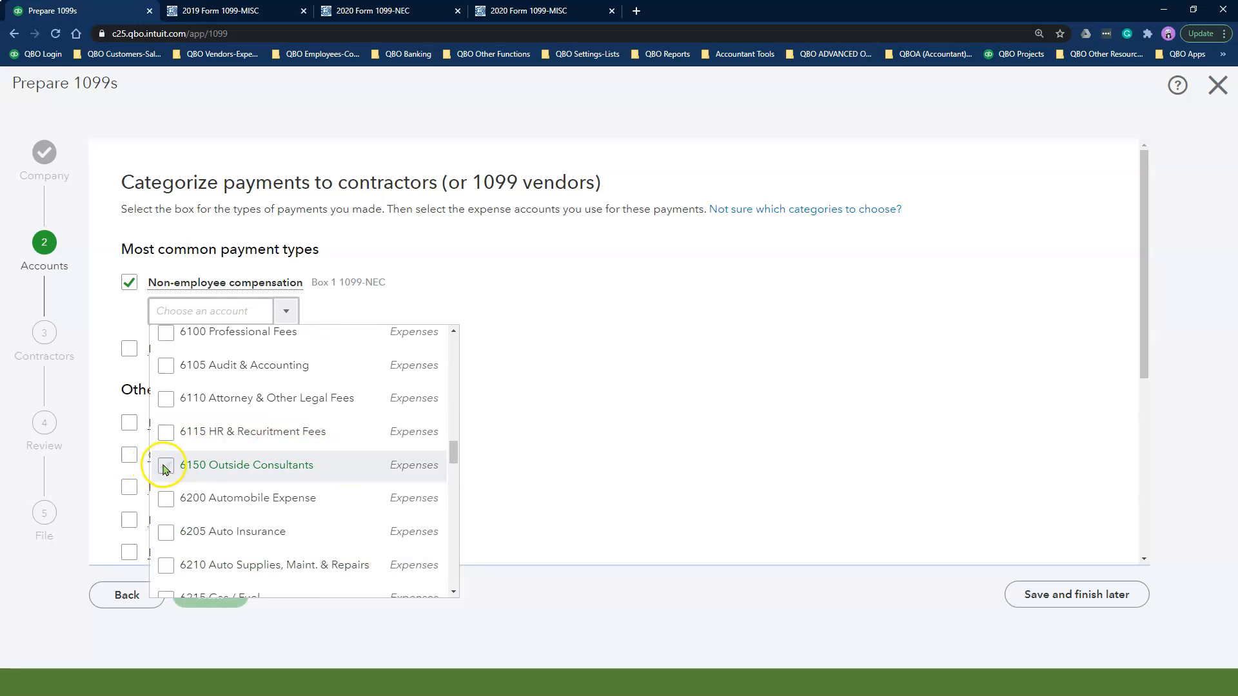
{"action": "left_click", "coordinate": [166, 466]}
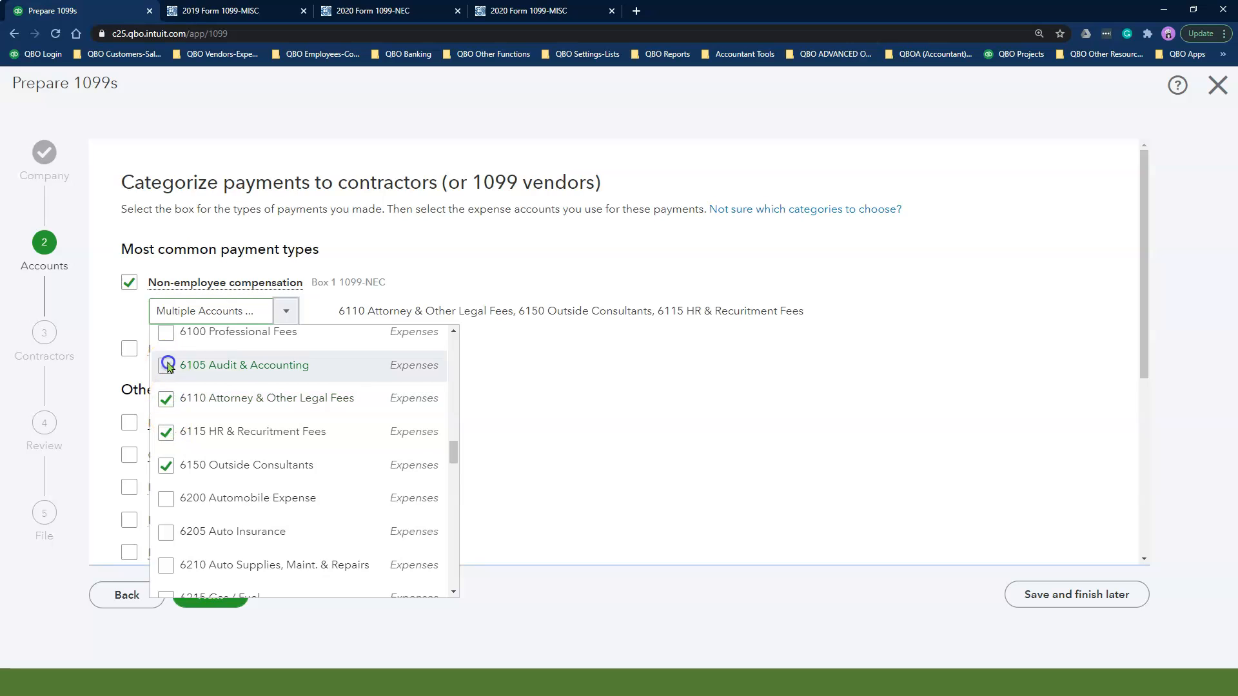
{"action": "left_click", "coordinate": [166, 365]}
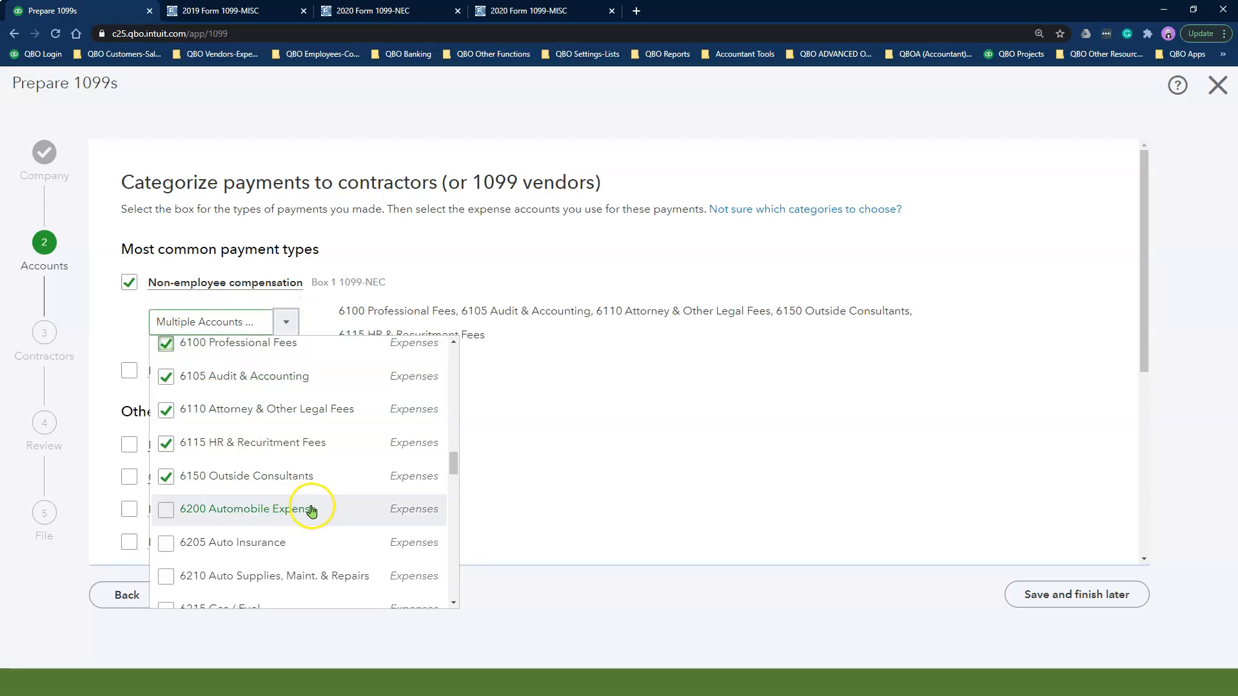
{"action": "scroll", "scroll_direction": "down", "scroll_amount": 3}
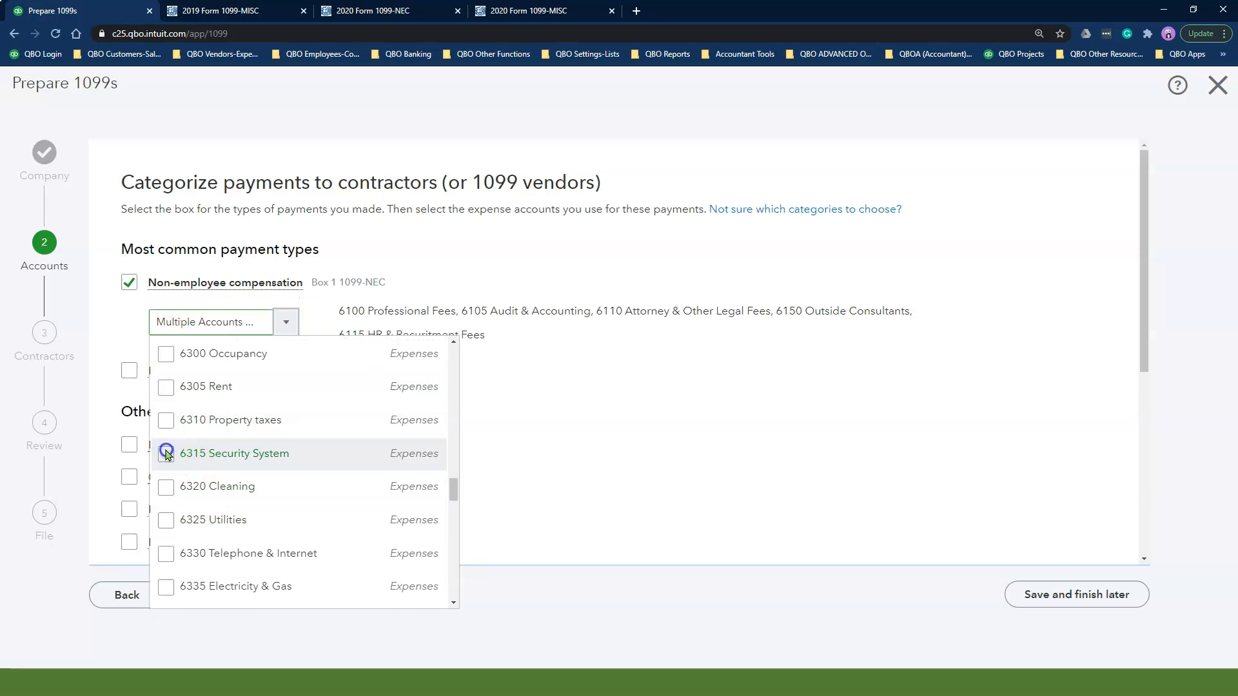
{"action": "left_click", "coordinate": [167, 486]}
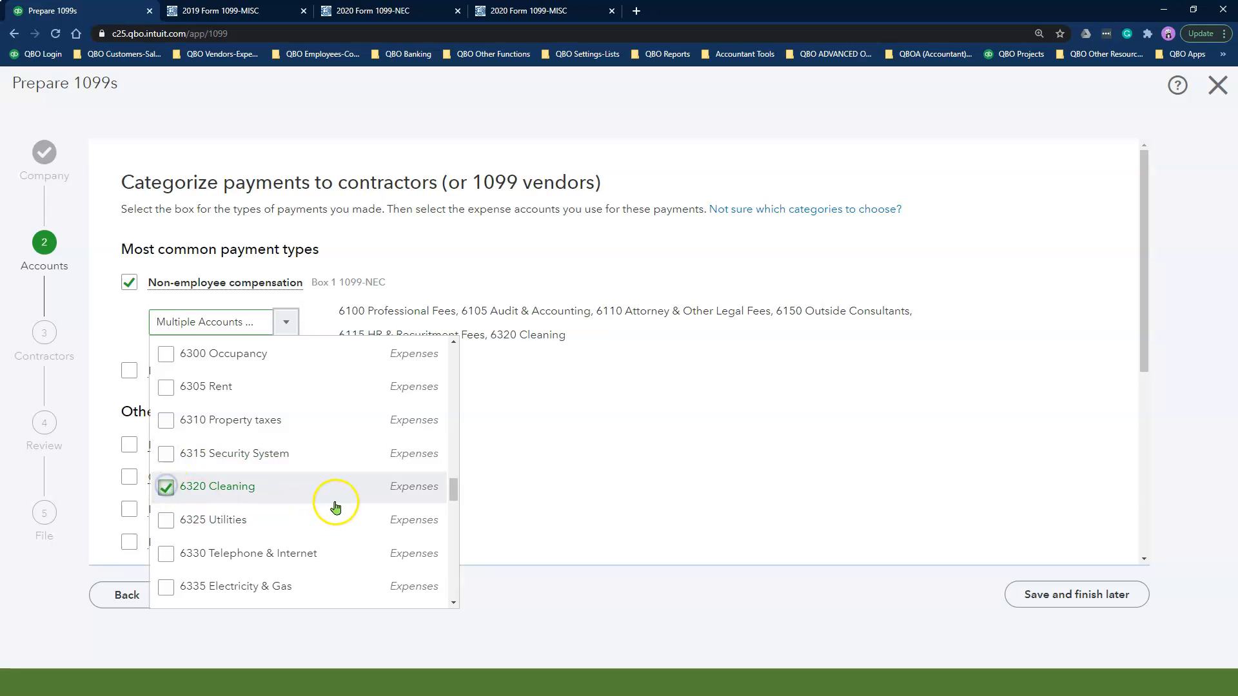
{"action": "scroll", "scroll_direction": "down", "scroll_amount": 3}
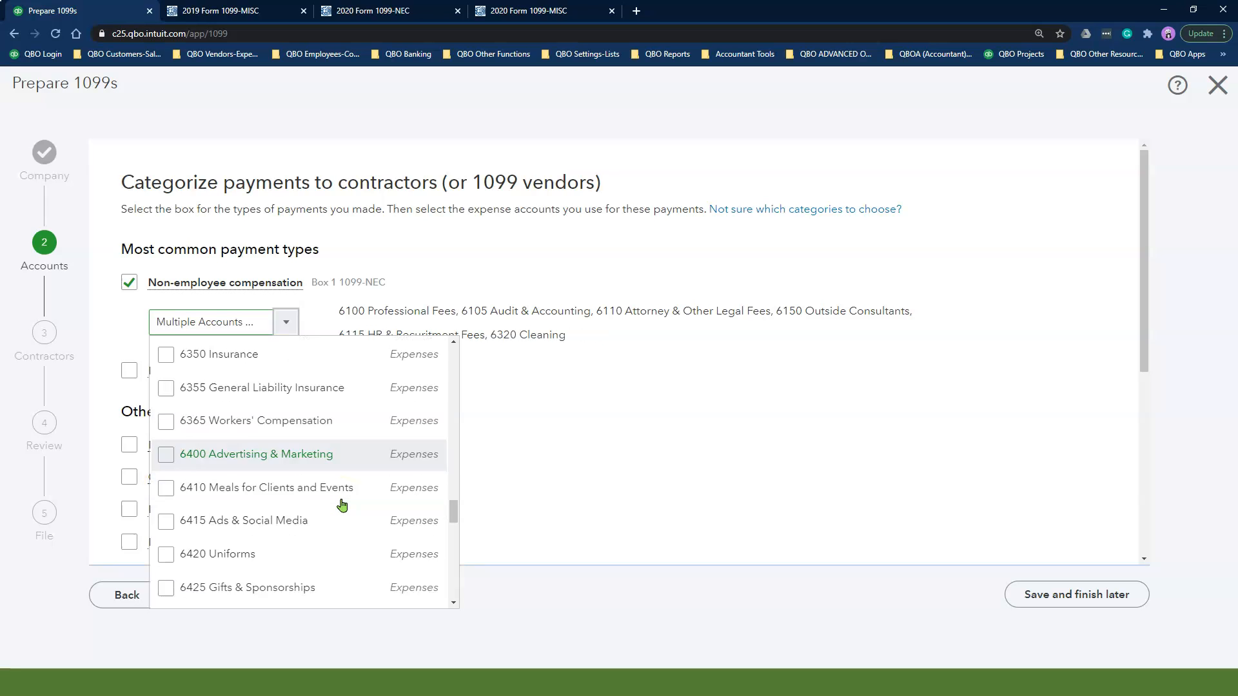
{"action": "scroll", "scroll_direction": "down", "scroll_amount": 3}
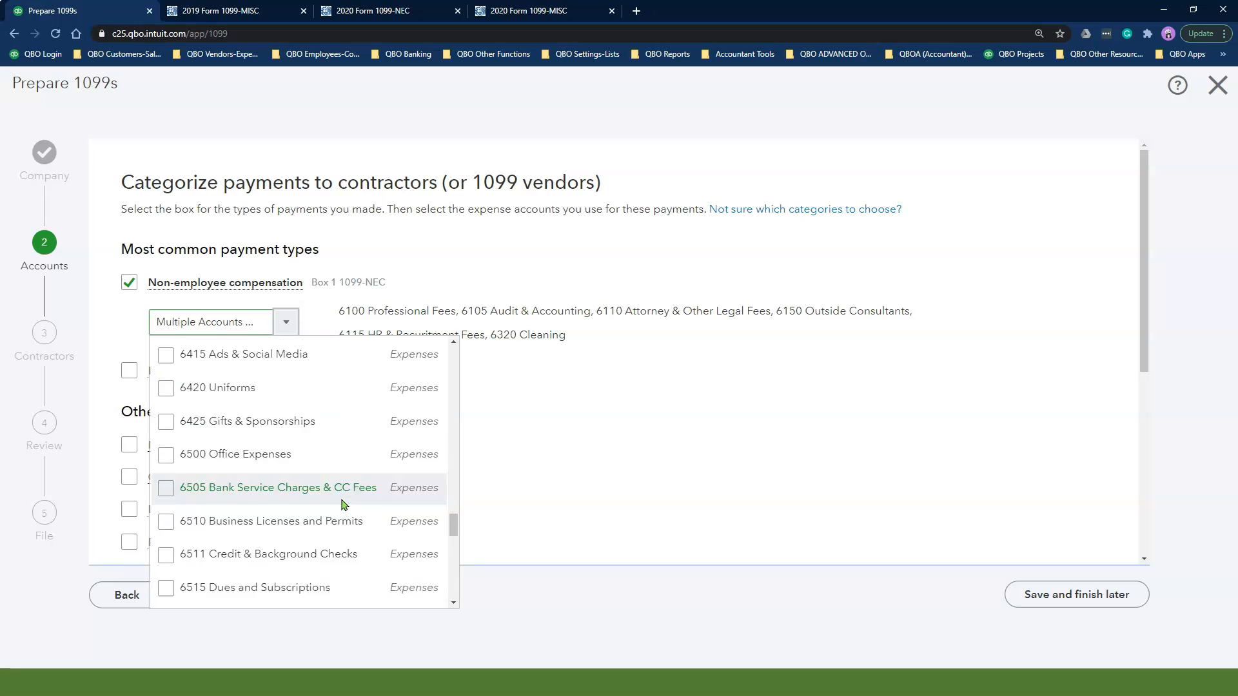
{"action": "scroll", "scroll_direction": "down", "scroll_amount": 3}
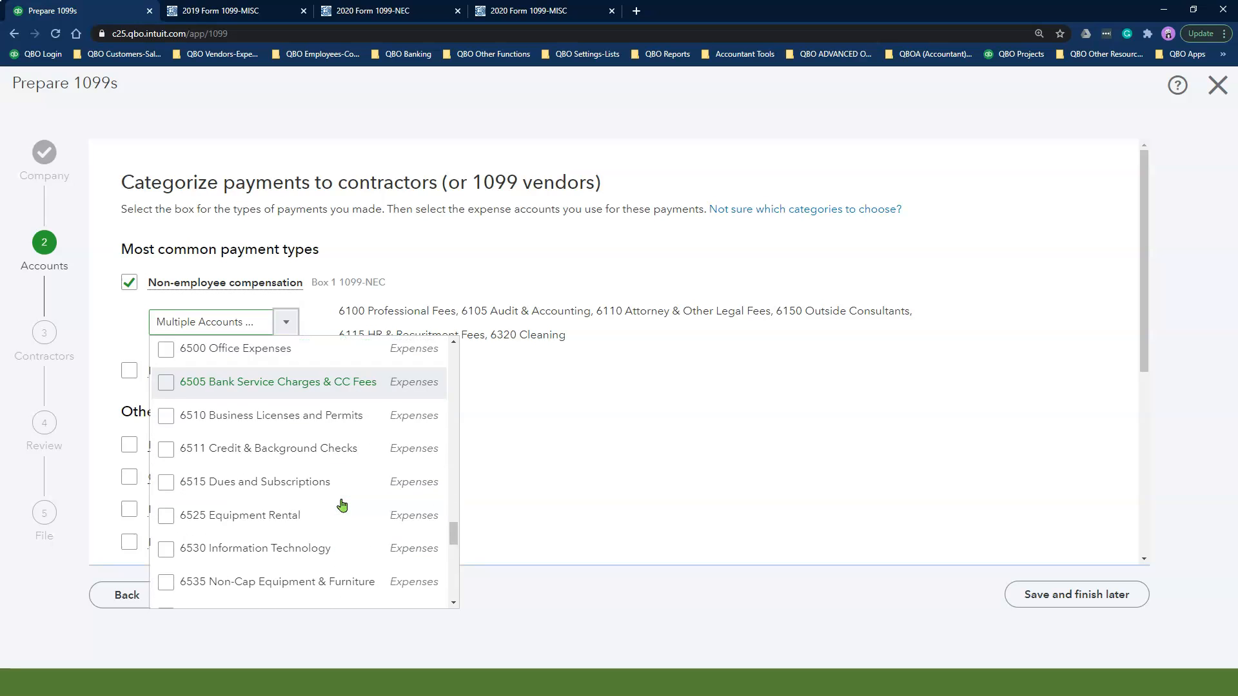
{"action": "scroll", "scroll_direction": "down", "scroll_amount": 3}
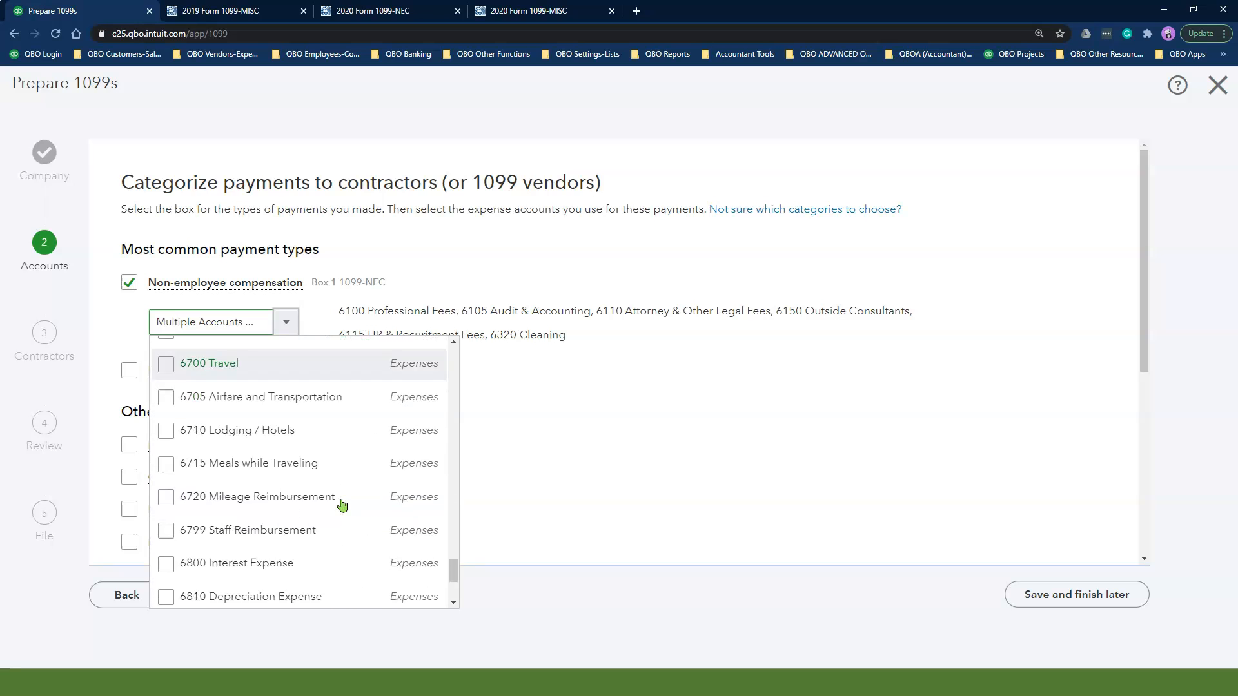
{"action": "scroll", "scroll_direction": "down", "scroll_amount": 3}
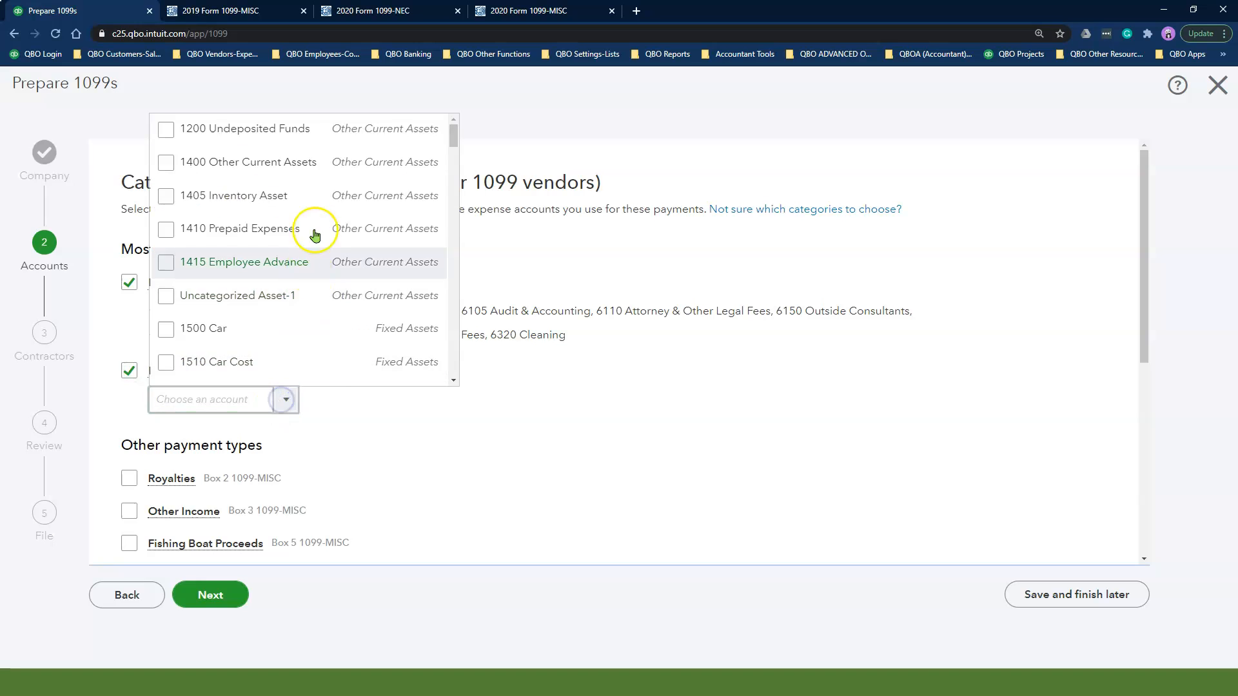
Map Rents (Box 1 1099-MISC) to the 6305 Rent account.
{"action": "scroll", "scroll_direction": "down", "scroll_amount": 3}
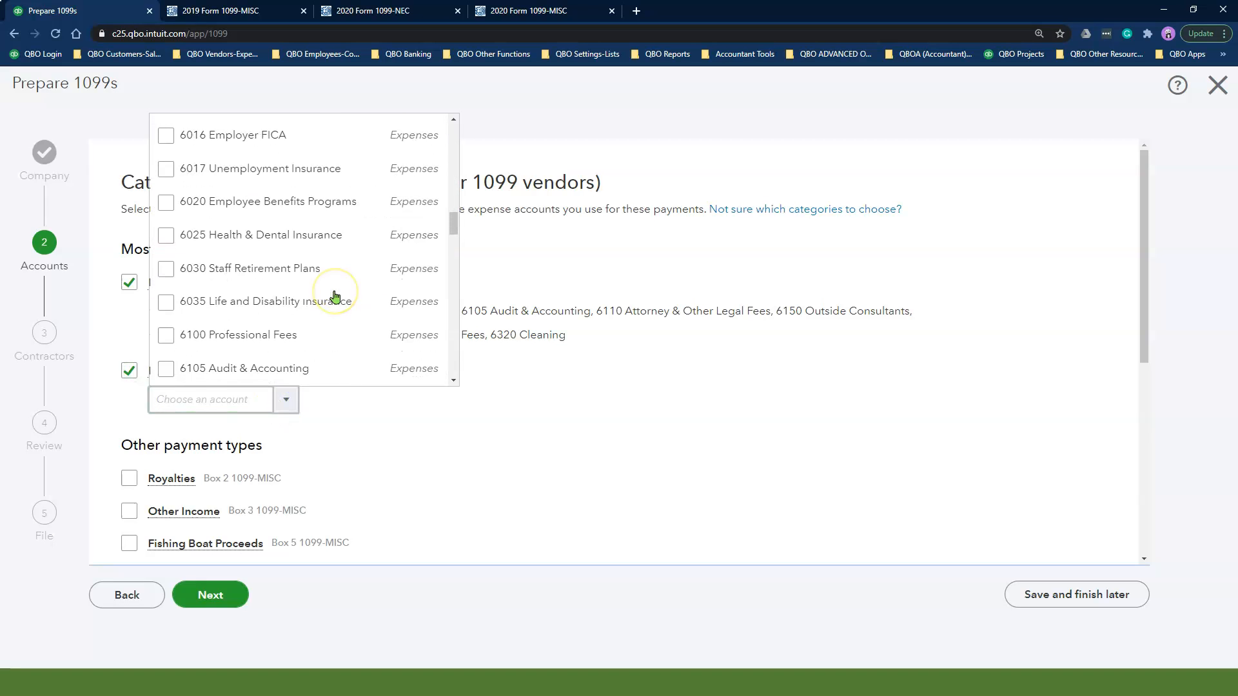
{"action": "left_click", "coordinate": [166, 163]}
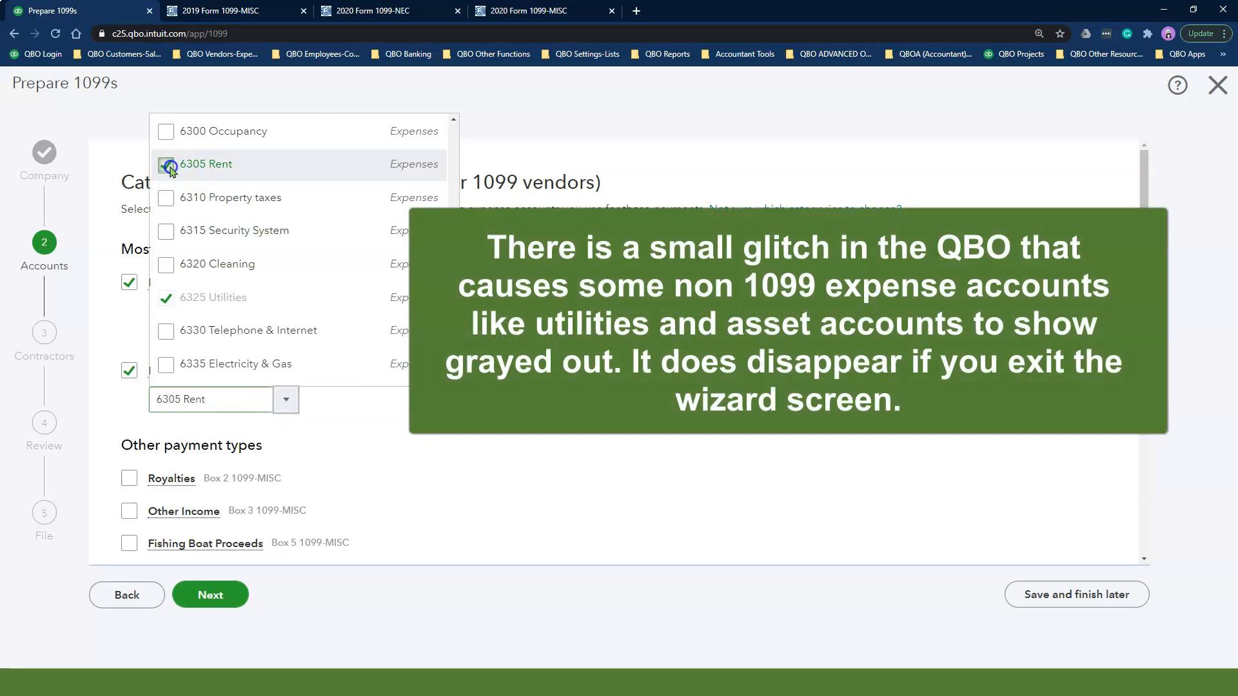
{"action": "left_click", "coordinate": [166, 166]}
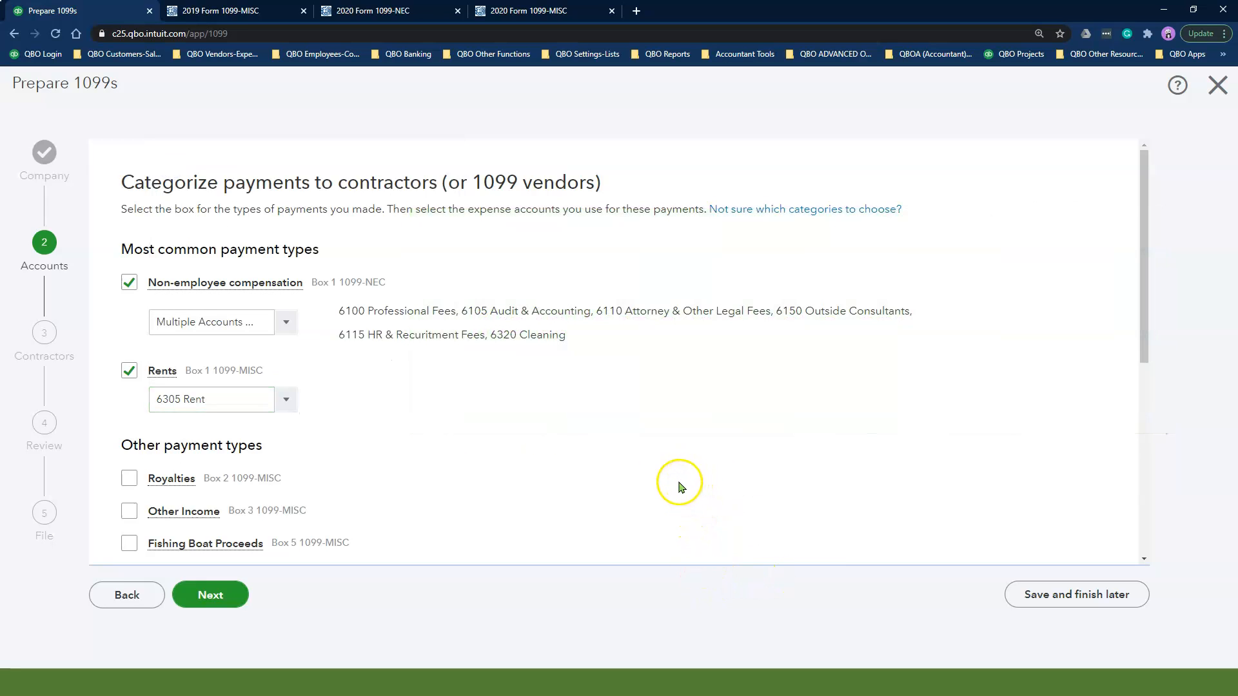
{"action": "scroll", "scroll_direction": "down", "scroll_amount": 3}
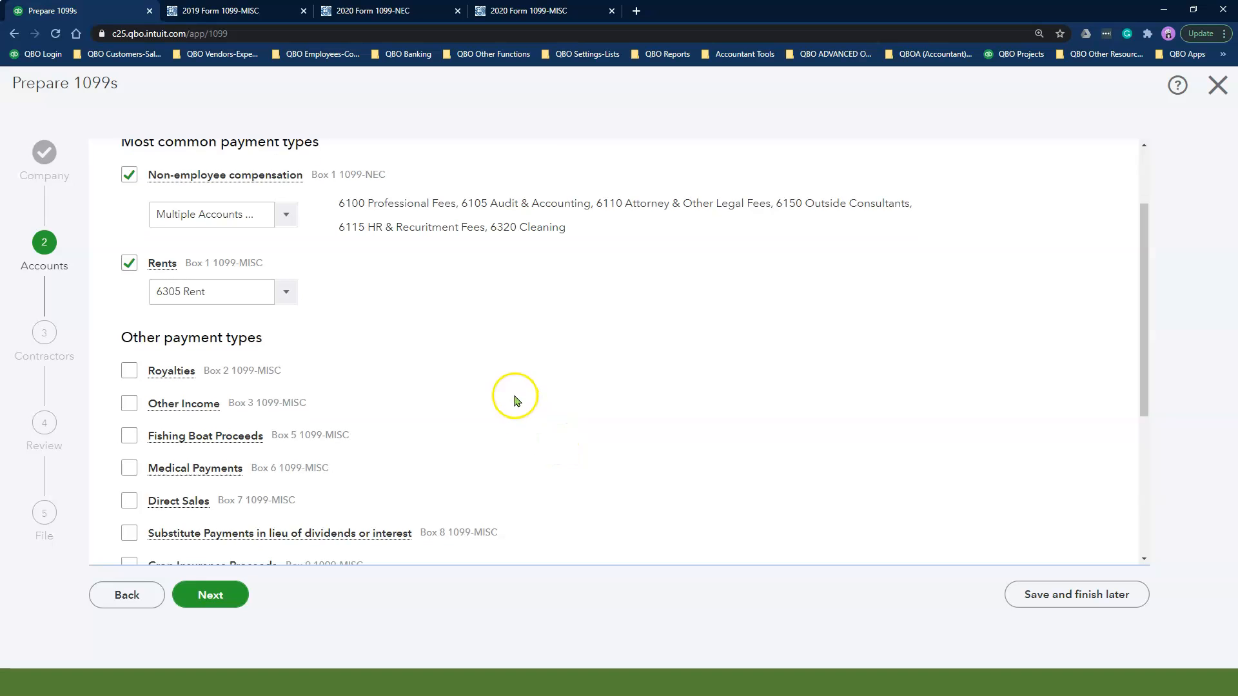
{"action": "scroll", "scroll_direction": "down", "scroll_amount": 3}
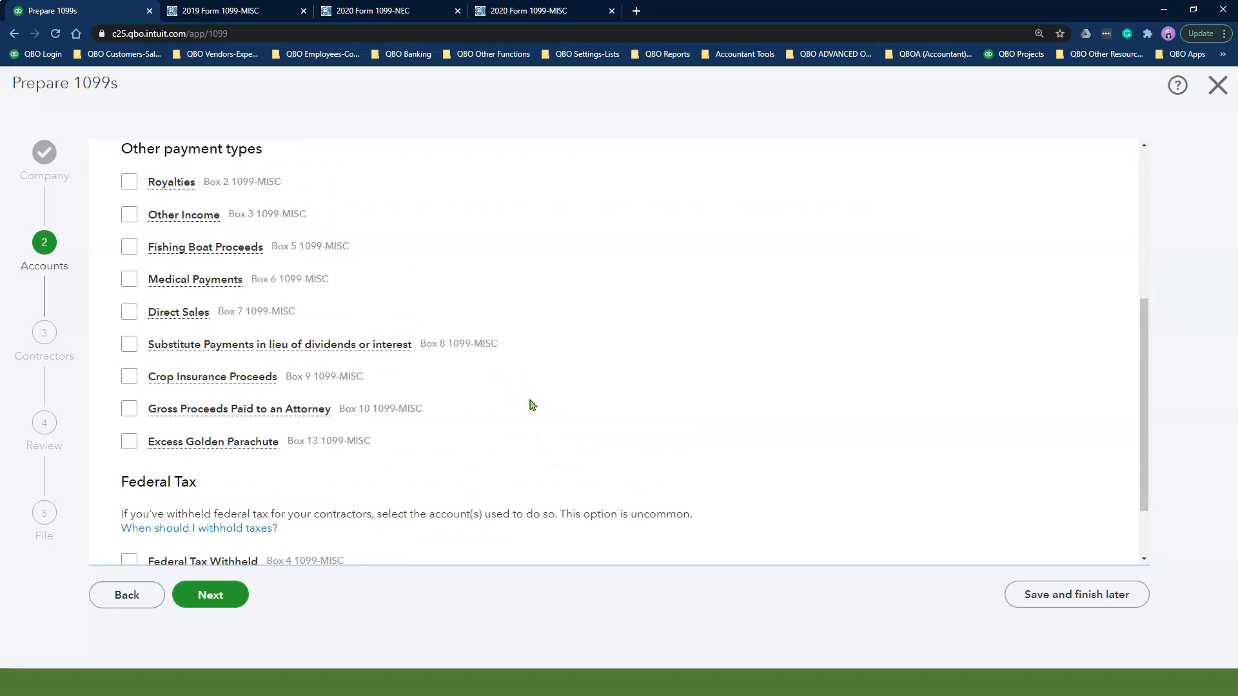
{"action": "scroll", "scroll_direction": "up", "scroll_amount": 3}
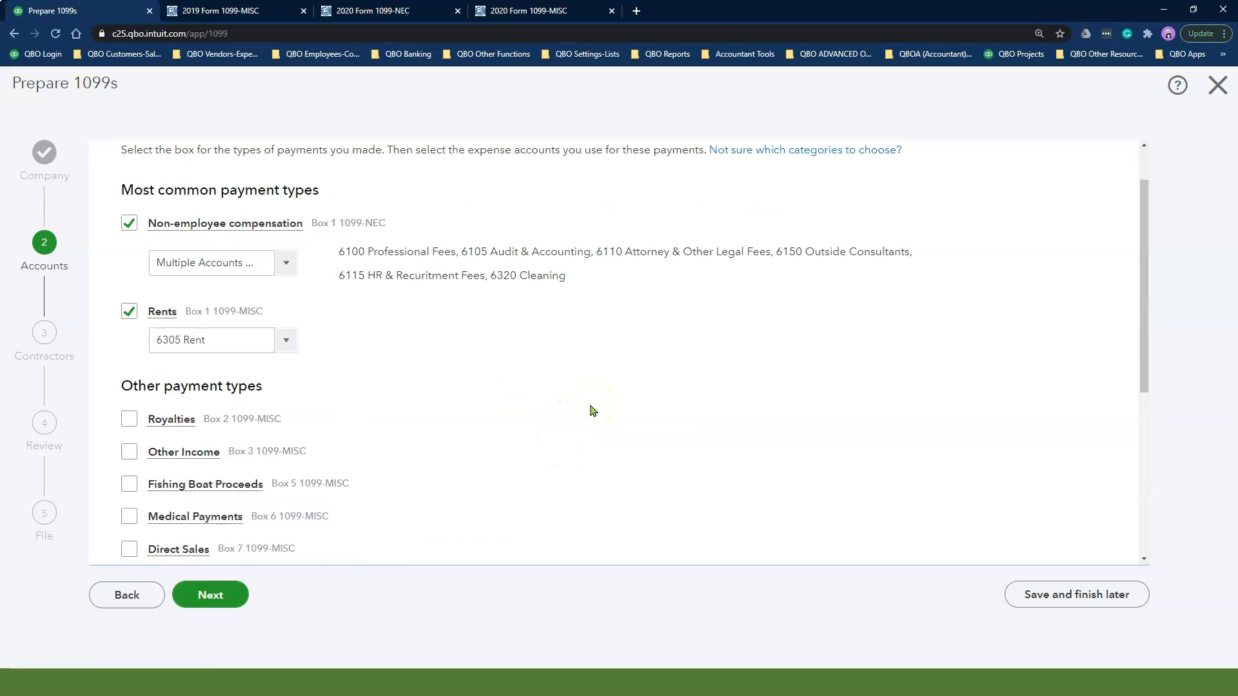
{"action": "scroll", "scroll_direction": "down", "scroll_amount": 3}
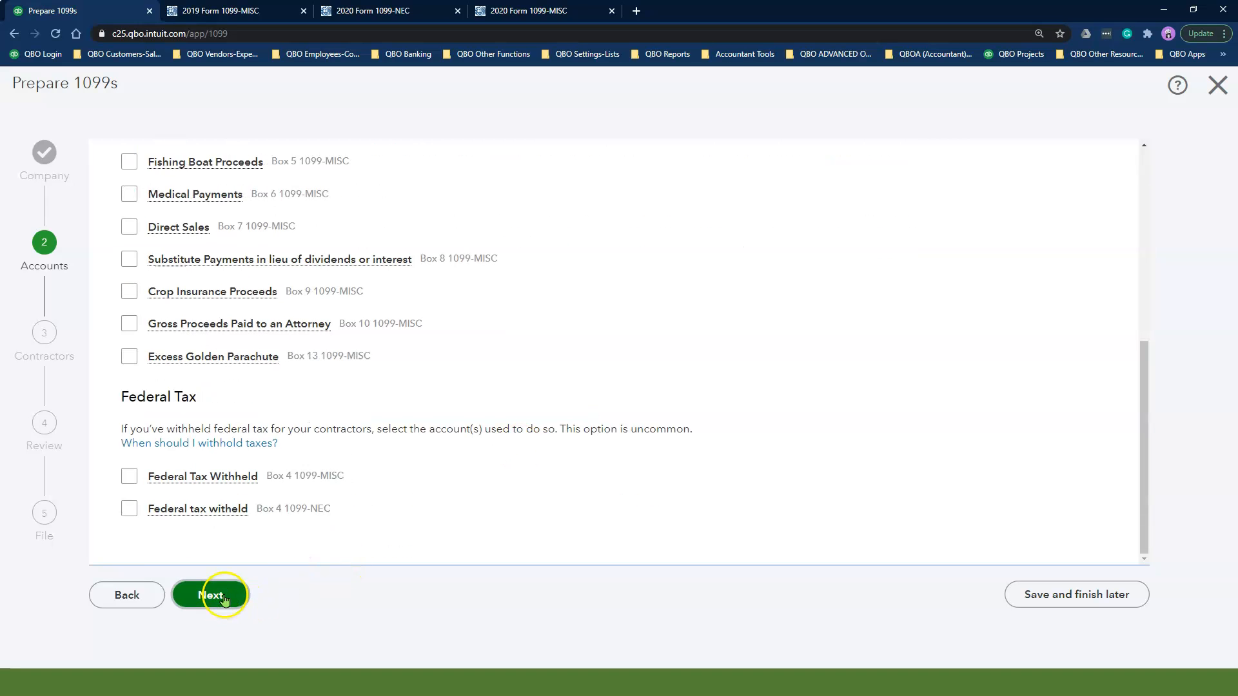
Review the contractors step, peek at the first contractor's details, then Save and finish later.
{"action": "left_click", "coordinate": [211, 595]}
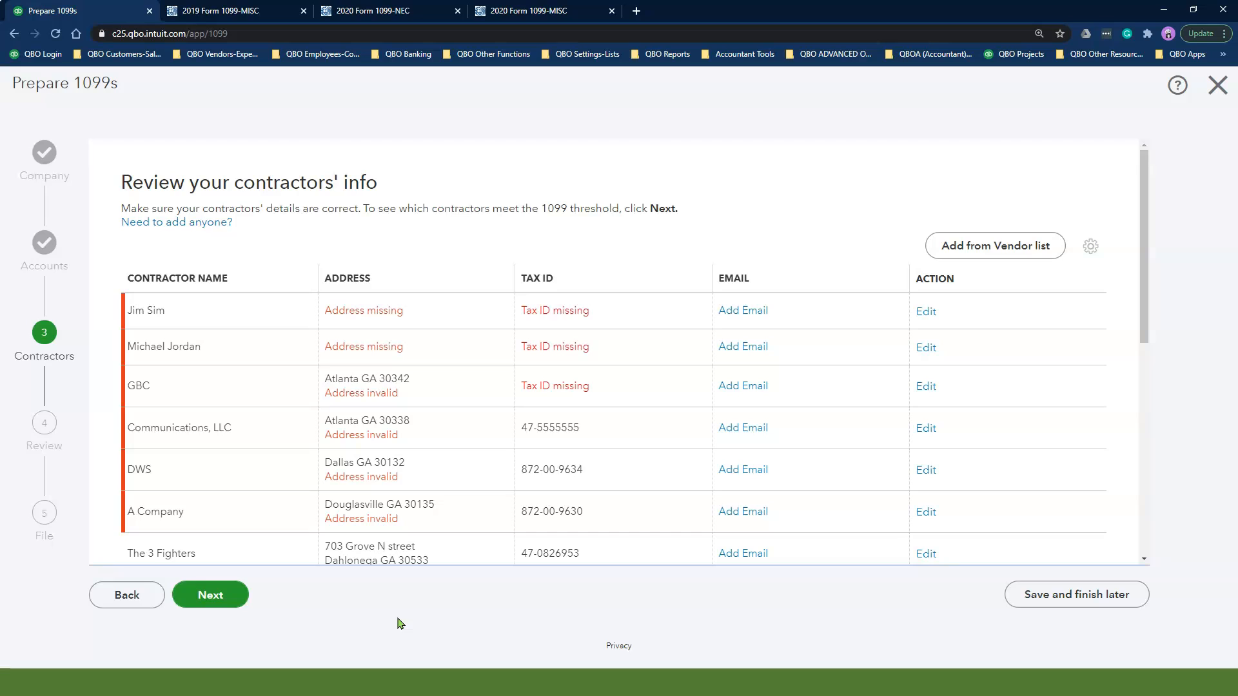
{"action": "mouse_move", "coordinate": [503, 549]}
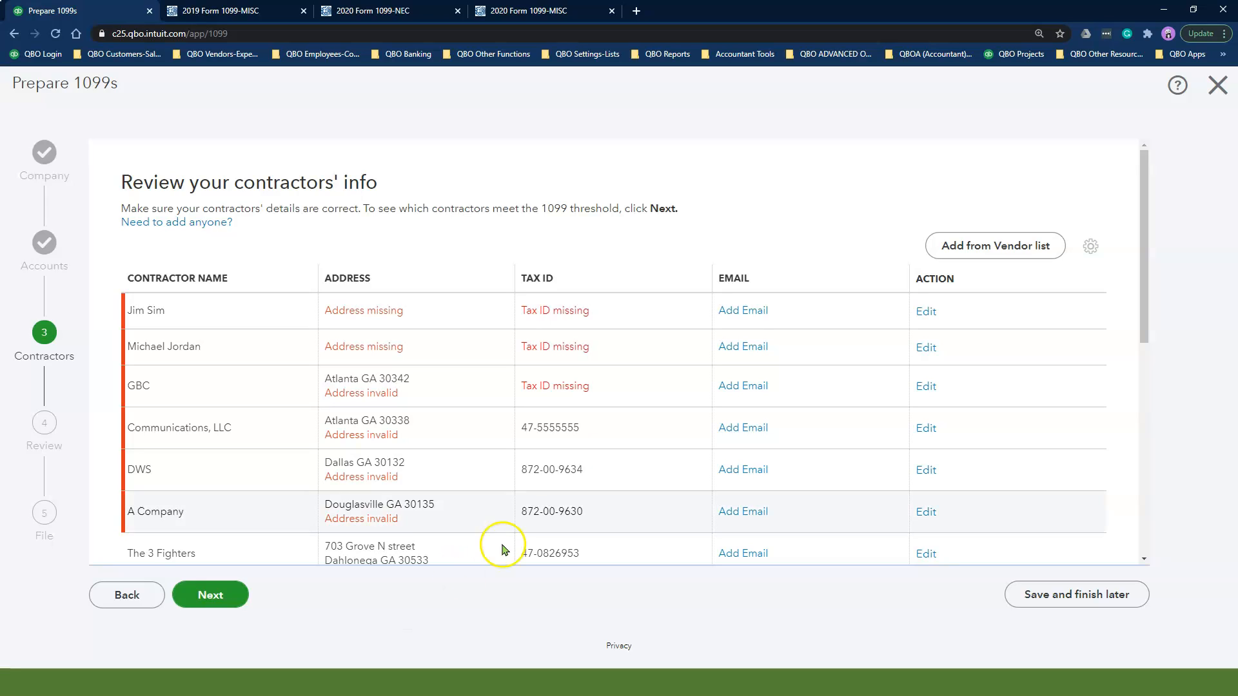
{"action": "mouse_move", "coordinate": [926, 311]}
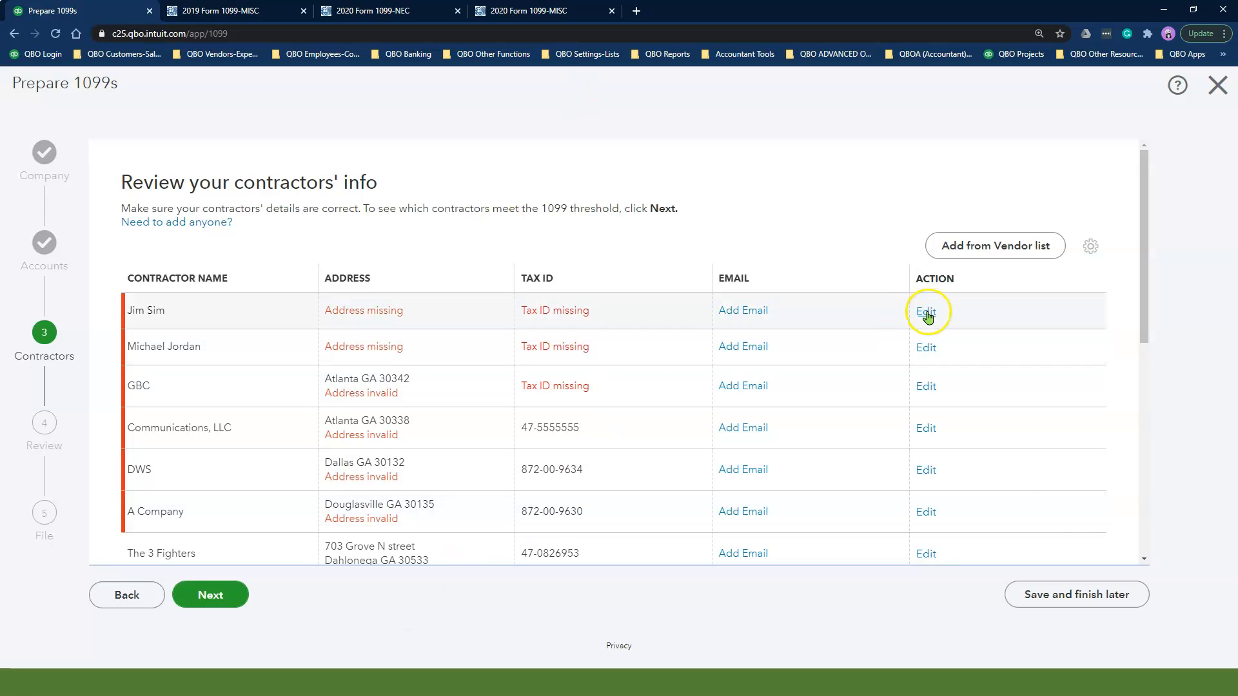
{"action": "left_click", "coordinate": [926, 311]}
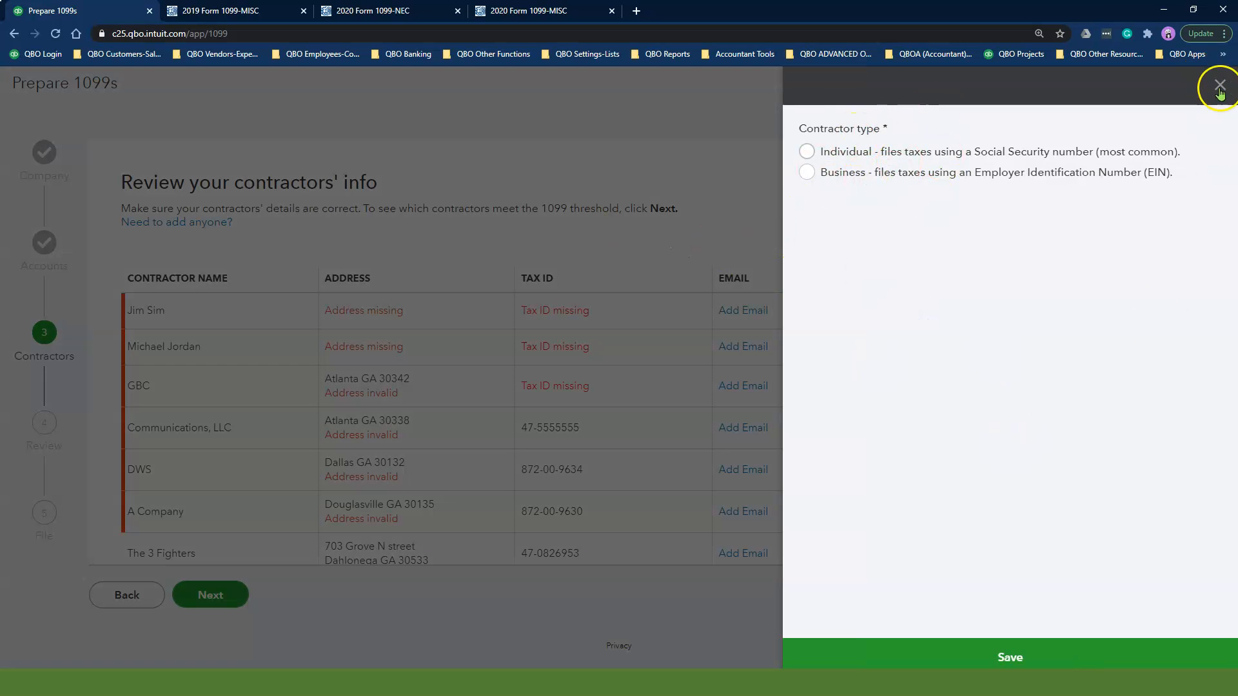
{"action": "left_click", "coordinate": [1219, 86]}
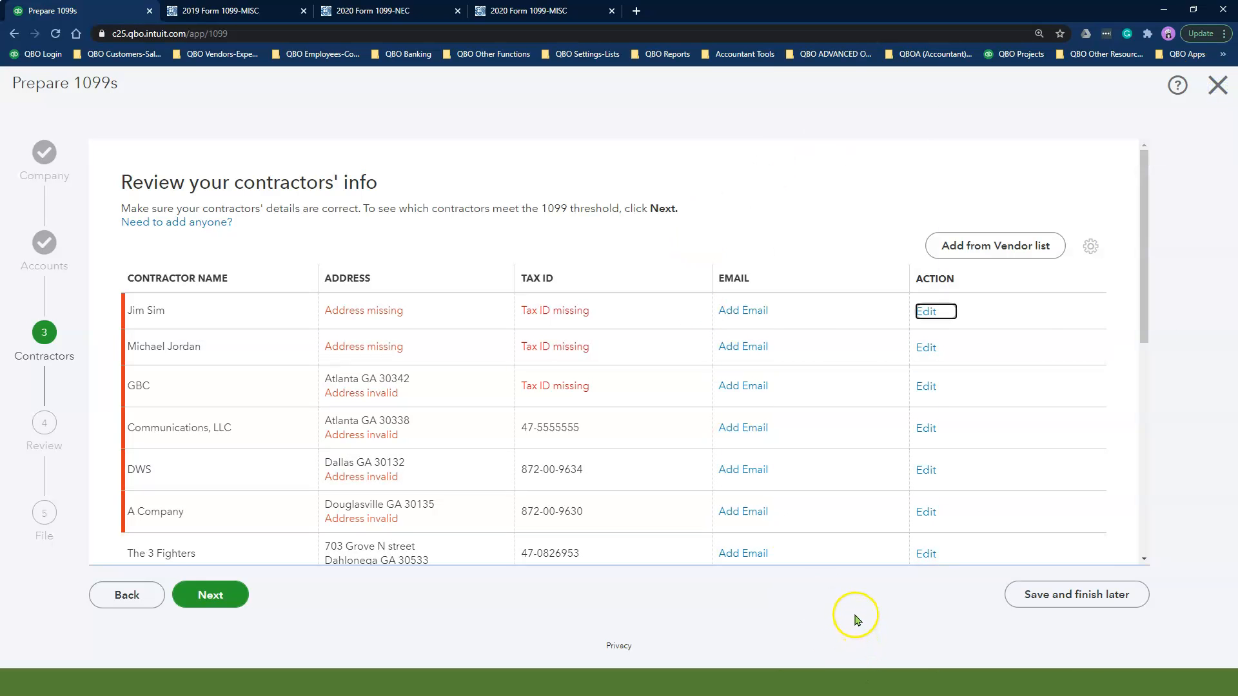
{"action": "mouse_move", "coordinate": [1076, 595]}
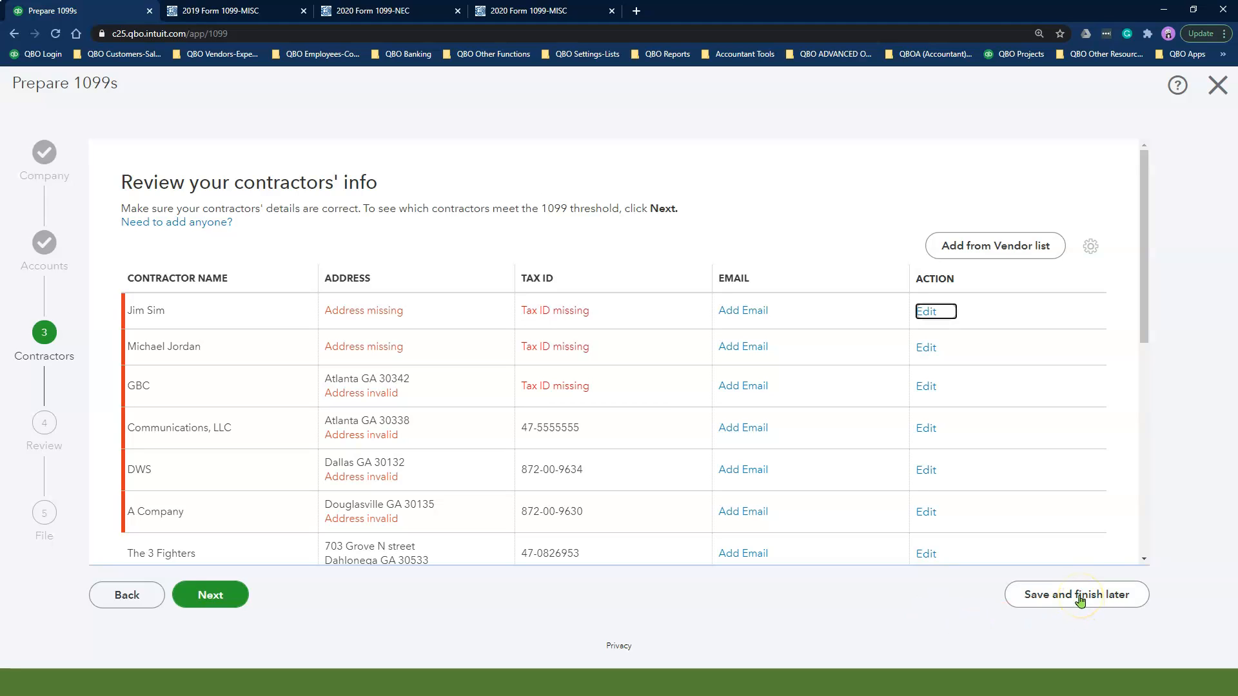
{"action": "left_click", "coordinate": [1076, 595]}
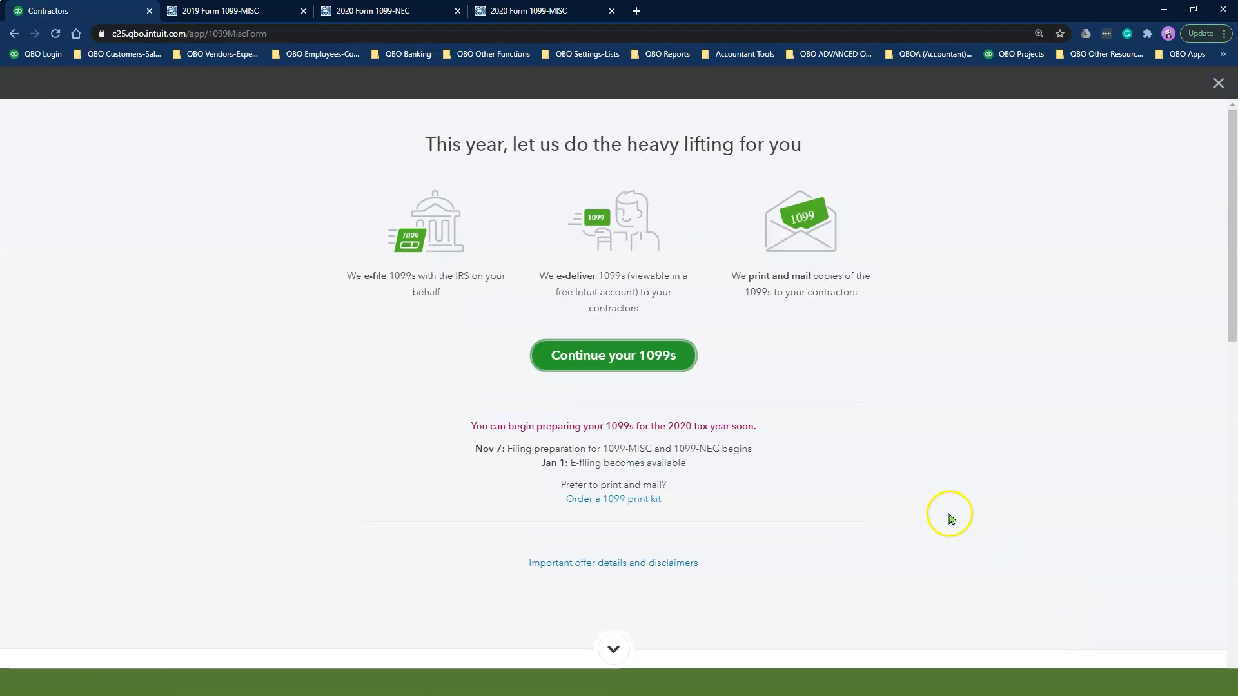
{"action": "mouse_move", "coordinate": [931, 539]}
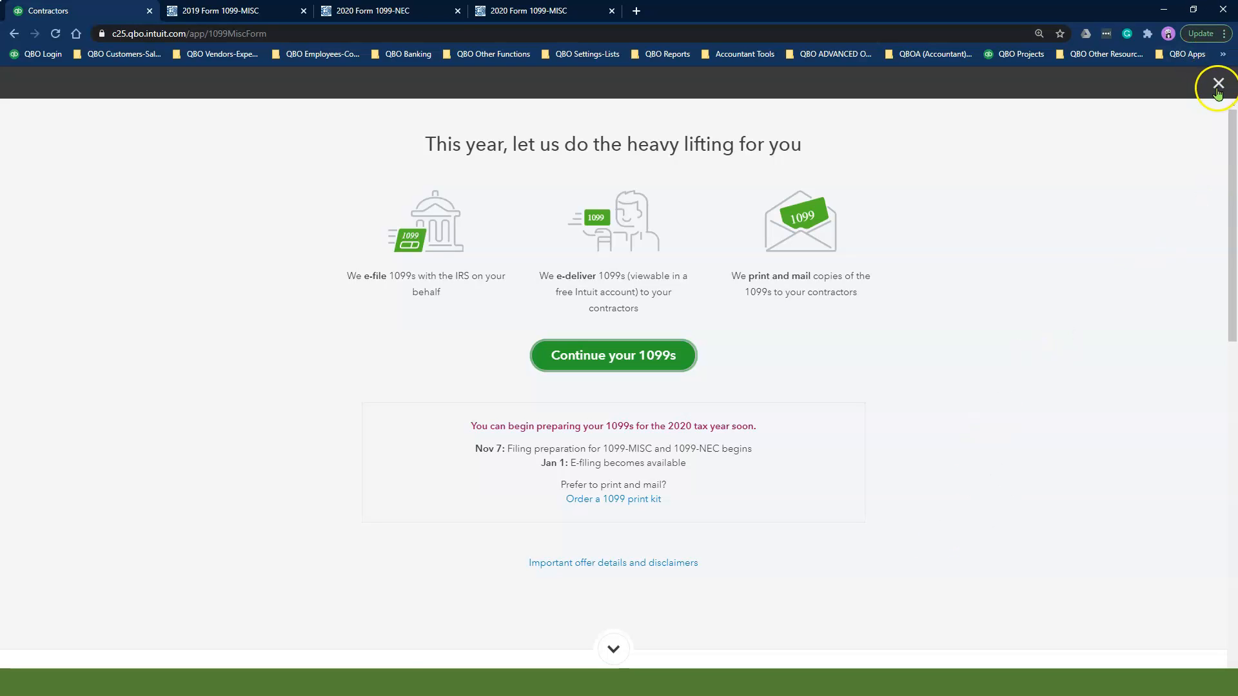
Close the 1099 overview and go to the Reports page.
{"action": "left_click", "coordinate": [1219, 84]}
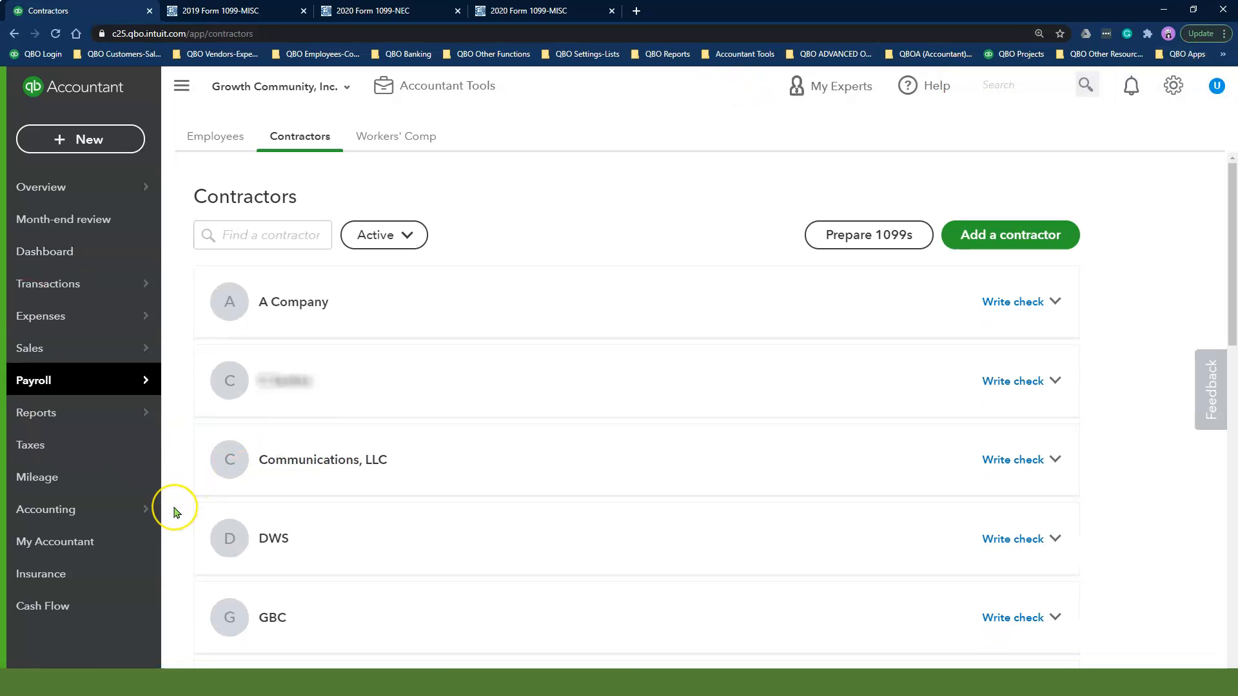
{"action": "mouse_move", "coordinate": [174, 513]}
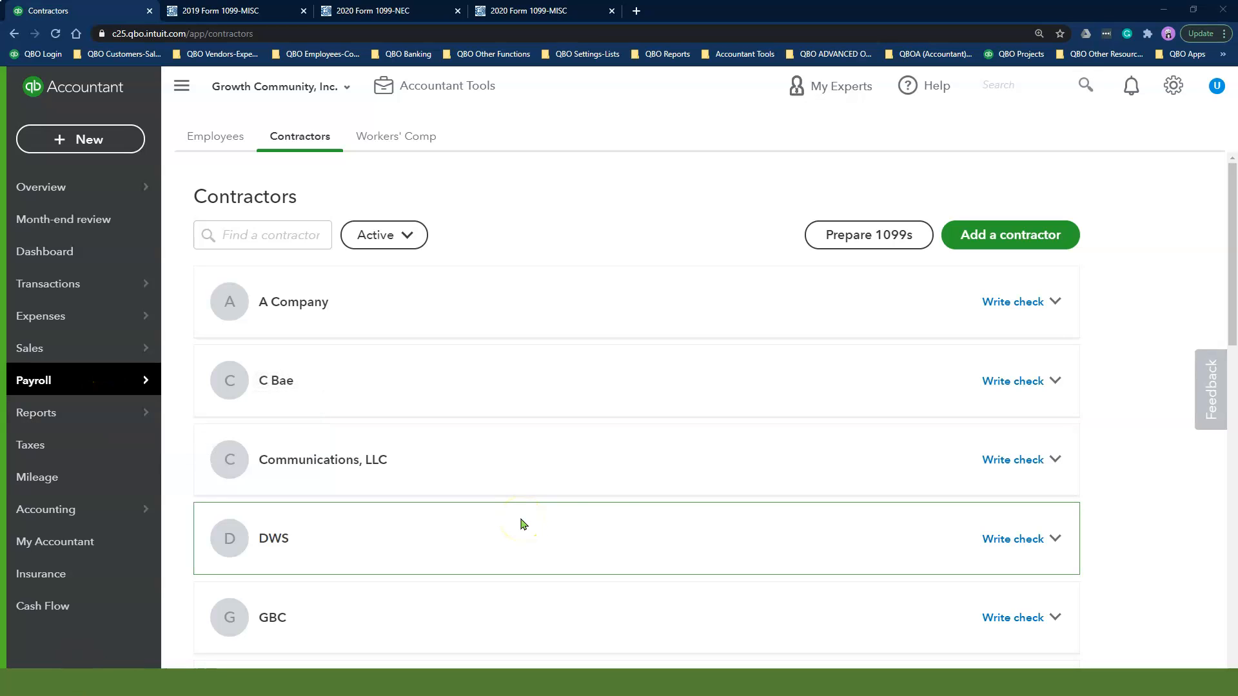
{"action": "left_click", "coordinate": [36, 413]}
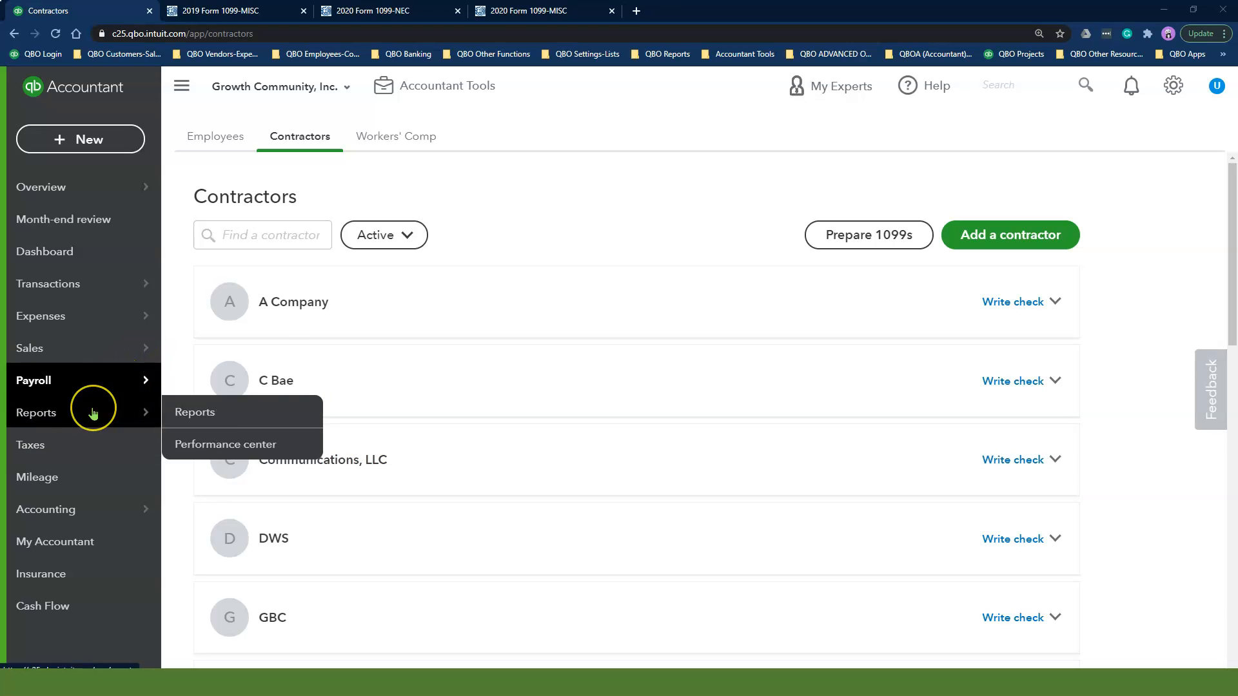
{"action": "mouse_move", "coordinate": [195, 412]}
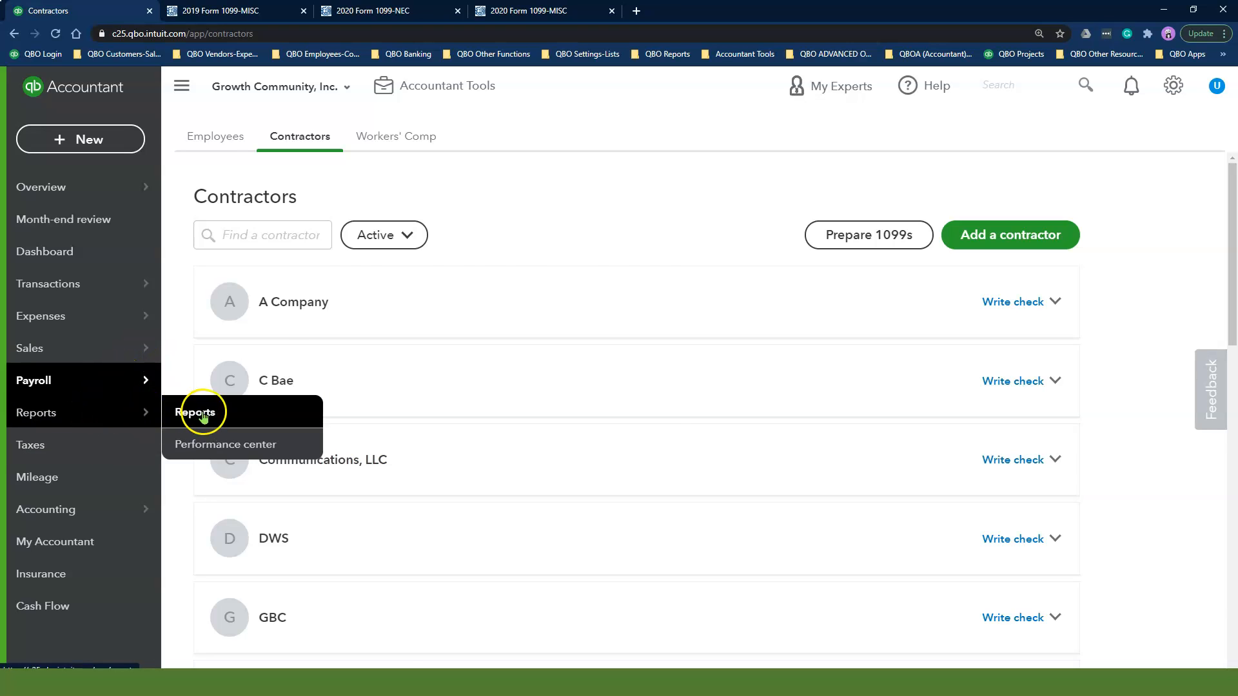
{"action": "left_click", "coordinate": [200, 413]}
{"action": "type", "text": "1"}
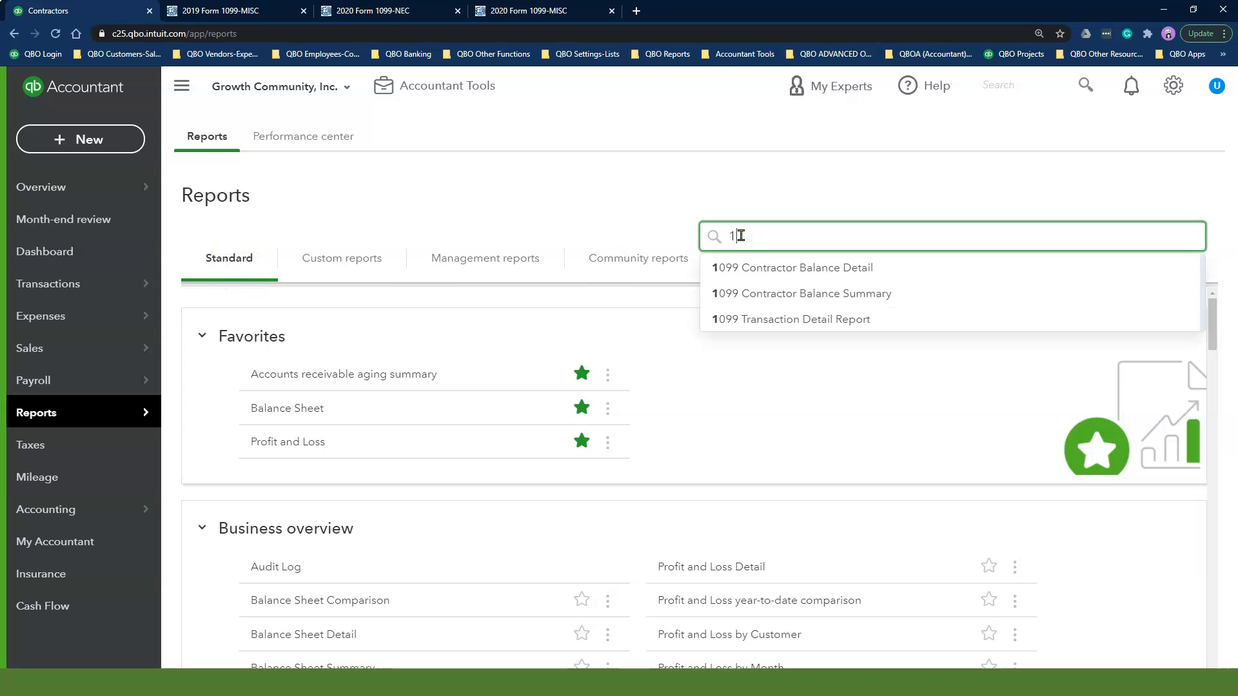
Run the 1099 Transaction Detail Report and preview its export, print and email options.
{"action": "left_click", "coordinate": [791, 318]}
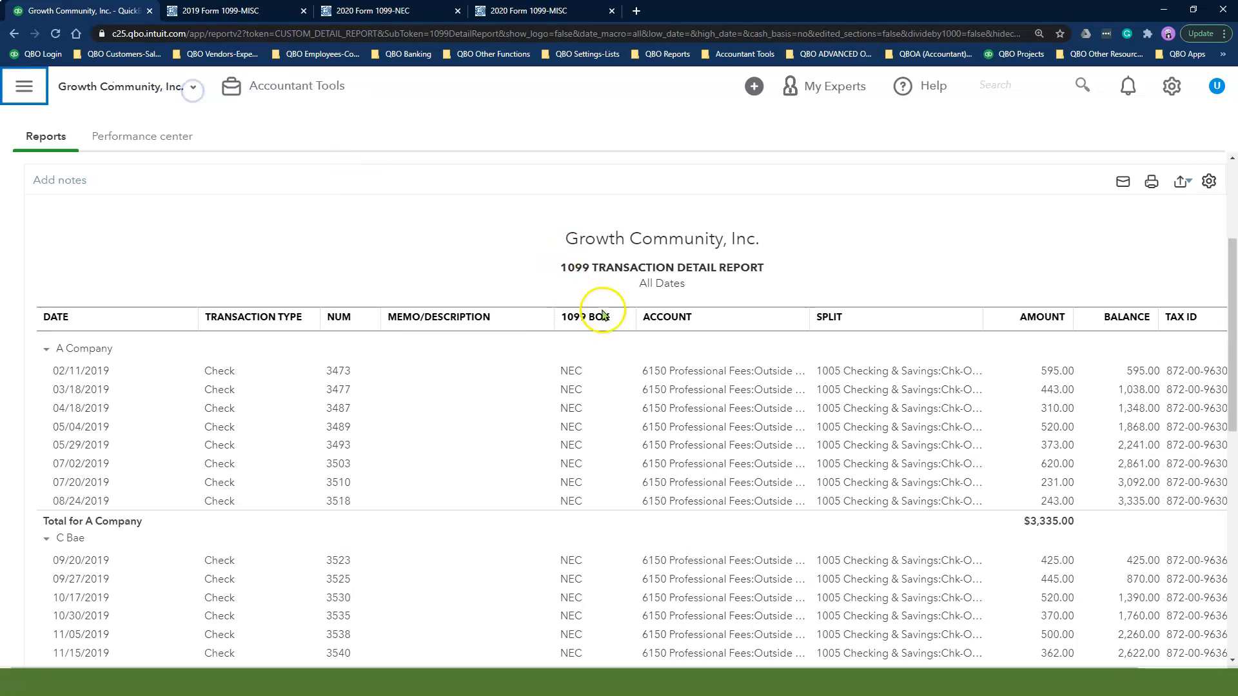
{"action": "mouse_move", "coordinate": [1162, 189]}
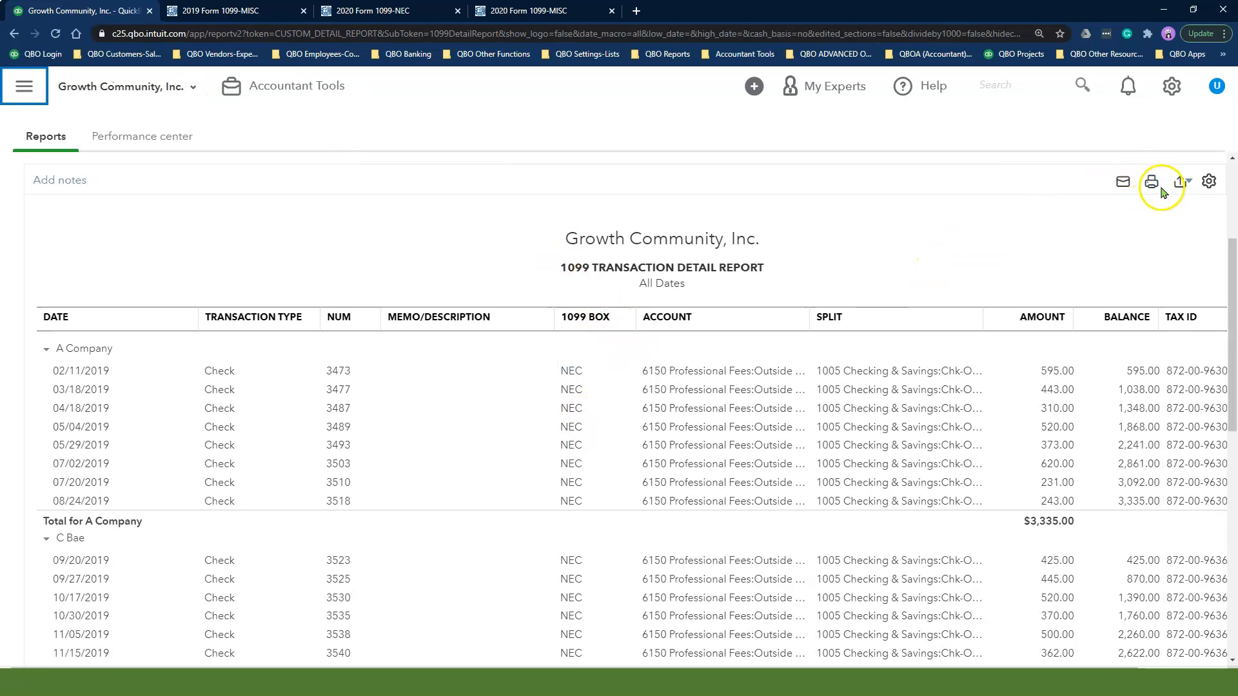
{"action": "left_click", "coordinate": [1183, 182]}
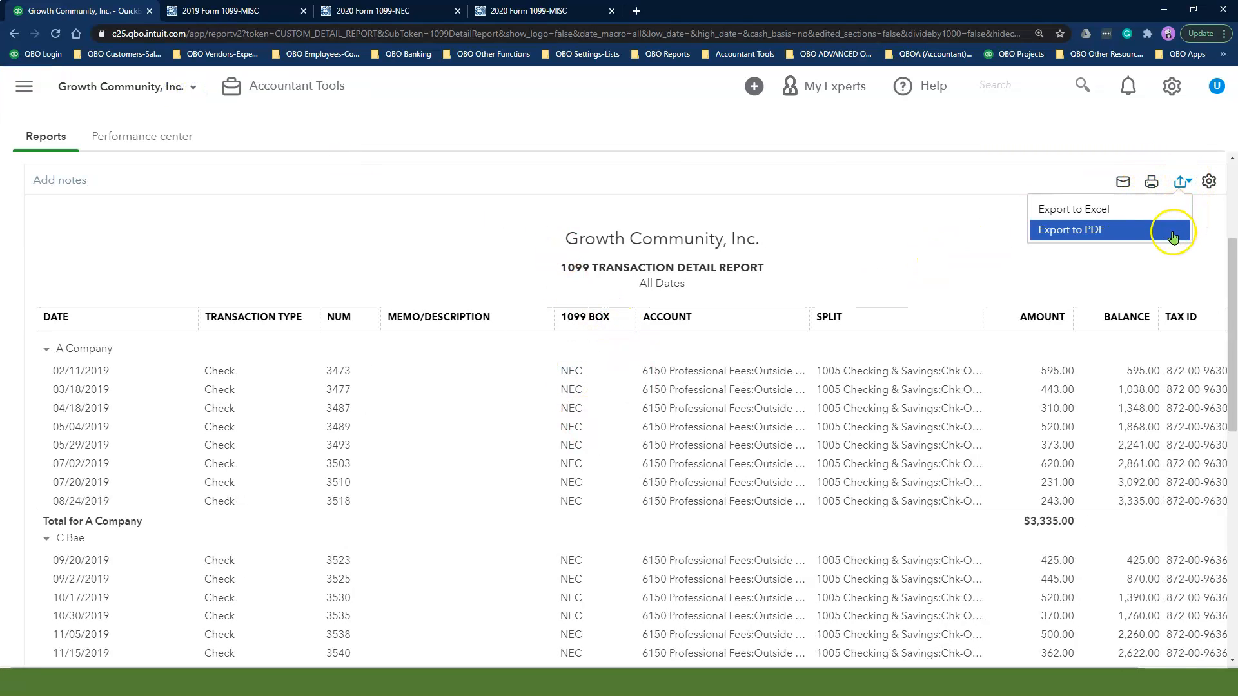
{"action": "mouse_move", "coordinate": [1123, 180]}
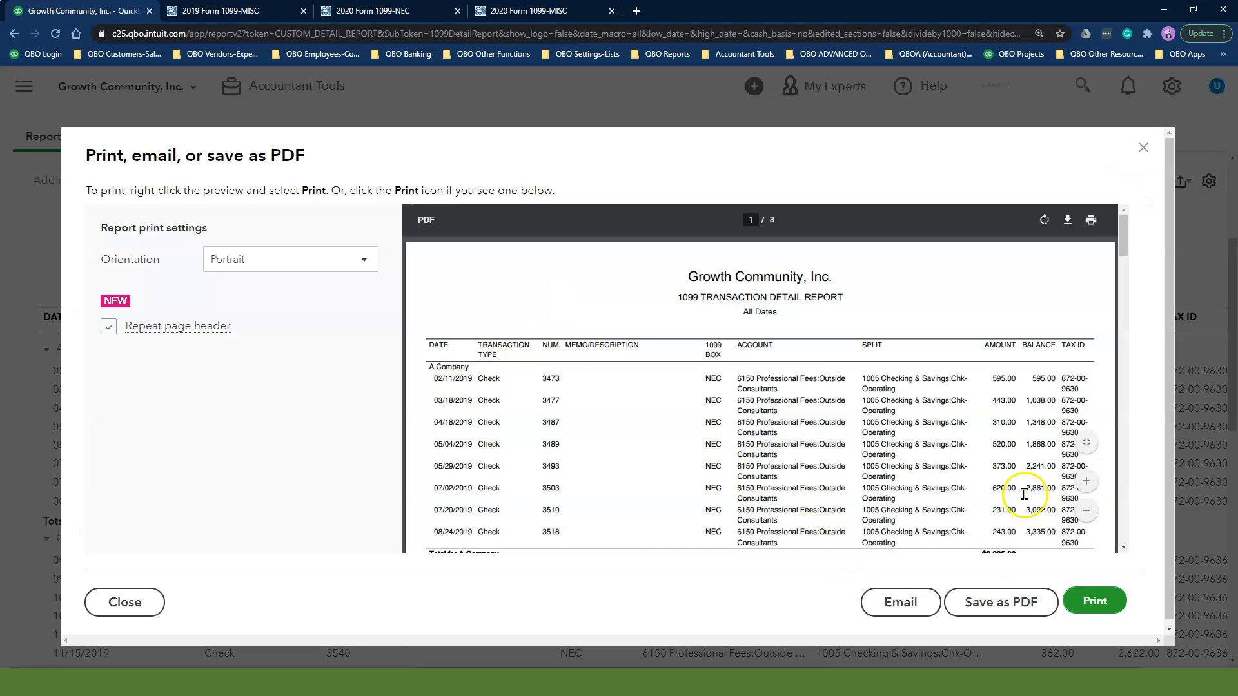
{"action": "left_click", "coordinate": [899, 602]}
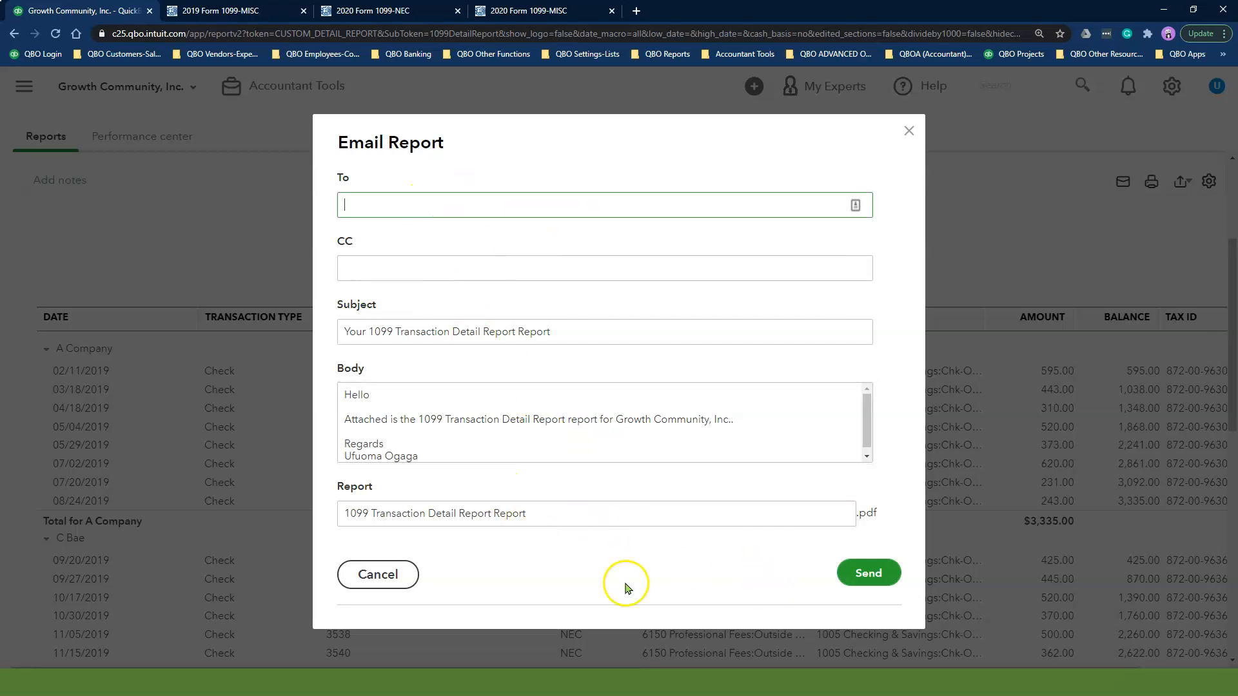
{"action": "left_click", "coordinate": [378, 574]}
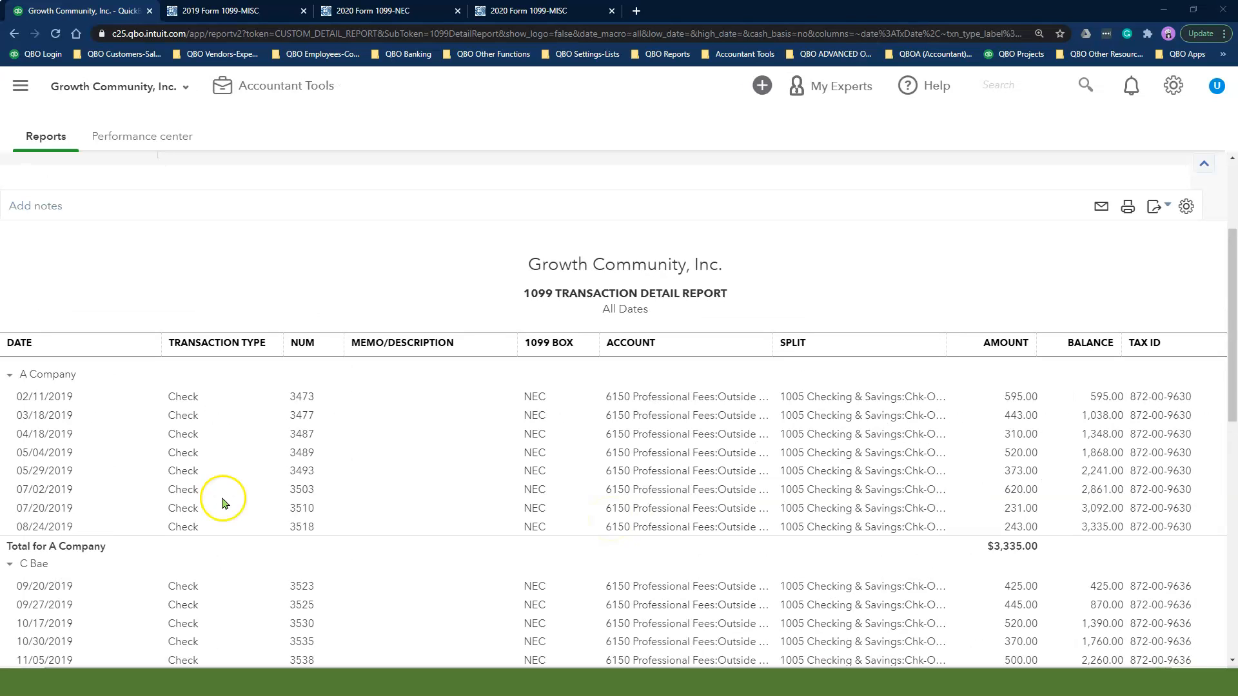
{"action": "scroll", "scroll_direction": "down", "scroll_amount": 3}
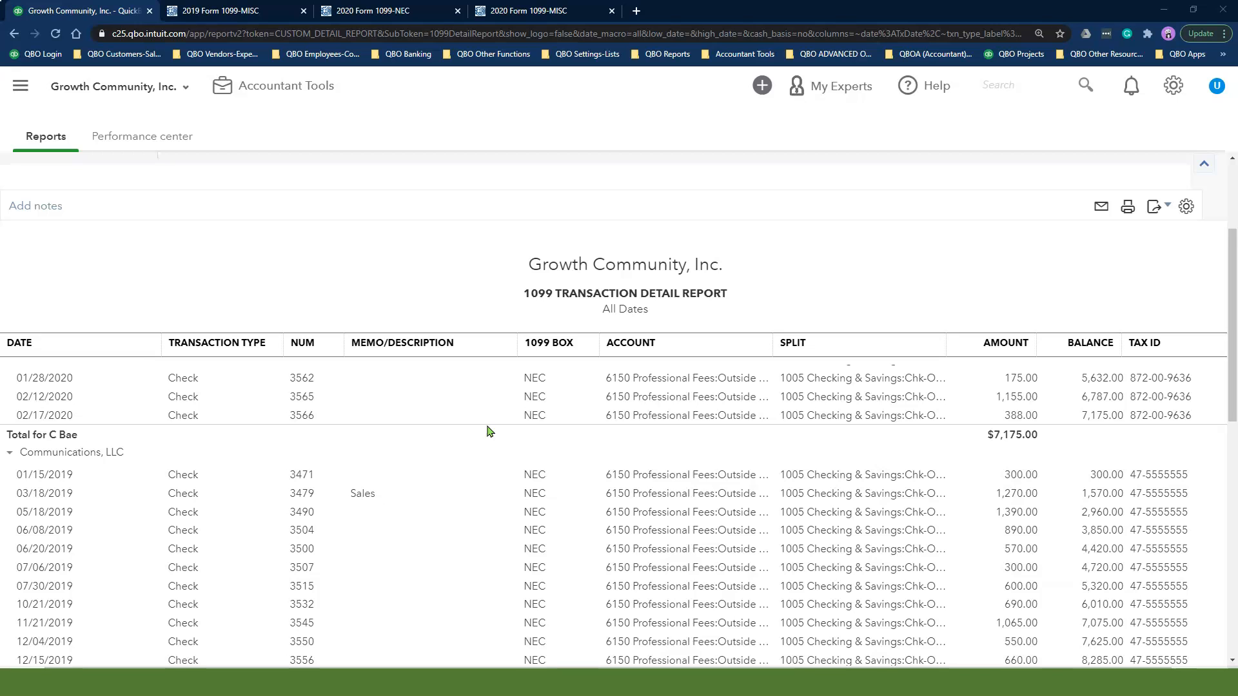
{"action": "scroll", "scroll_direction": "down", "scroll_amount": 3}
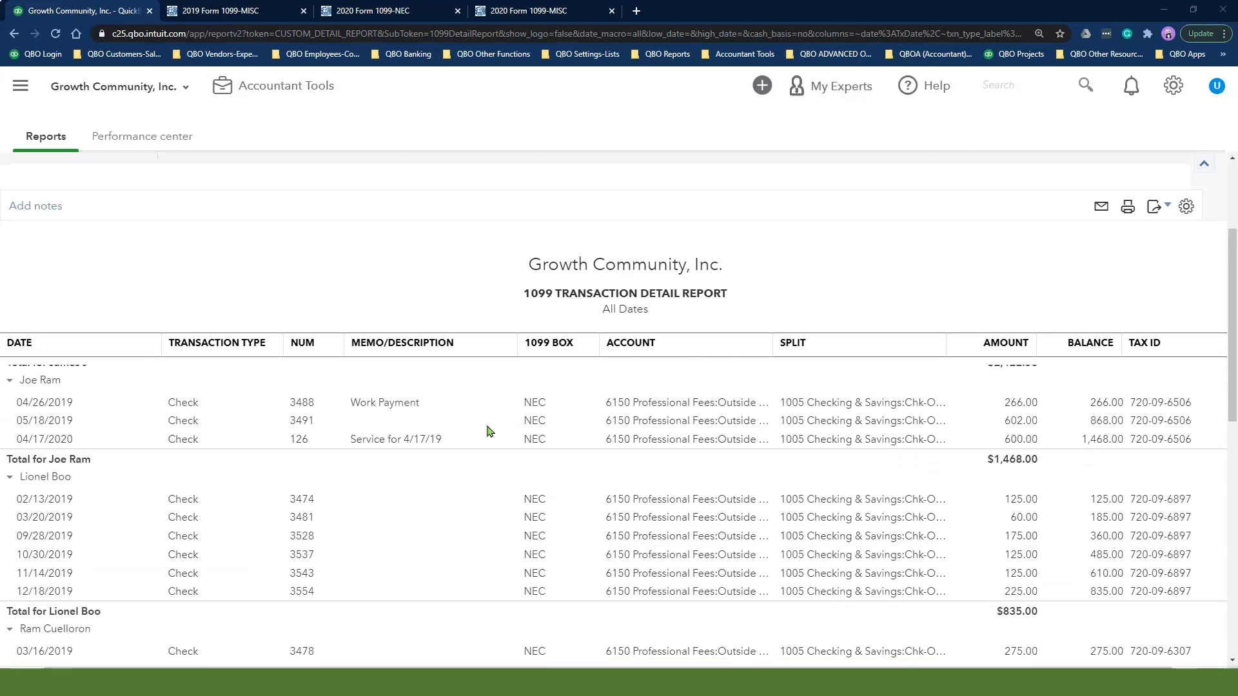
{"action": "scroll", "scroll_direction": "up", "scroll_amount": 3}
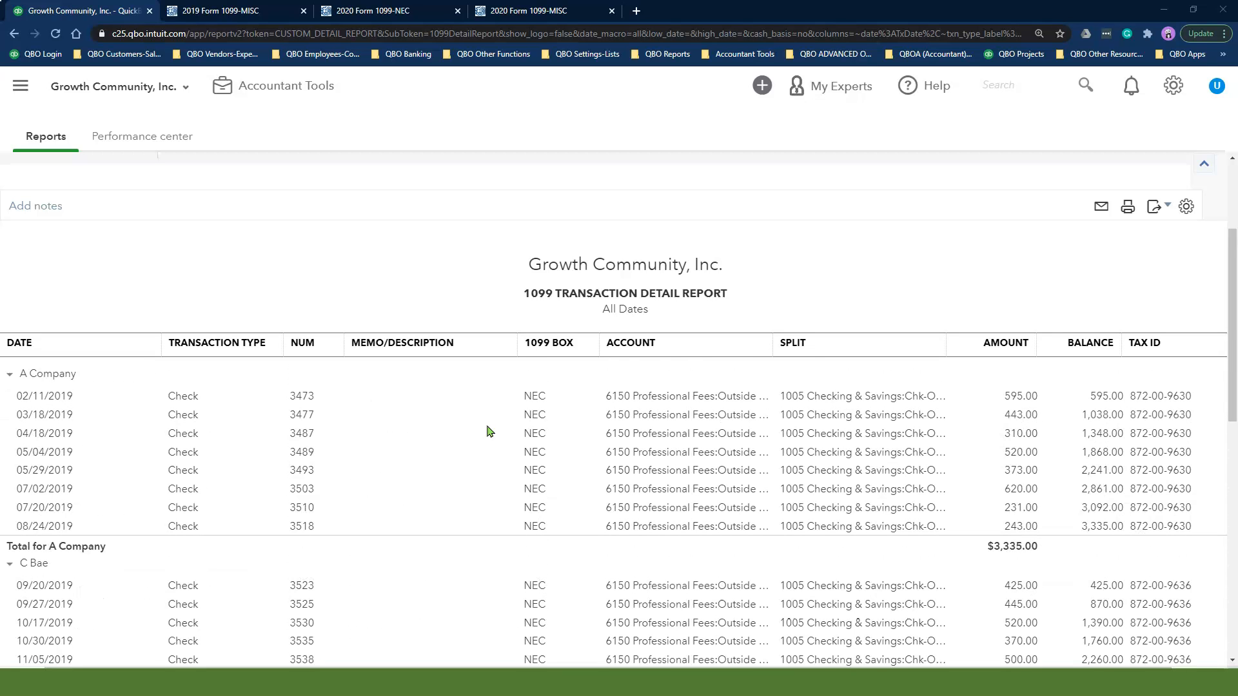
{"action": "mouse_move", "coordinate": [510, 414]}
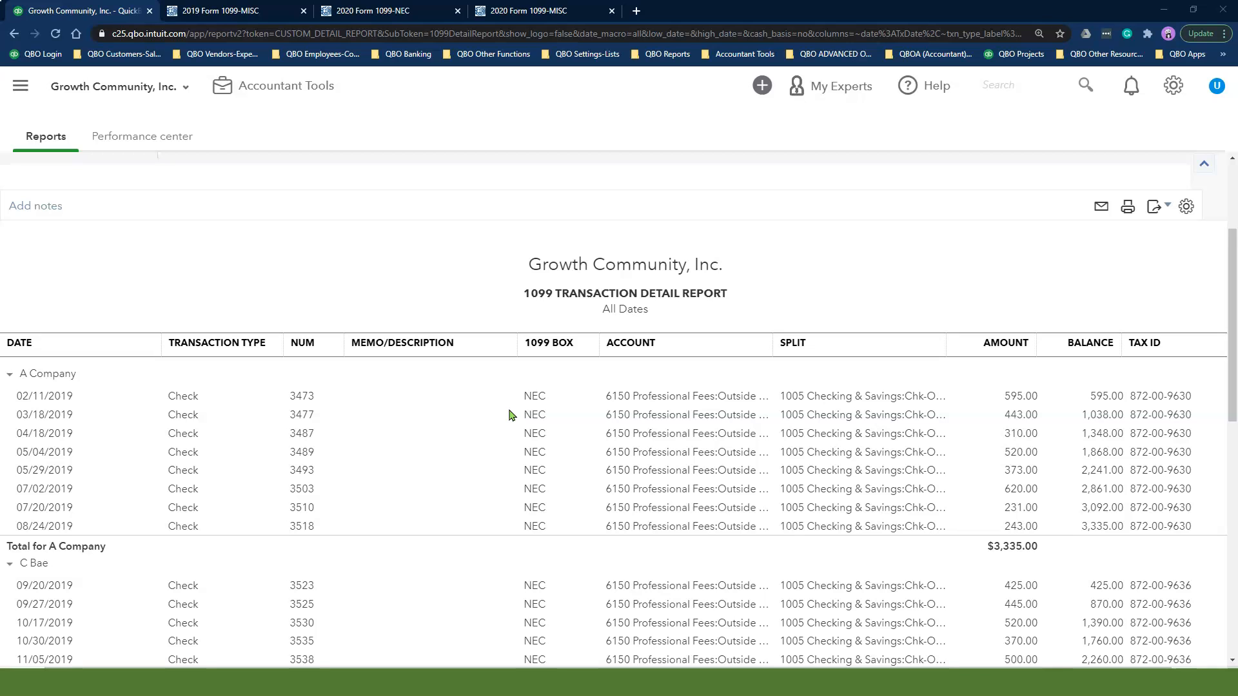
{"action": "mouse_move", "coordinate": [511, 414]}
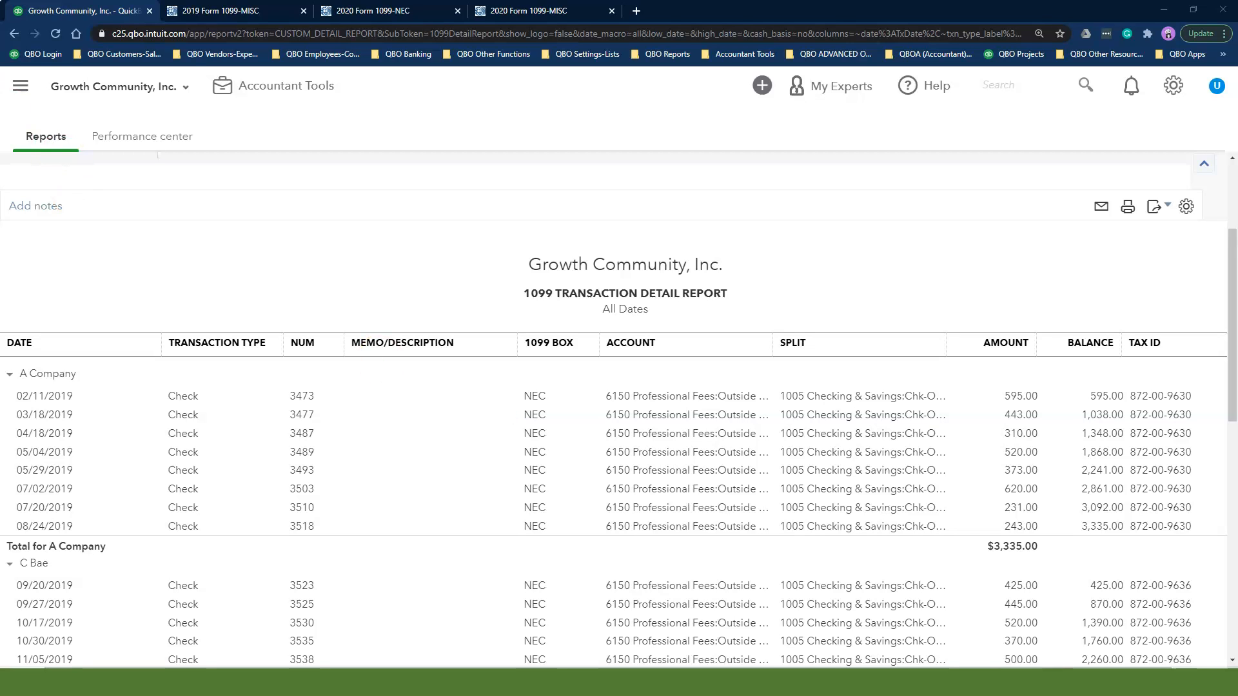
From Payroll > Contractors, resume the in-progress Prepare 1099s and save it to finish later.
{"action": "left_click", "coordinate": [21, 85]}
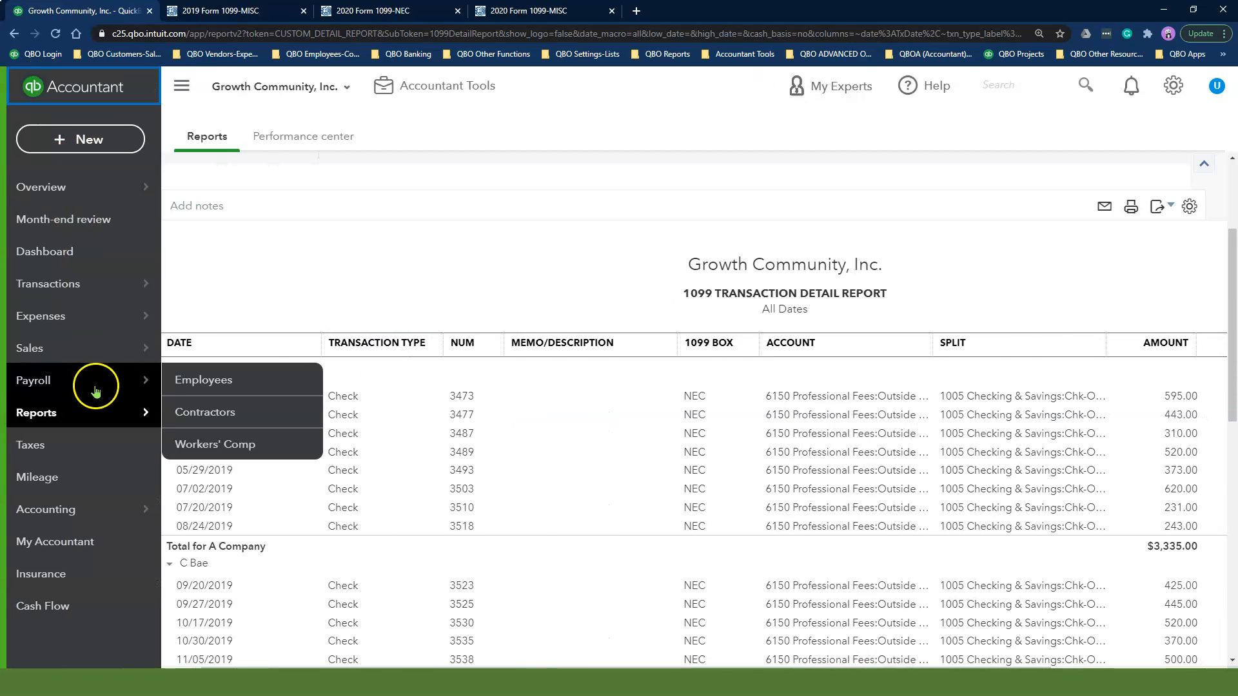
{"action": "left_click", "coordinate": [205, 412]}
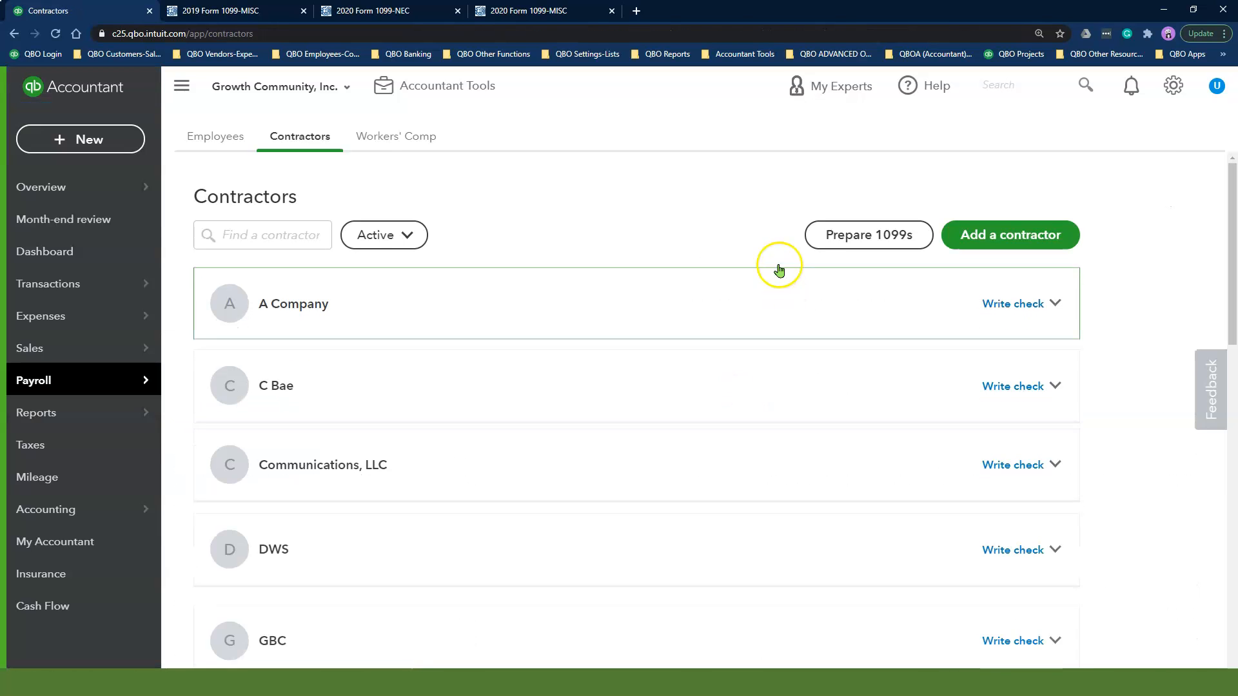
{"action": "left_click", "coordinate": [867, 234]}
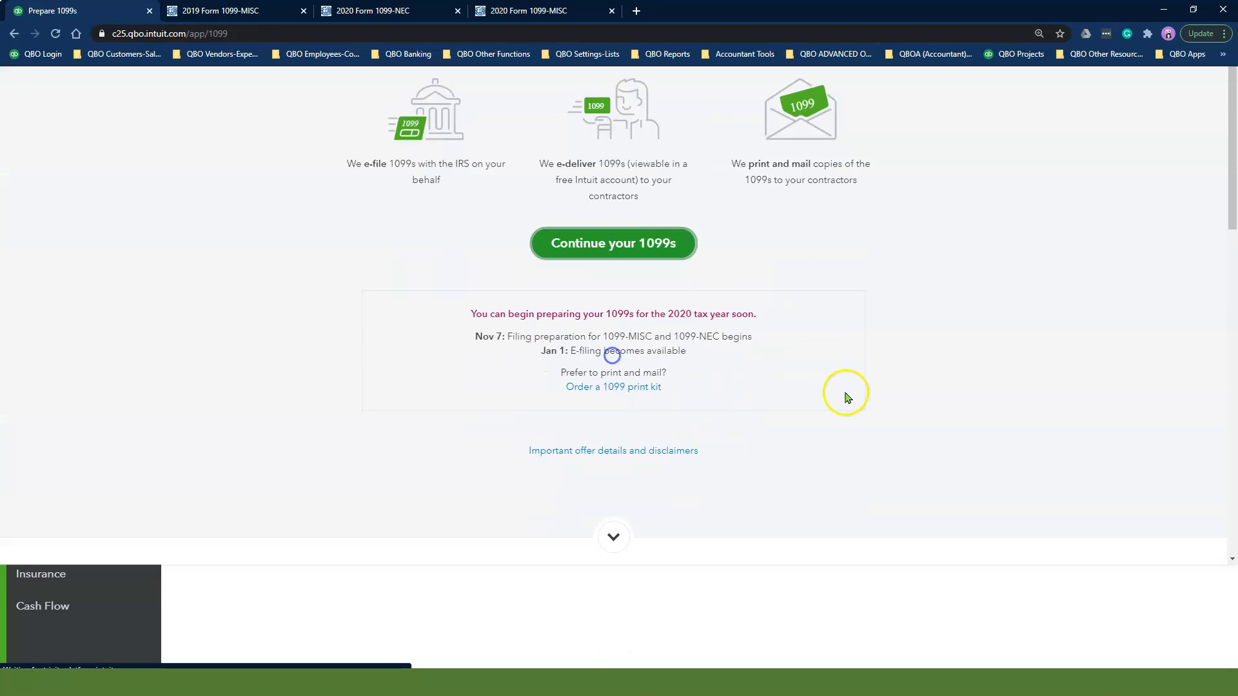
{"action": "left_click", "coordinate": [612, 243]}
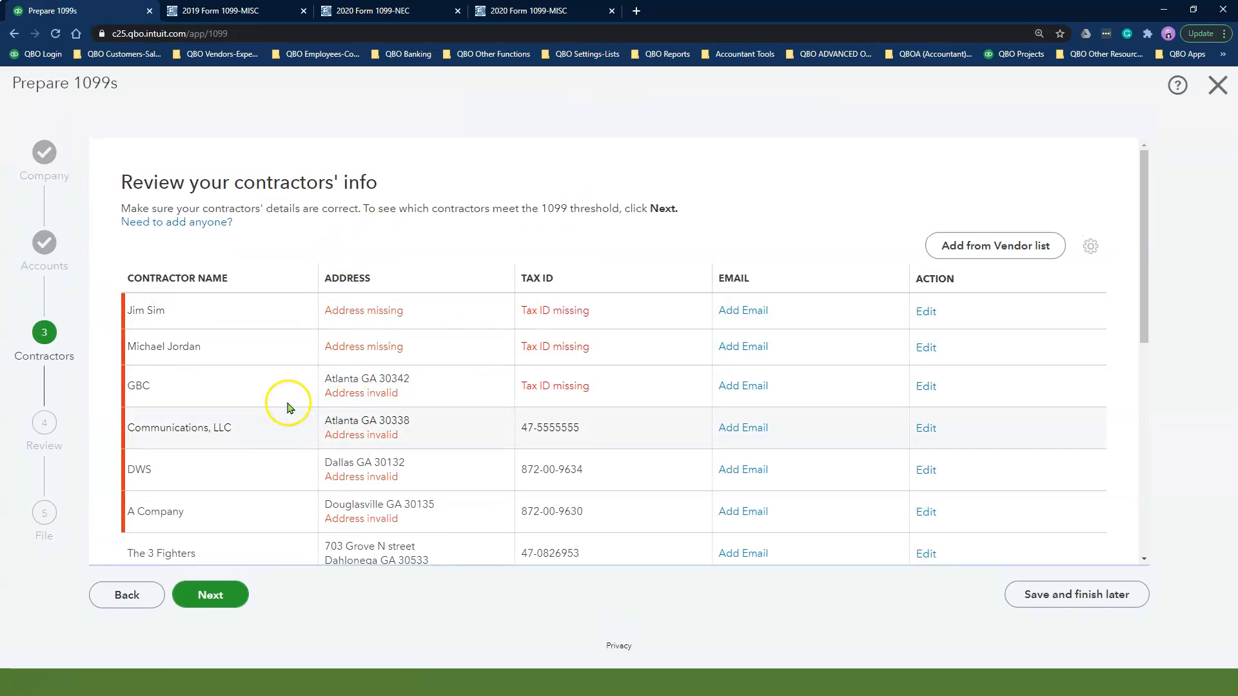
{"action": "left_click", "coordinate": [127, 595]}
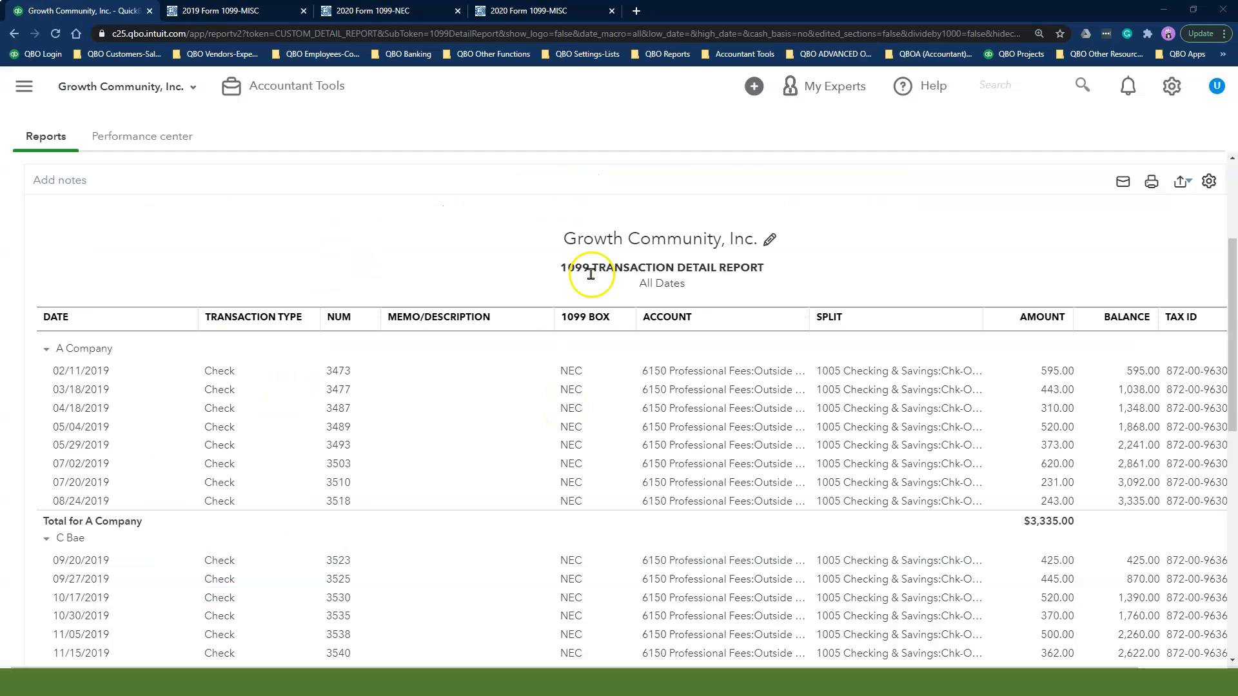
{"action": "mouse_move", "coordinate": [553, 529]}
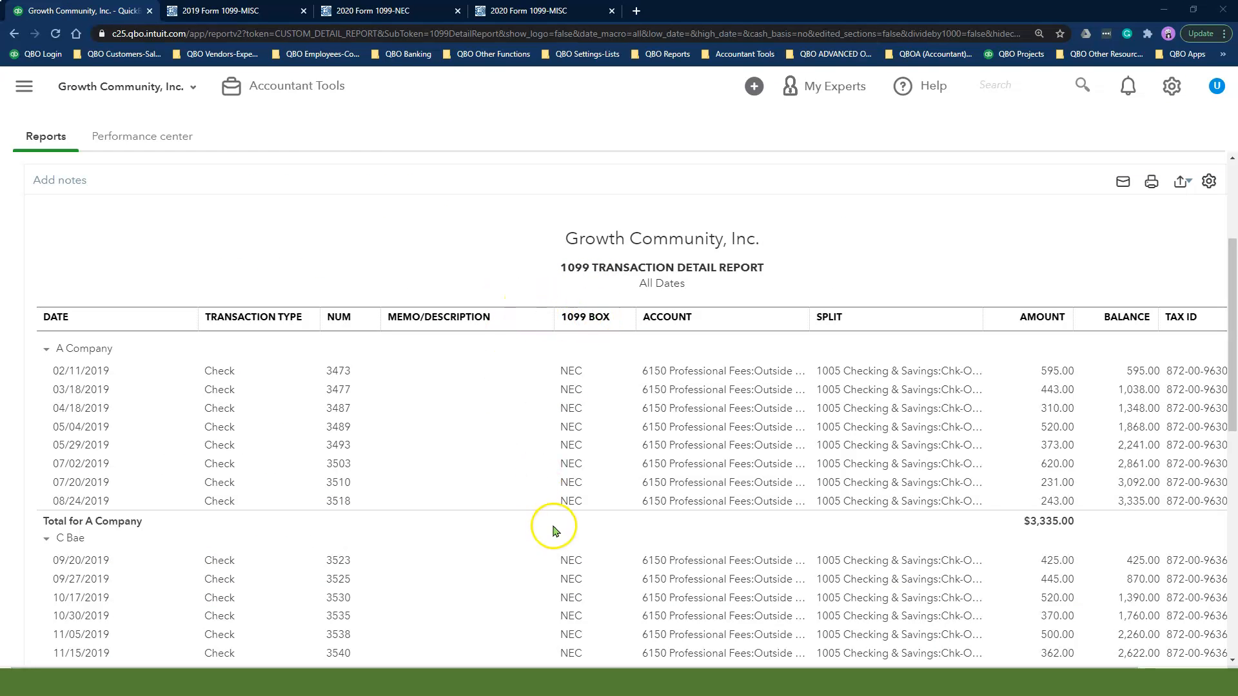
{"action": "mouse_move", "coordinate": [543, 535]}
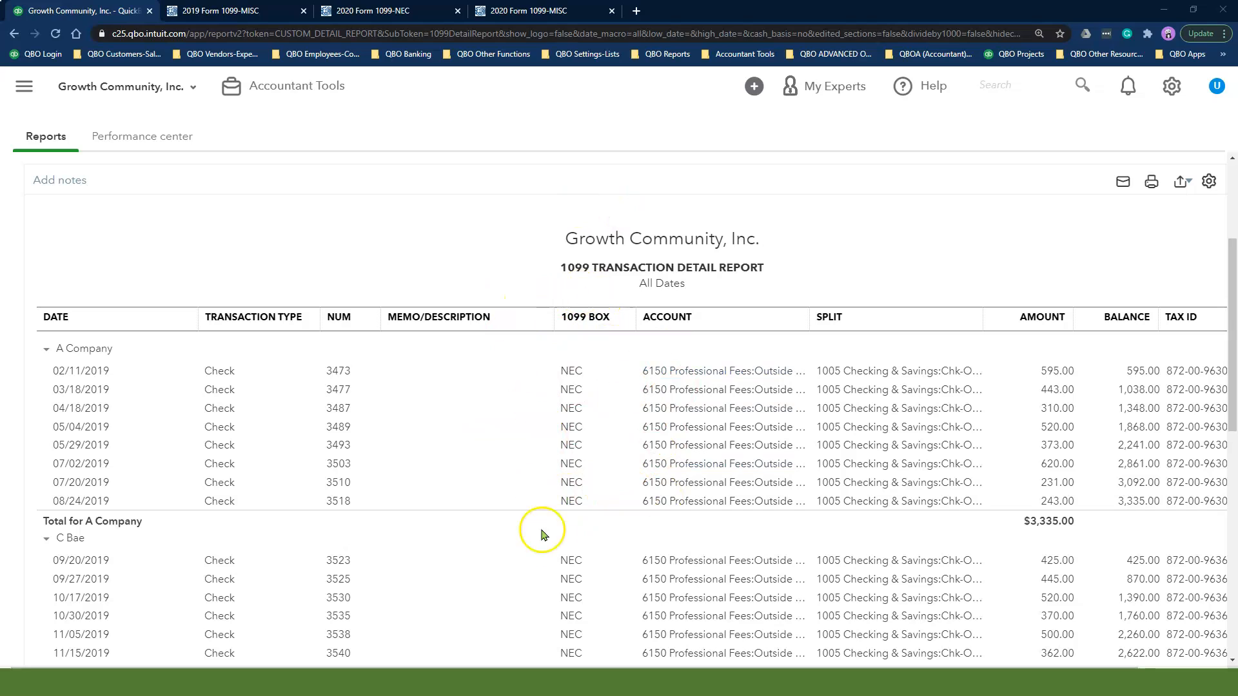
{"action": "left_click", "coordinate": [585, 317]}
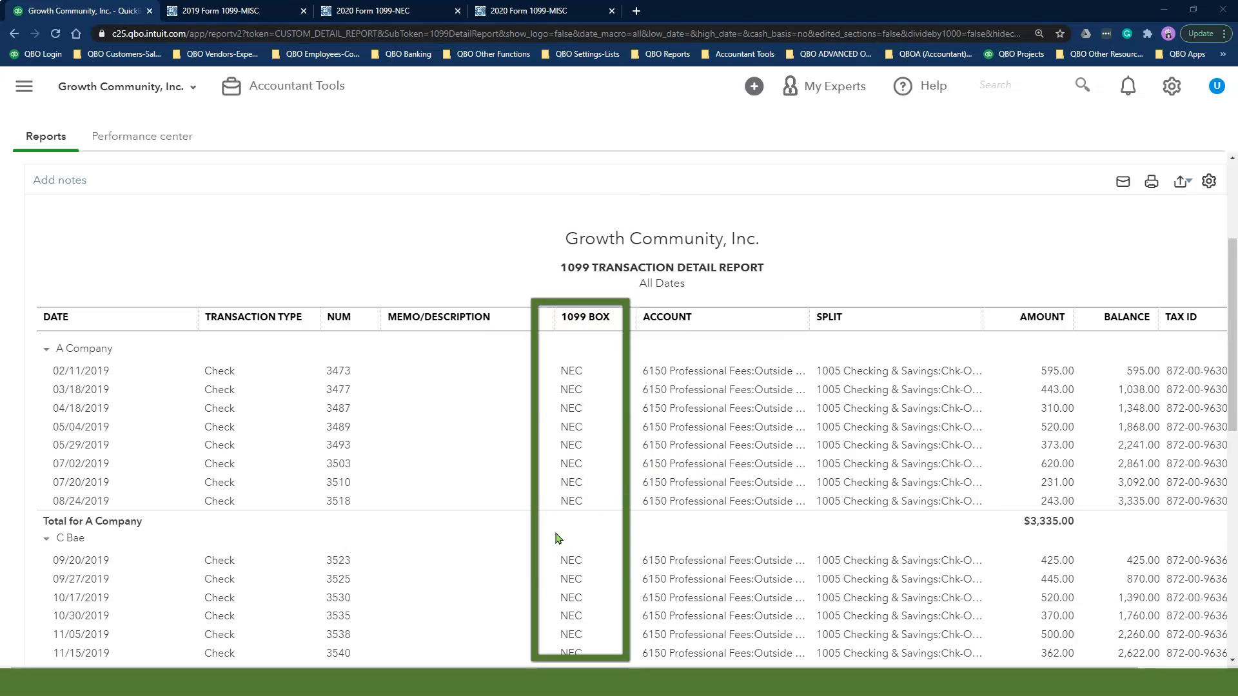
{"action": "mouse_move", "coordinate": [575, 355]}
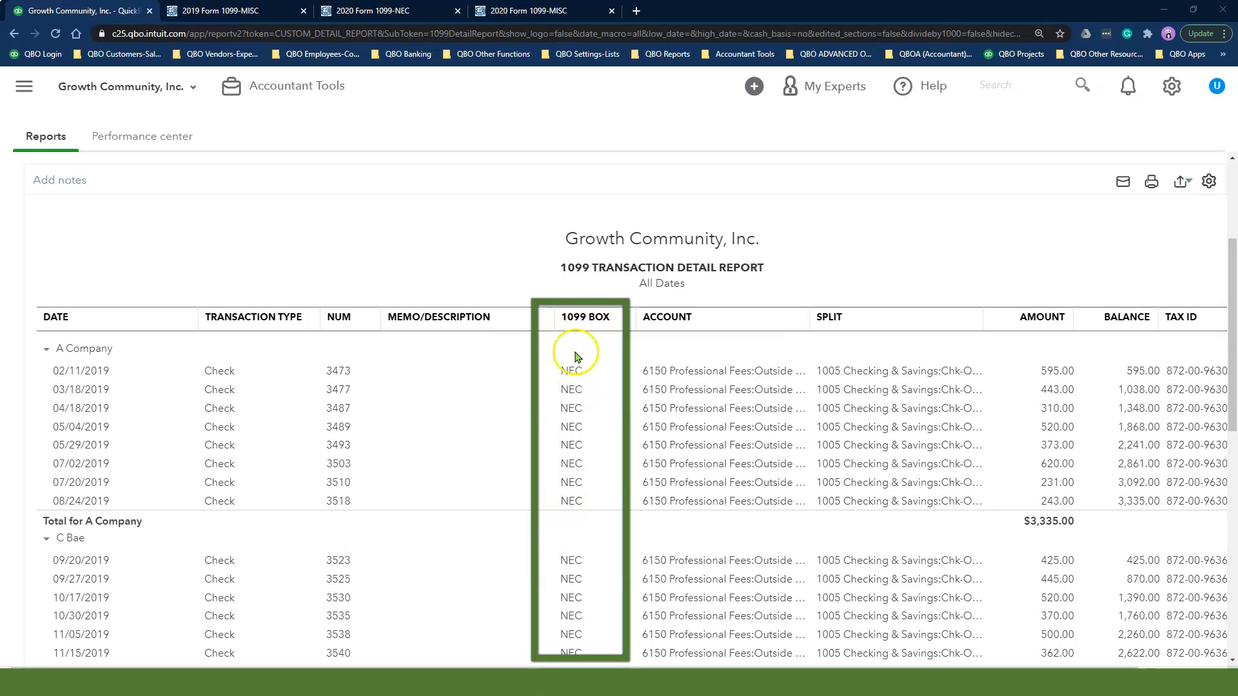
{"action": "mouse_move", "coordinate": [564, 529]}
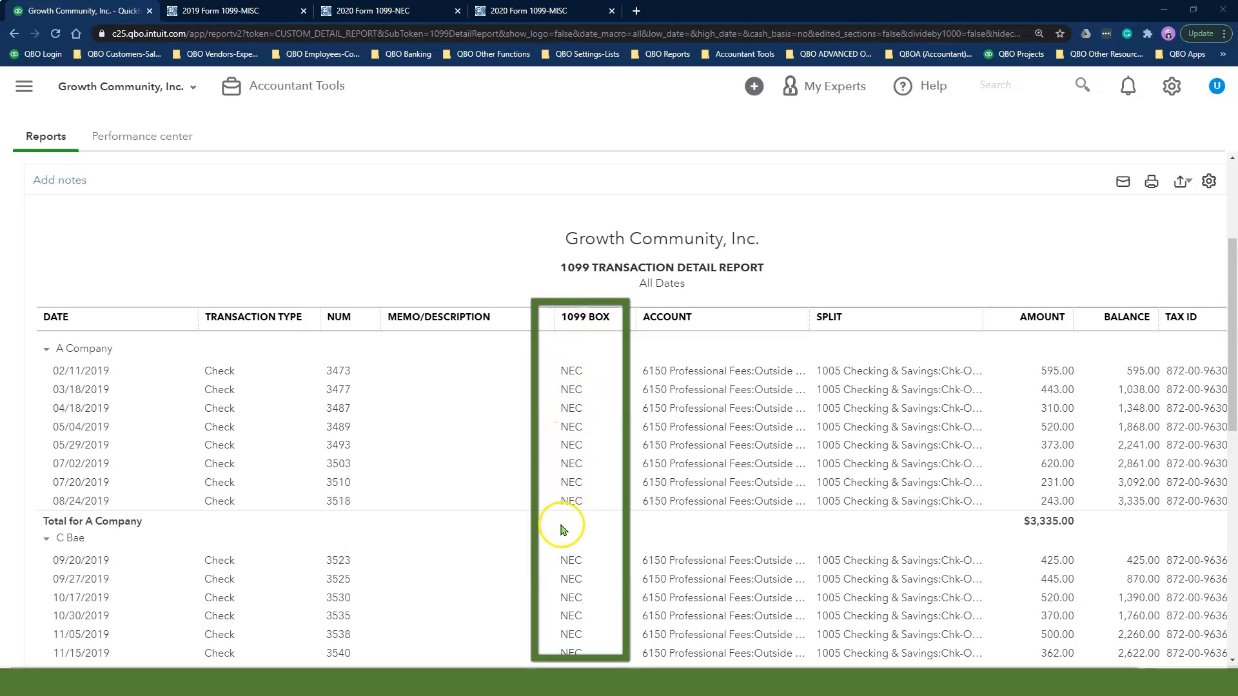
{"action": "mouse_move", "coordinate": [575, 318]}
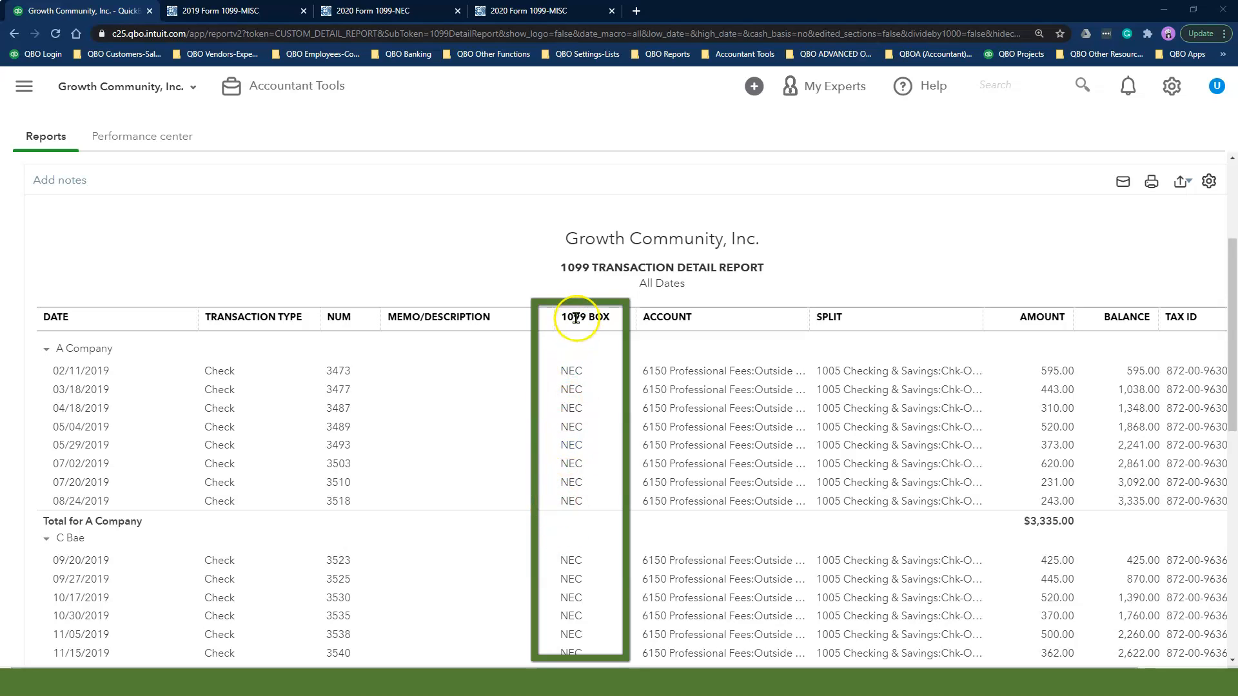
{"action": "scroll", "scroll_direction": "down", "scroll_amount": 3}
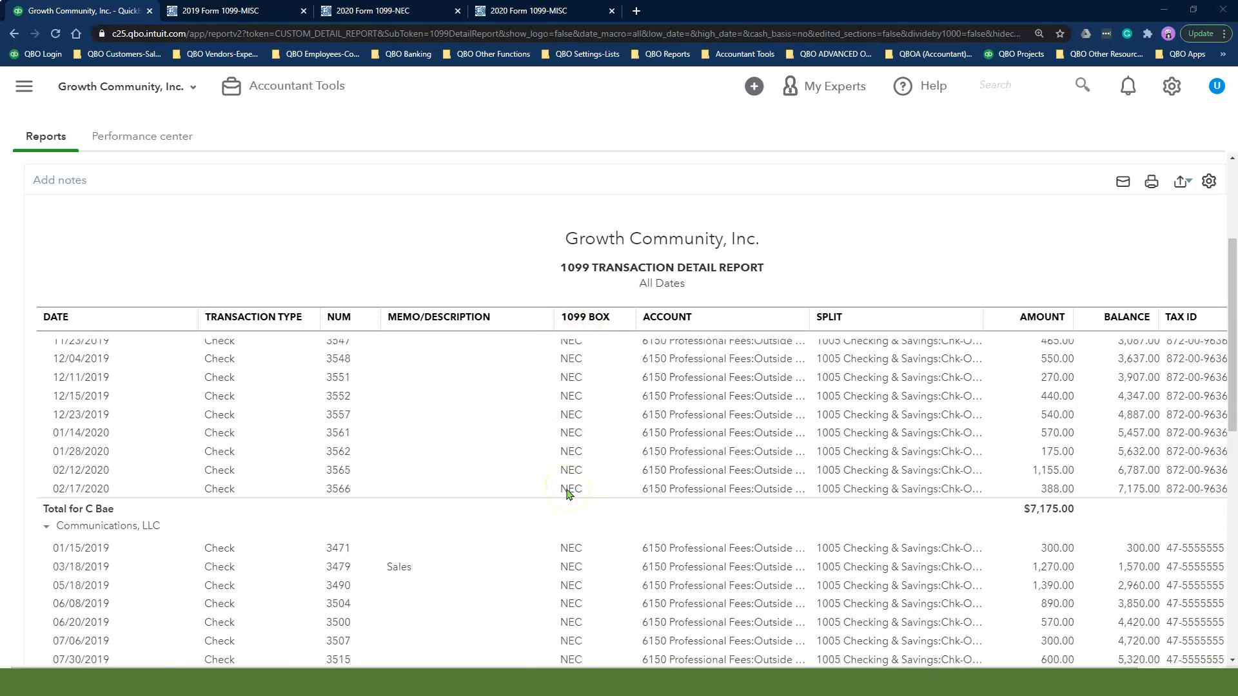
{"action": "scroll", "scroll_direction": "up", "scroll_amount": 3}
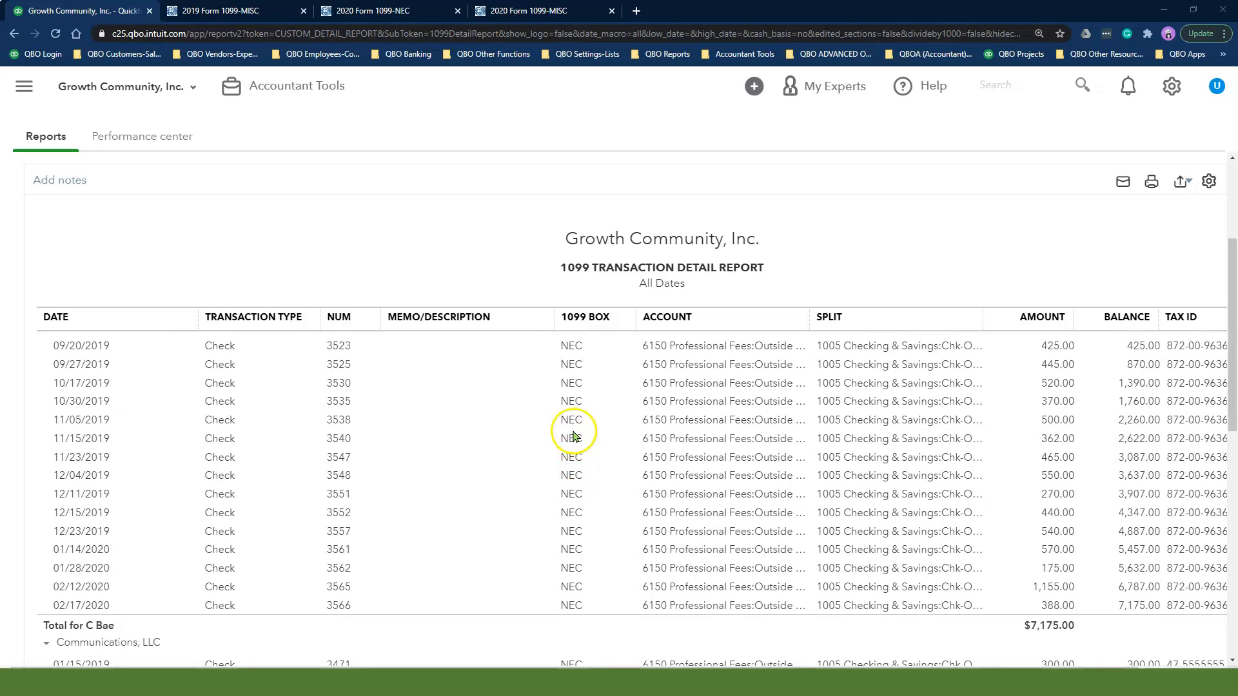
{"action": "mouse_move", "coordinate": [586, 575]}
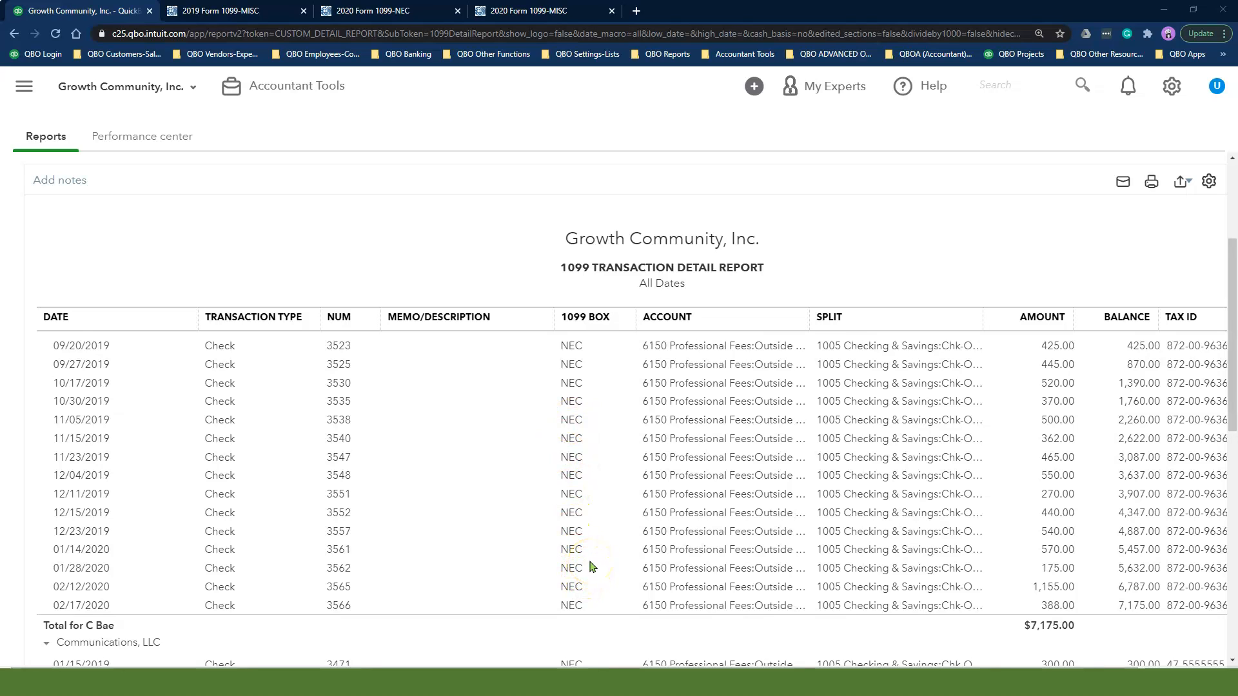
{"action": "scroll", "scroll_direction": "up", "scroll_amount": 3}
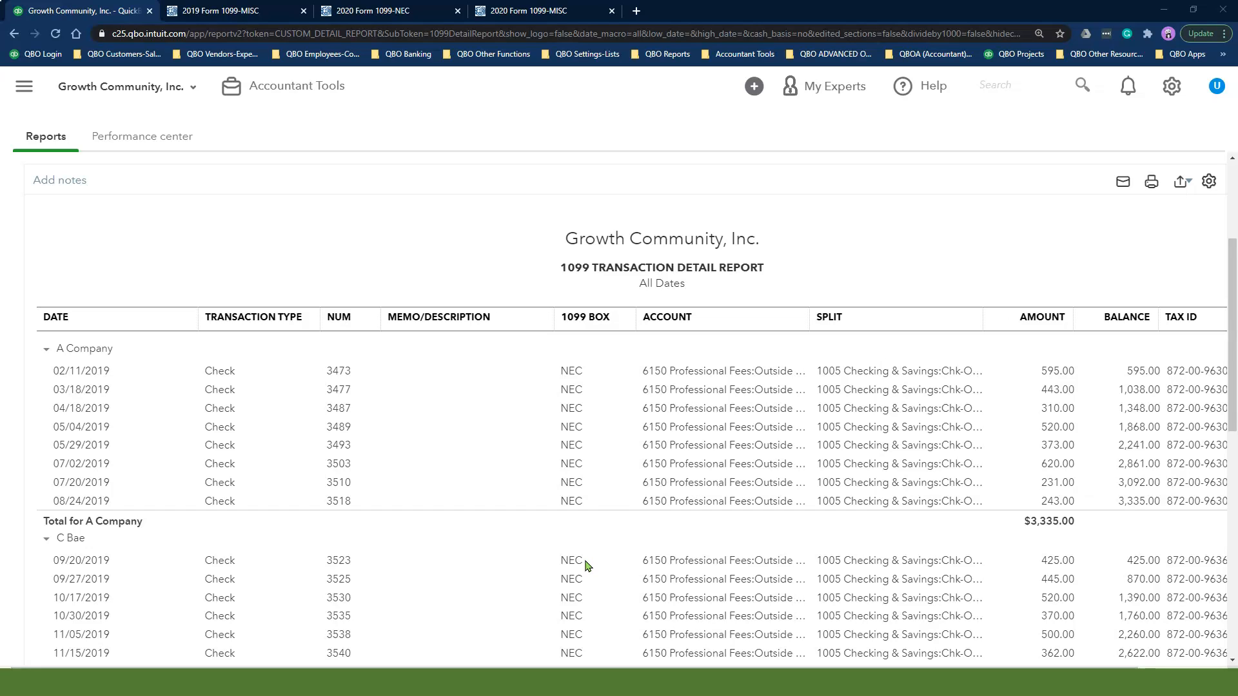
{"action": "mouse_move", "coordinate": [621, 523]}
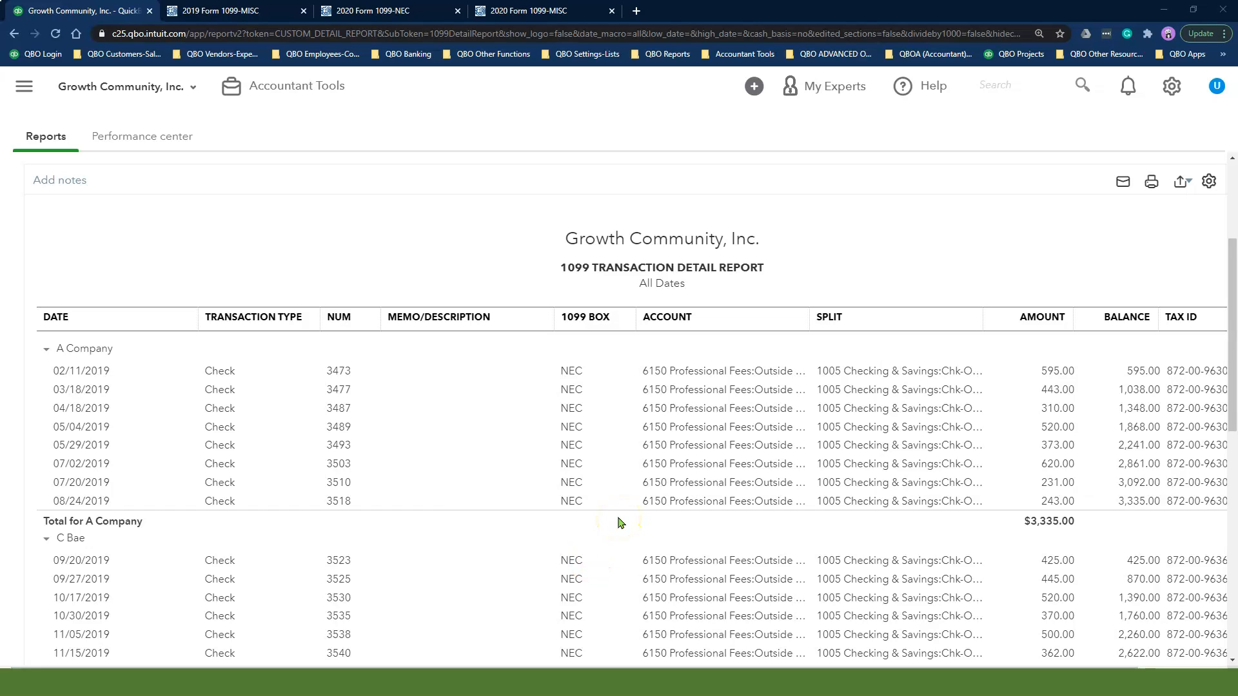